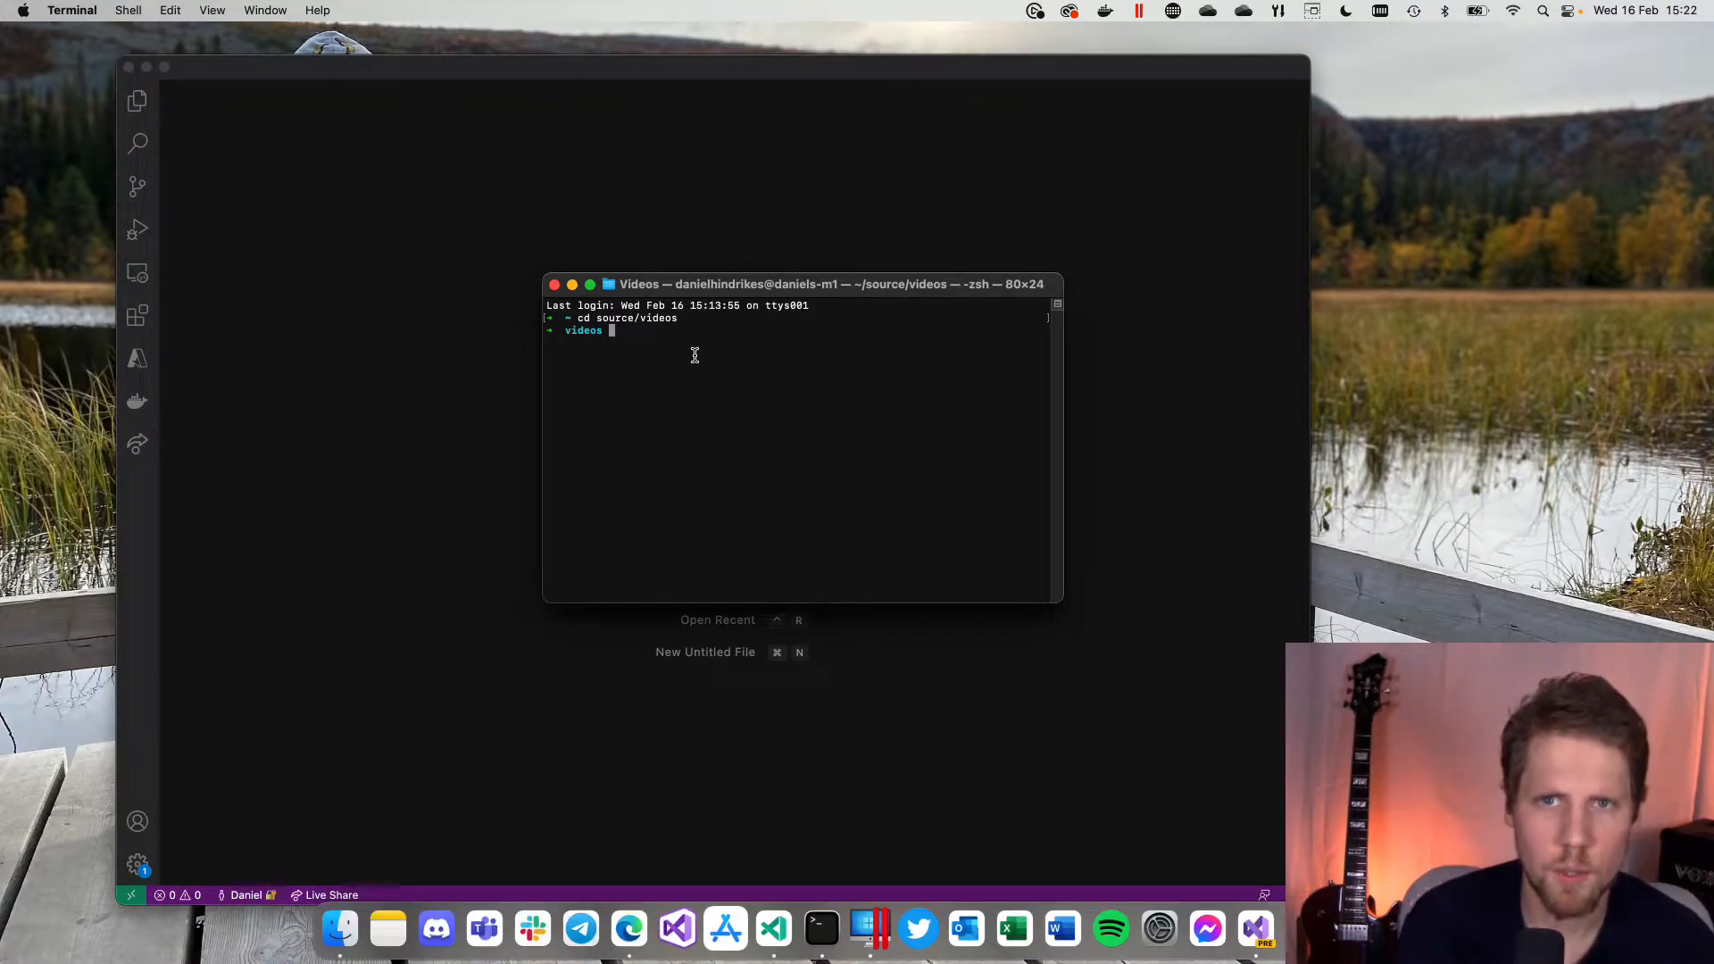
Step: Run 'dotnet new maui -n MauiDemoApp' to create the project from the MAUI template
{"action": "type", "text": "dotnet"}
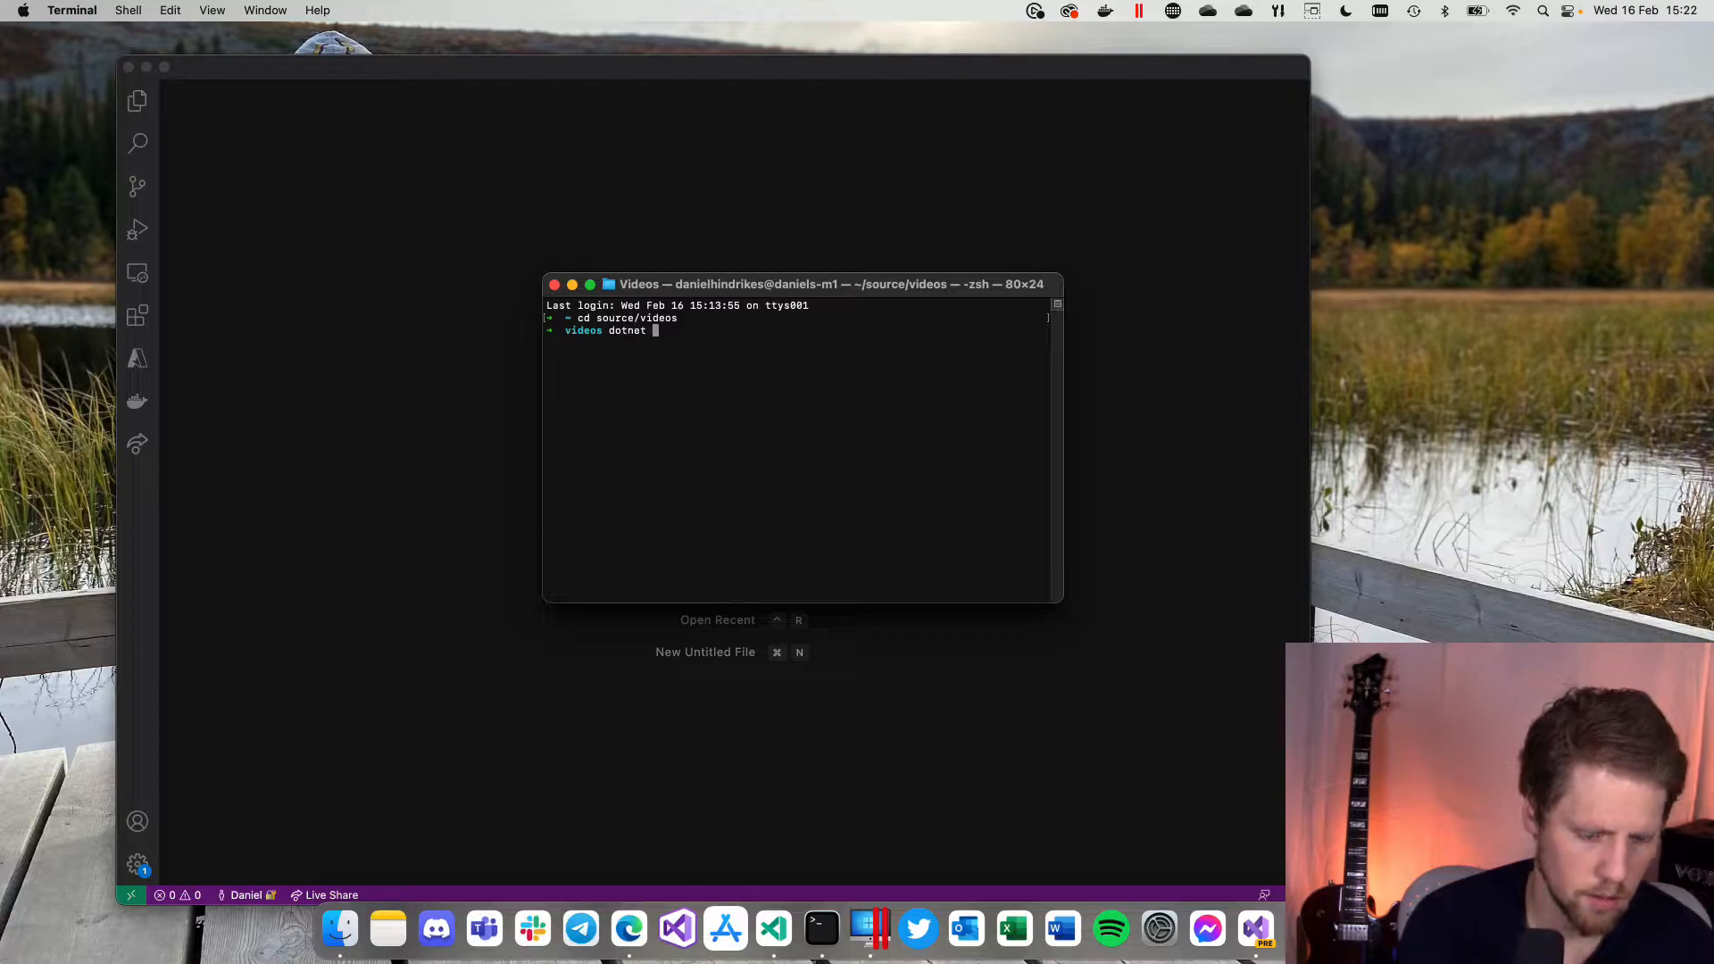
{"action": "type", "text": "new maui"}
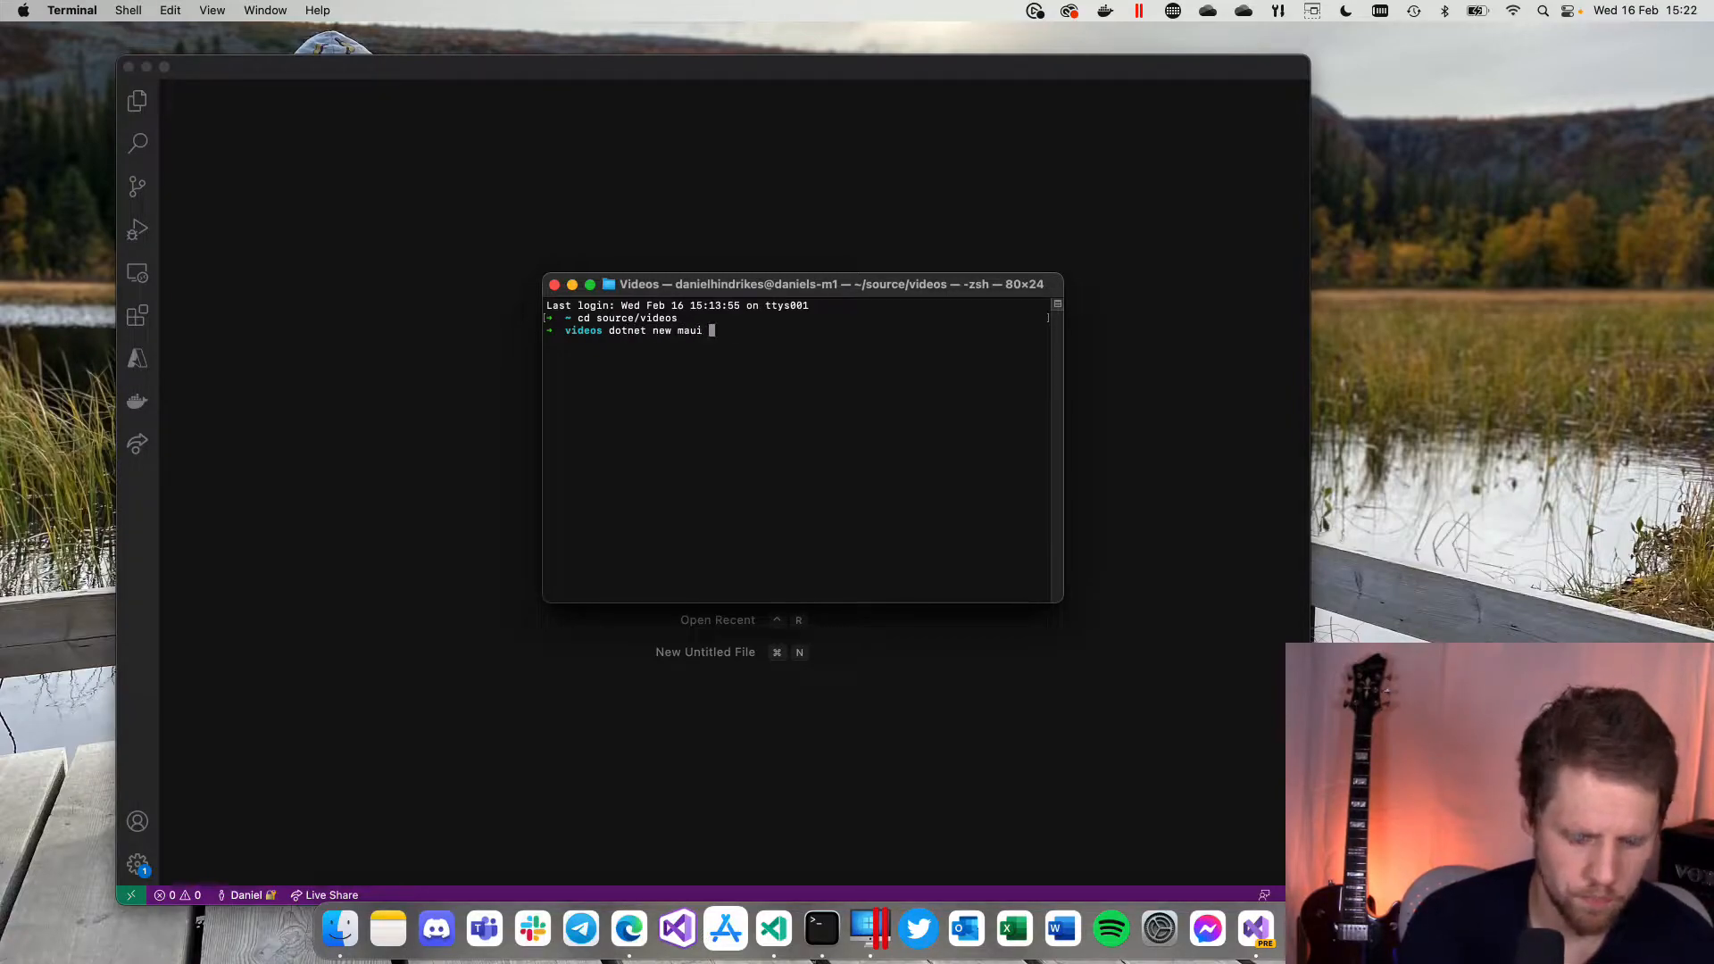
{"action": "type", "text": "-n"}
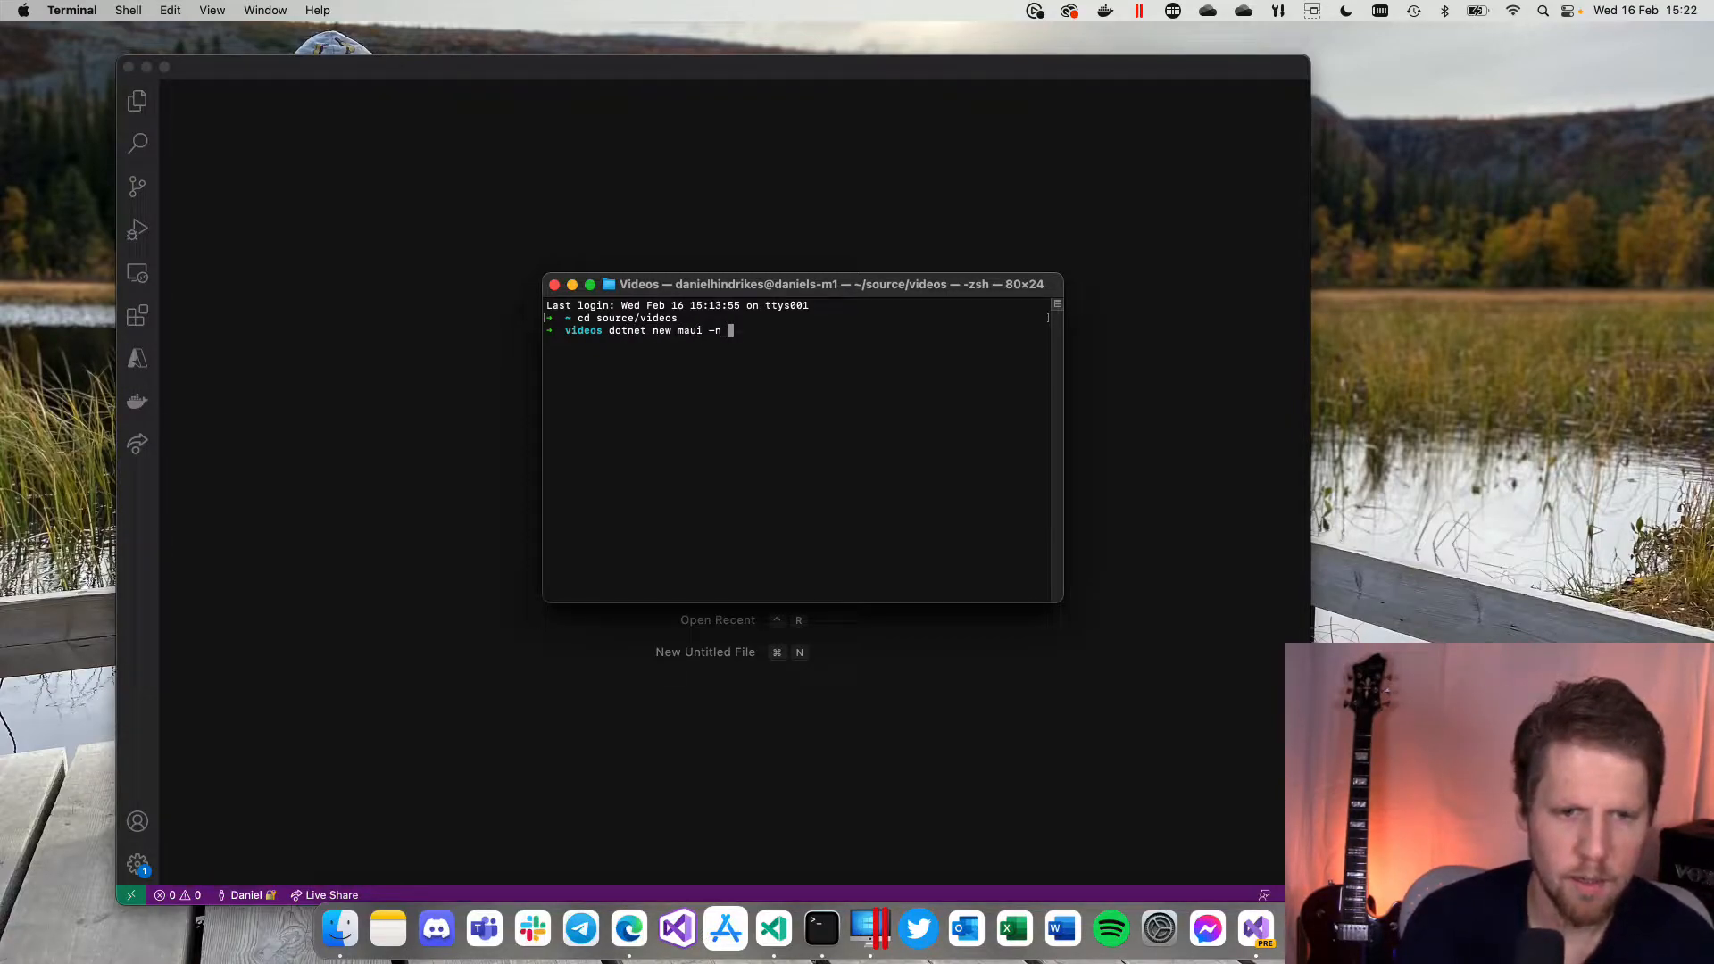
{"action": "type", "text": "Ma"}
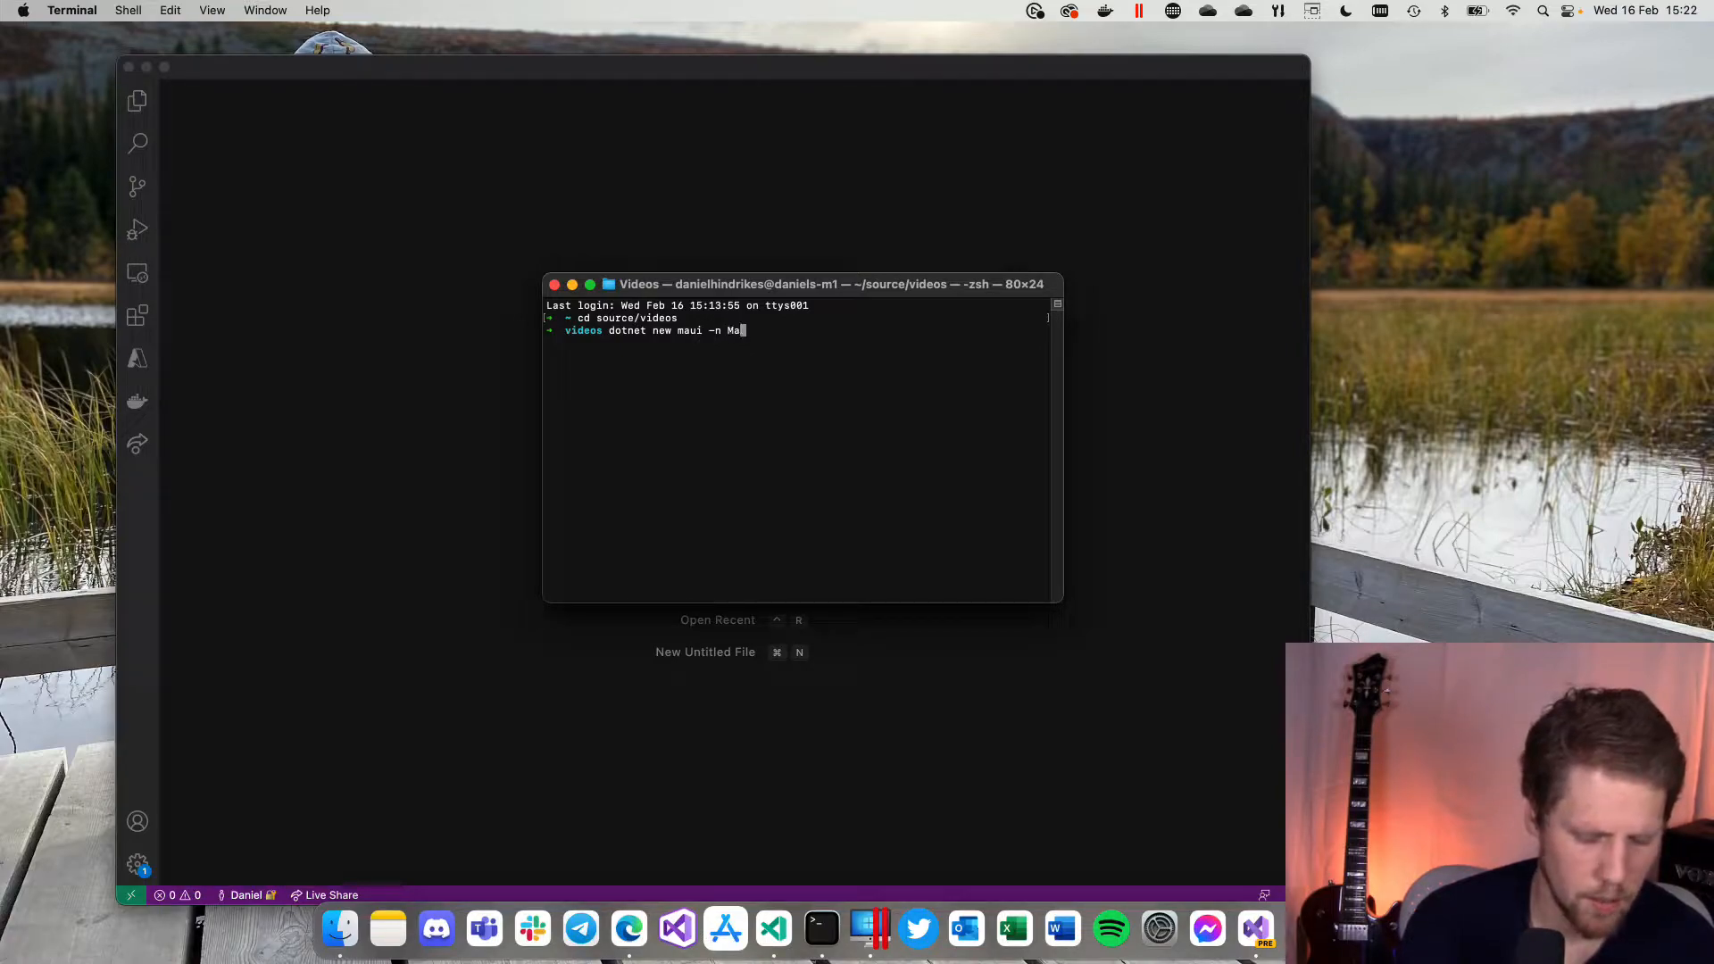
{"action": "type", "text": "uiDemoApp"}
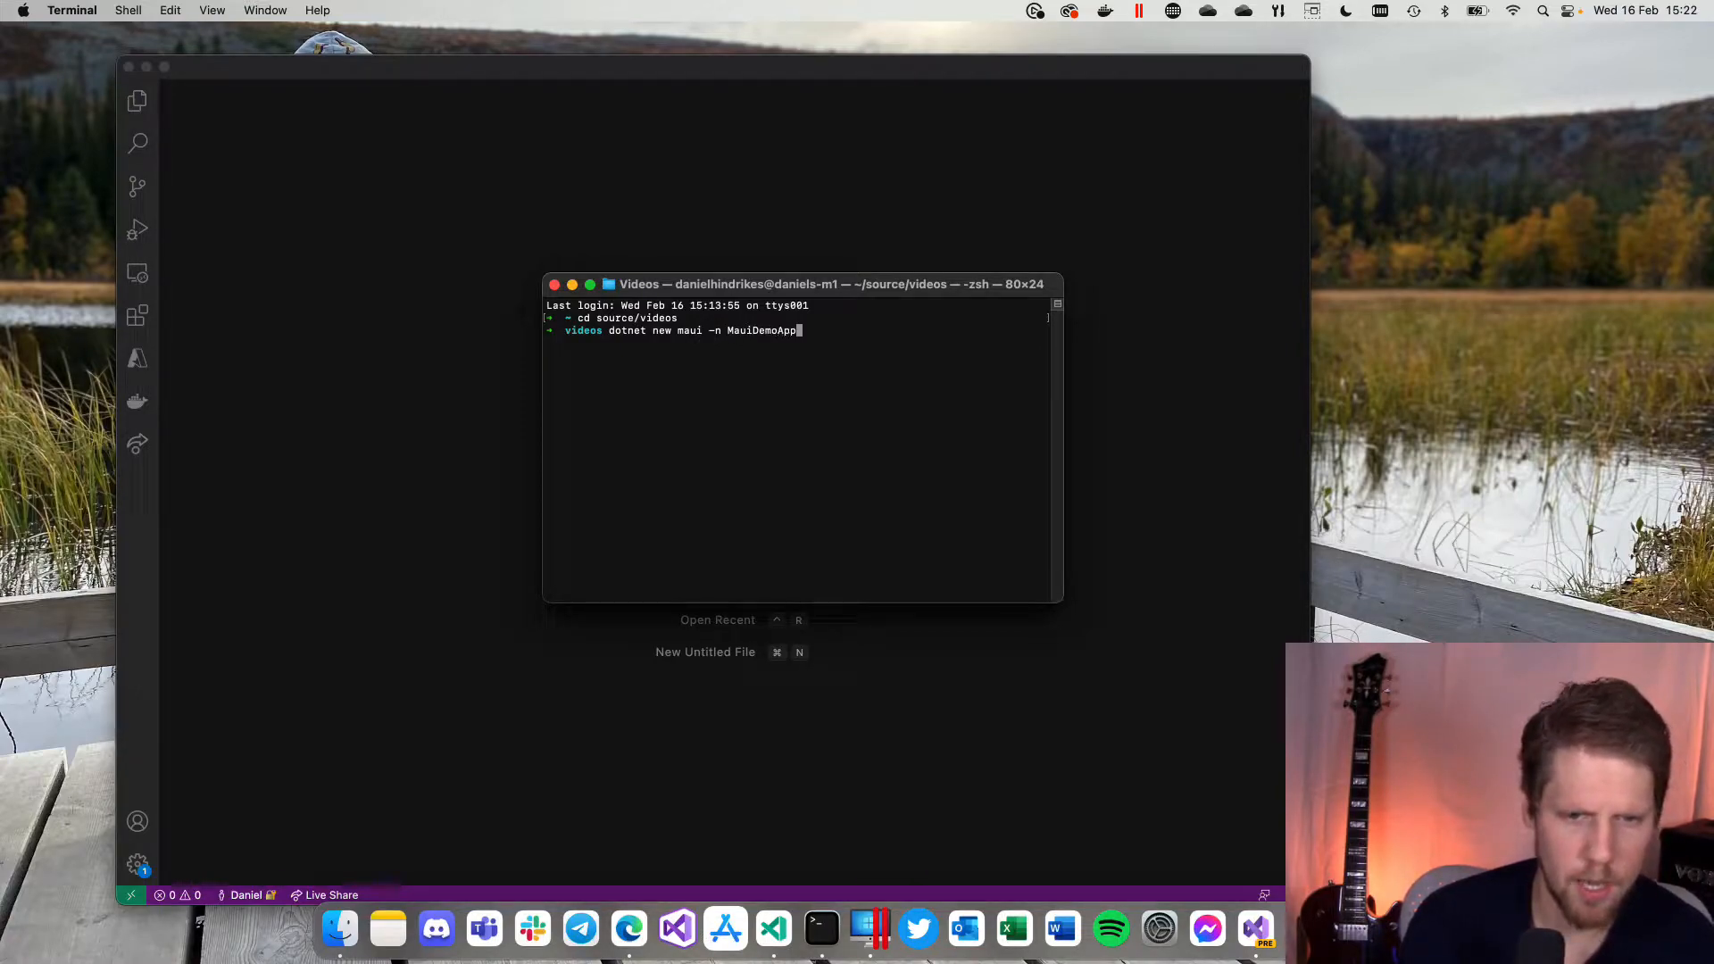
{"action": "key", "text": "Return"}
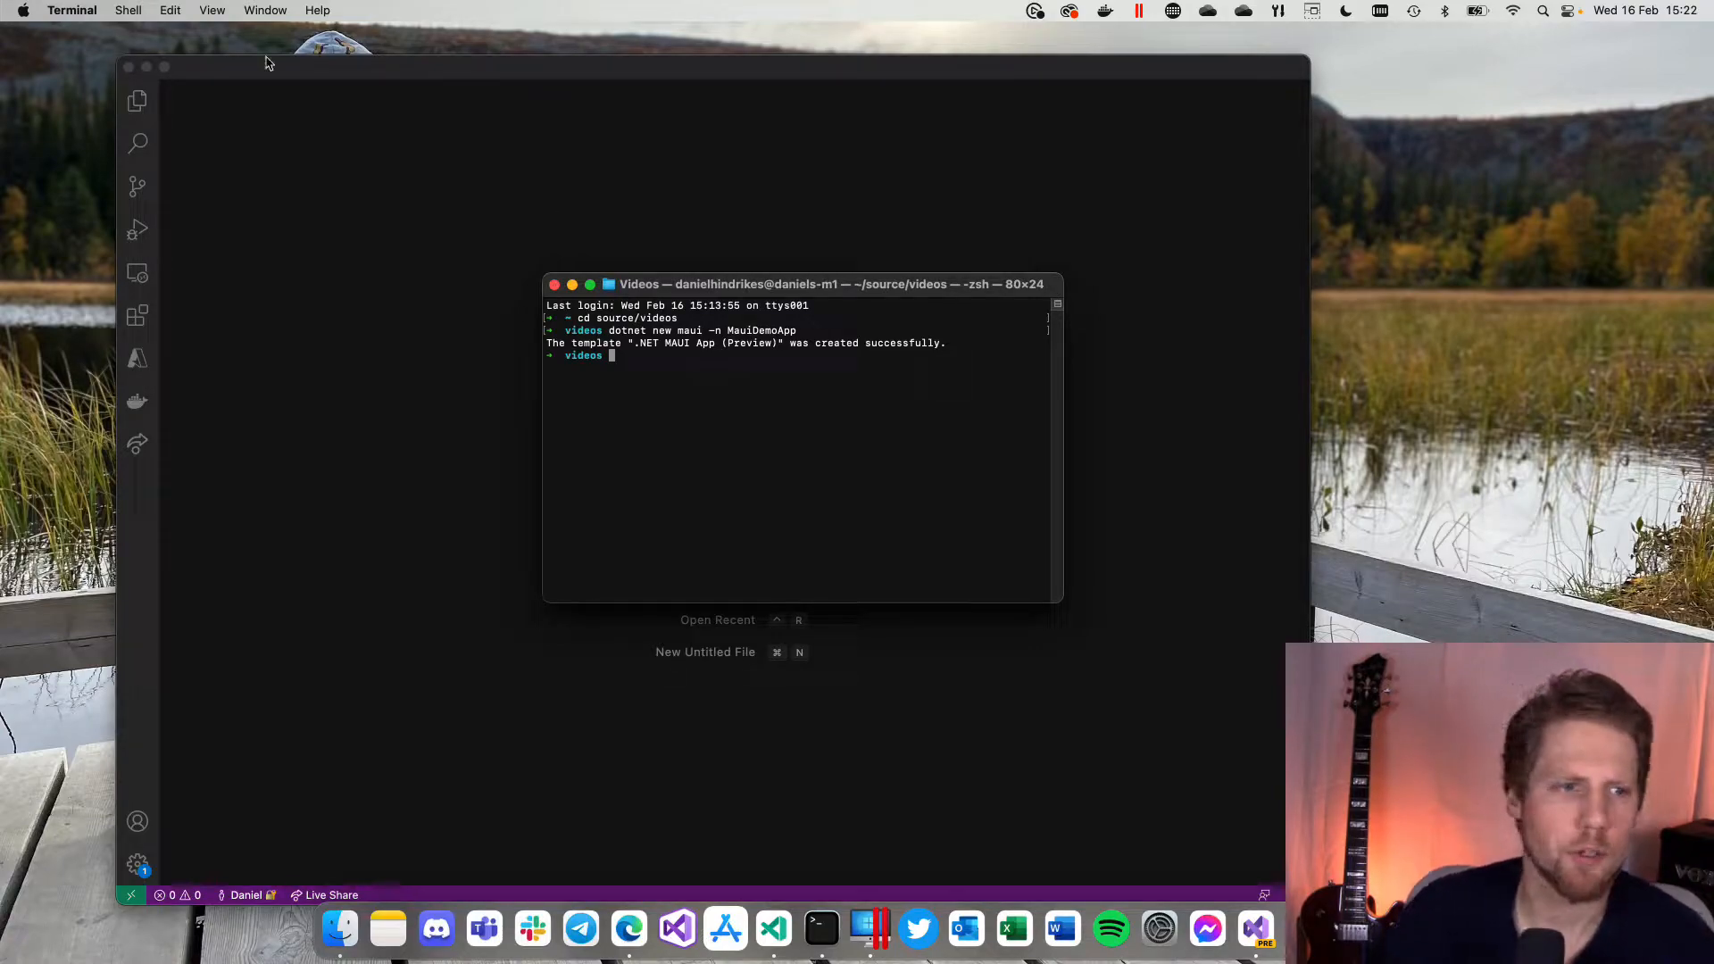
Step: Open the Videos/MauiDemoApp folder in the editor and start an integrated terminal at its root
{"action": "left_click", "coordinate": [161, 10]}
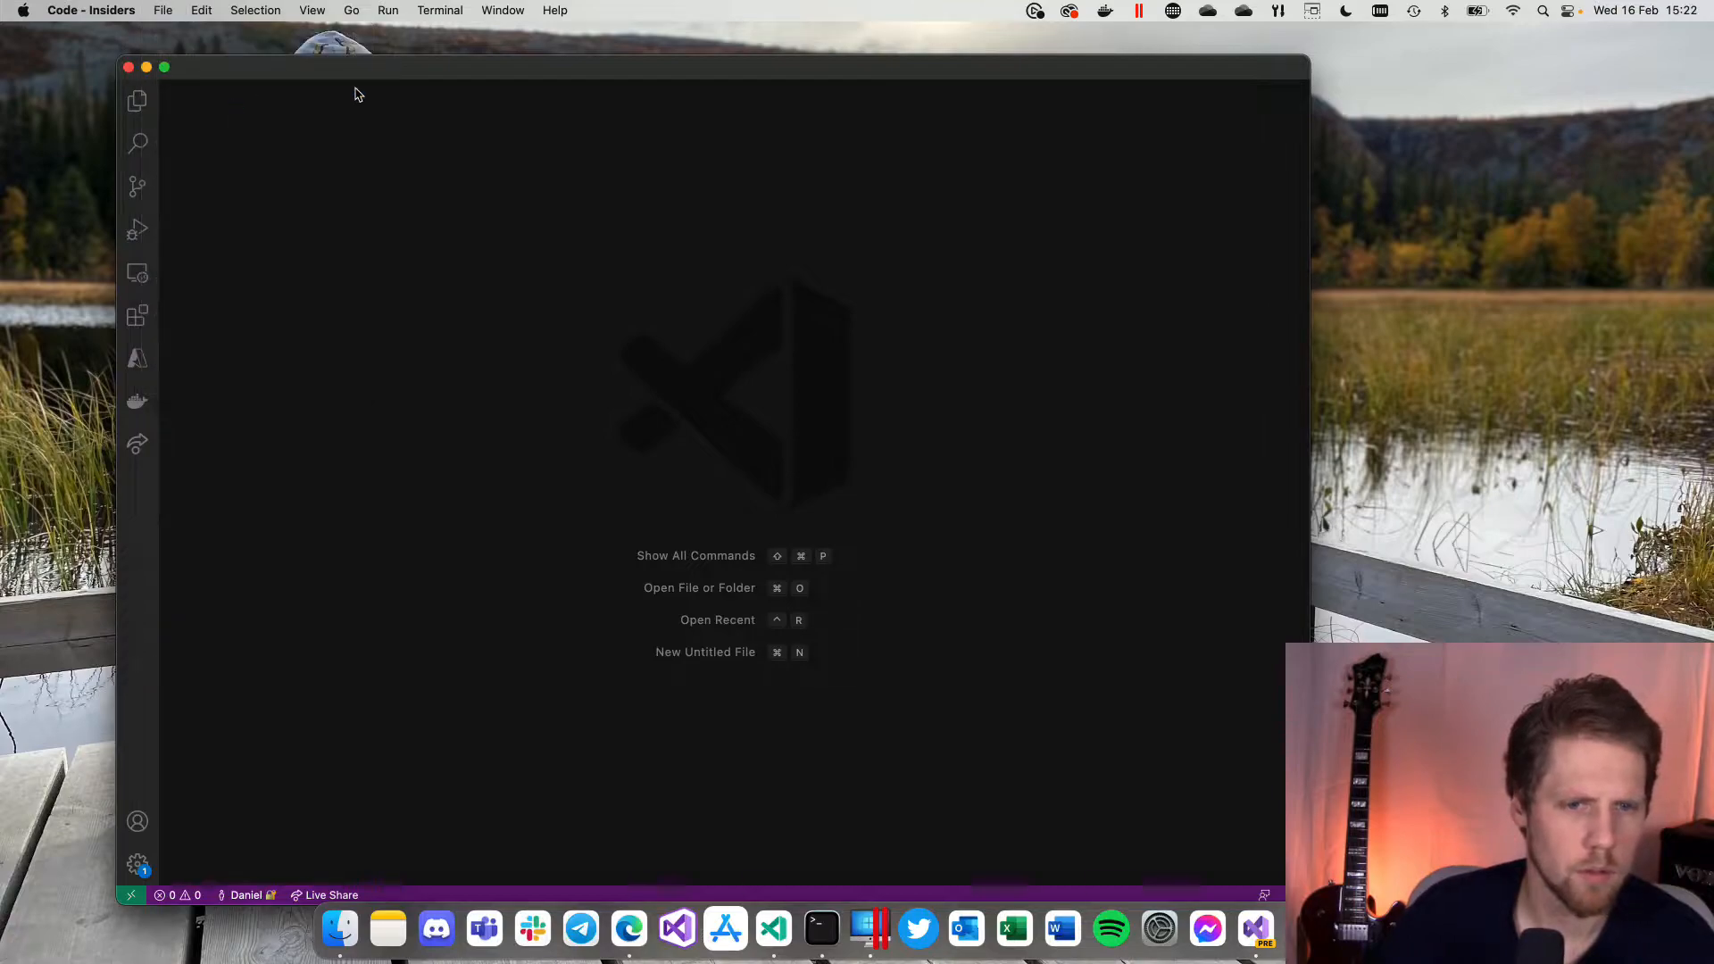
{"action": "left_click", "coordinate": [698, 587]}
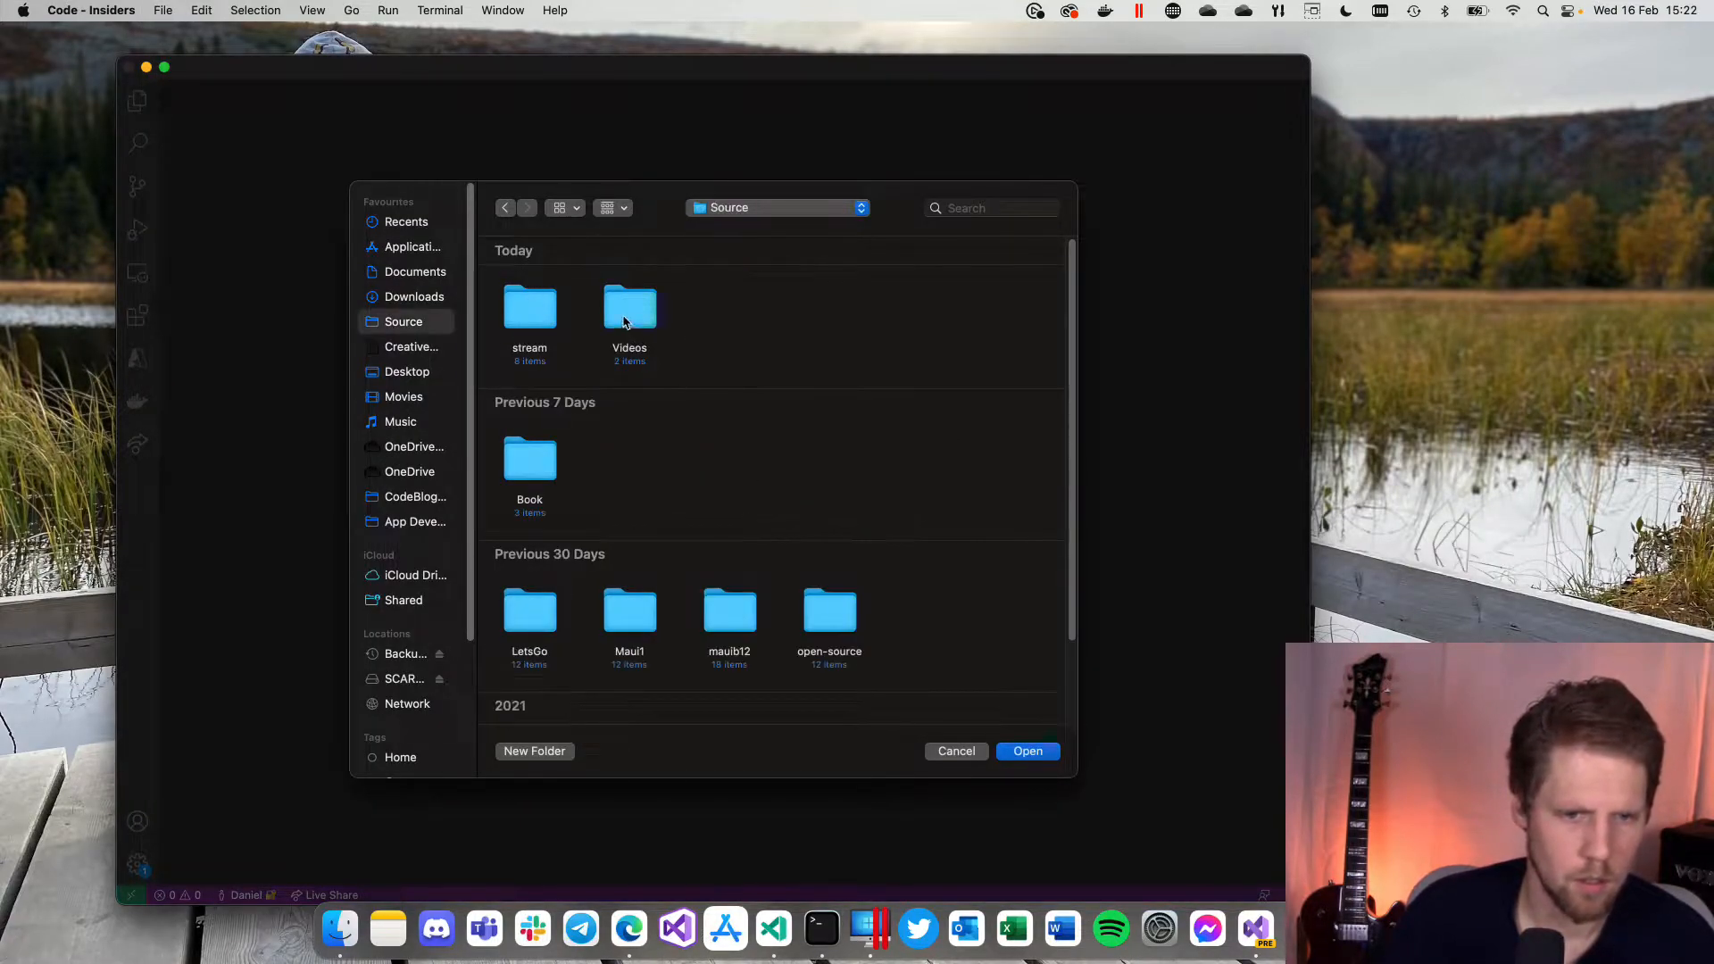
{"action": "double_click", "coordinate": [628, 310]}
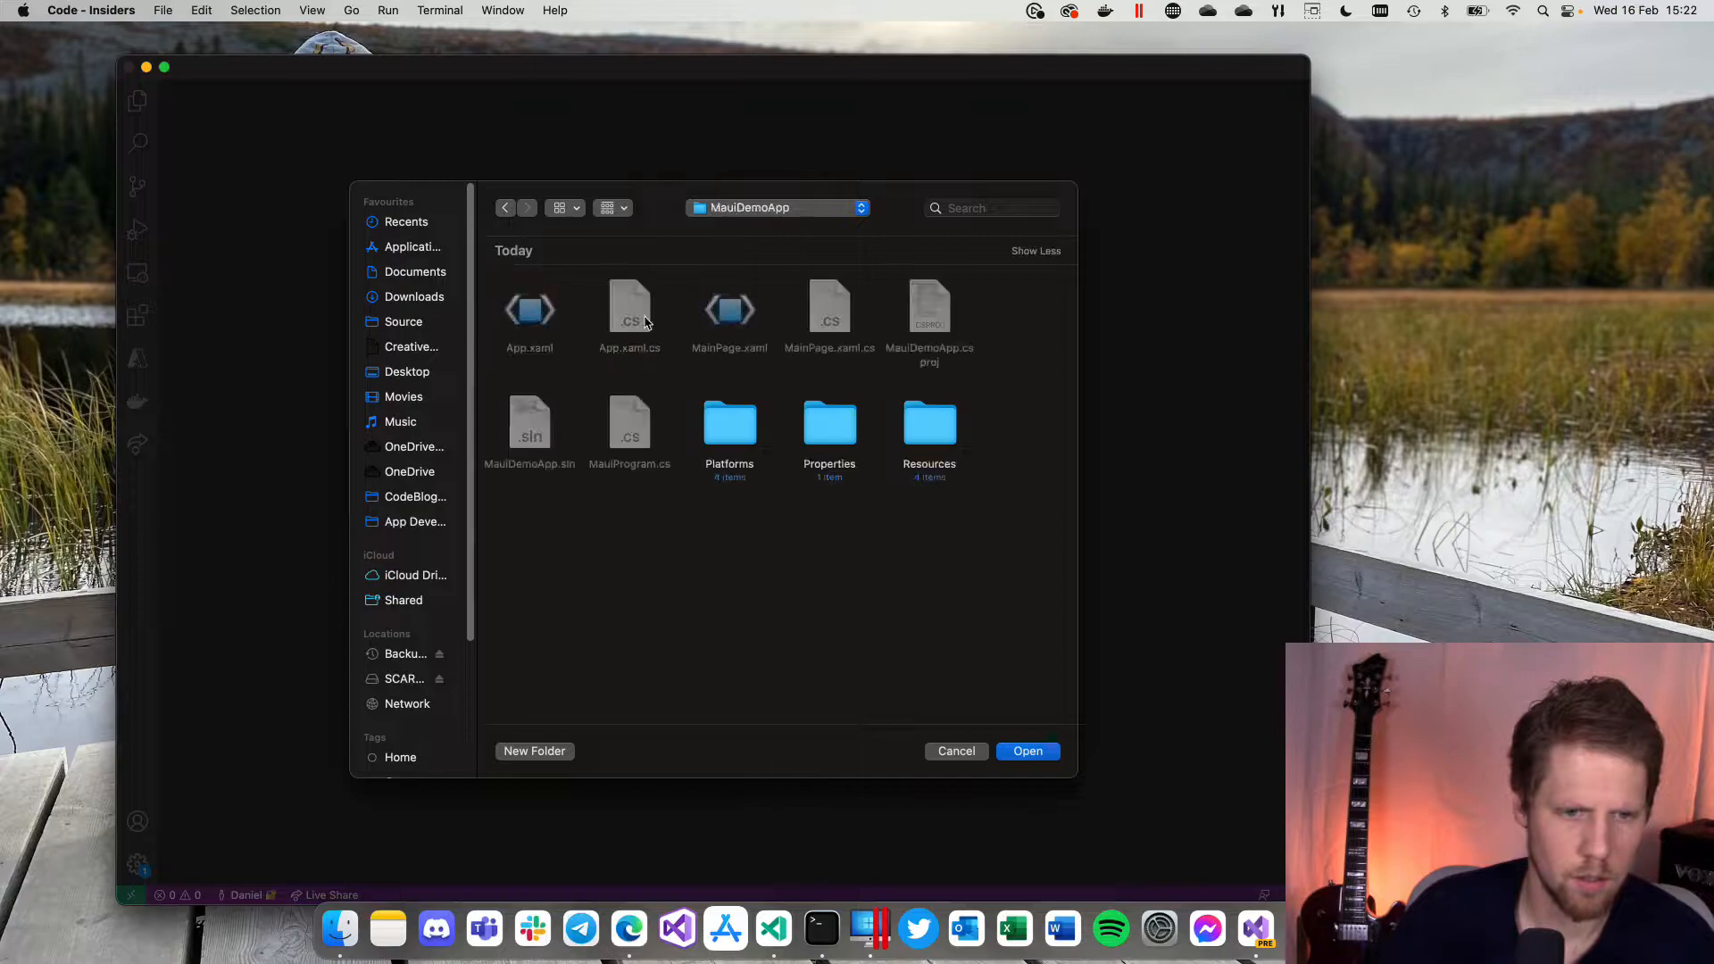
{"action": "left_click", "coordinate": [1025, 750]}
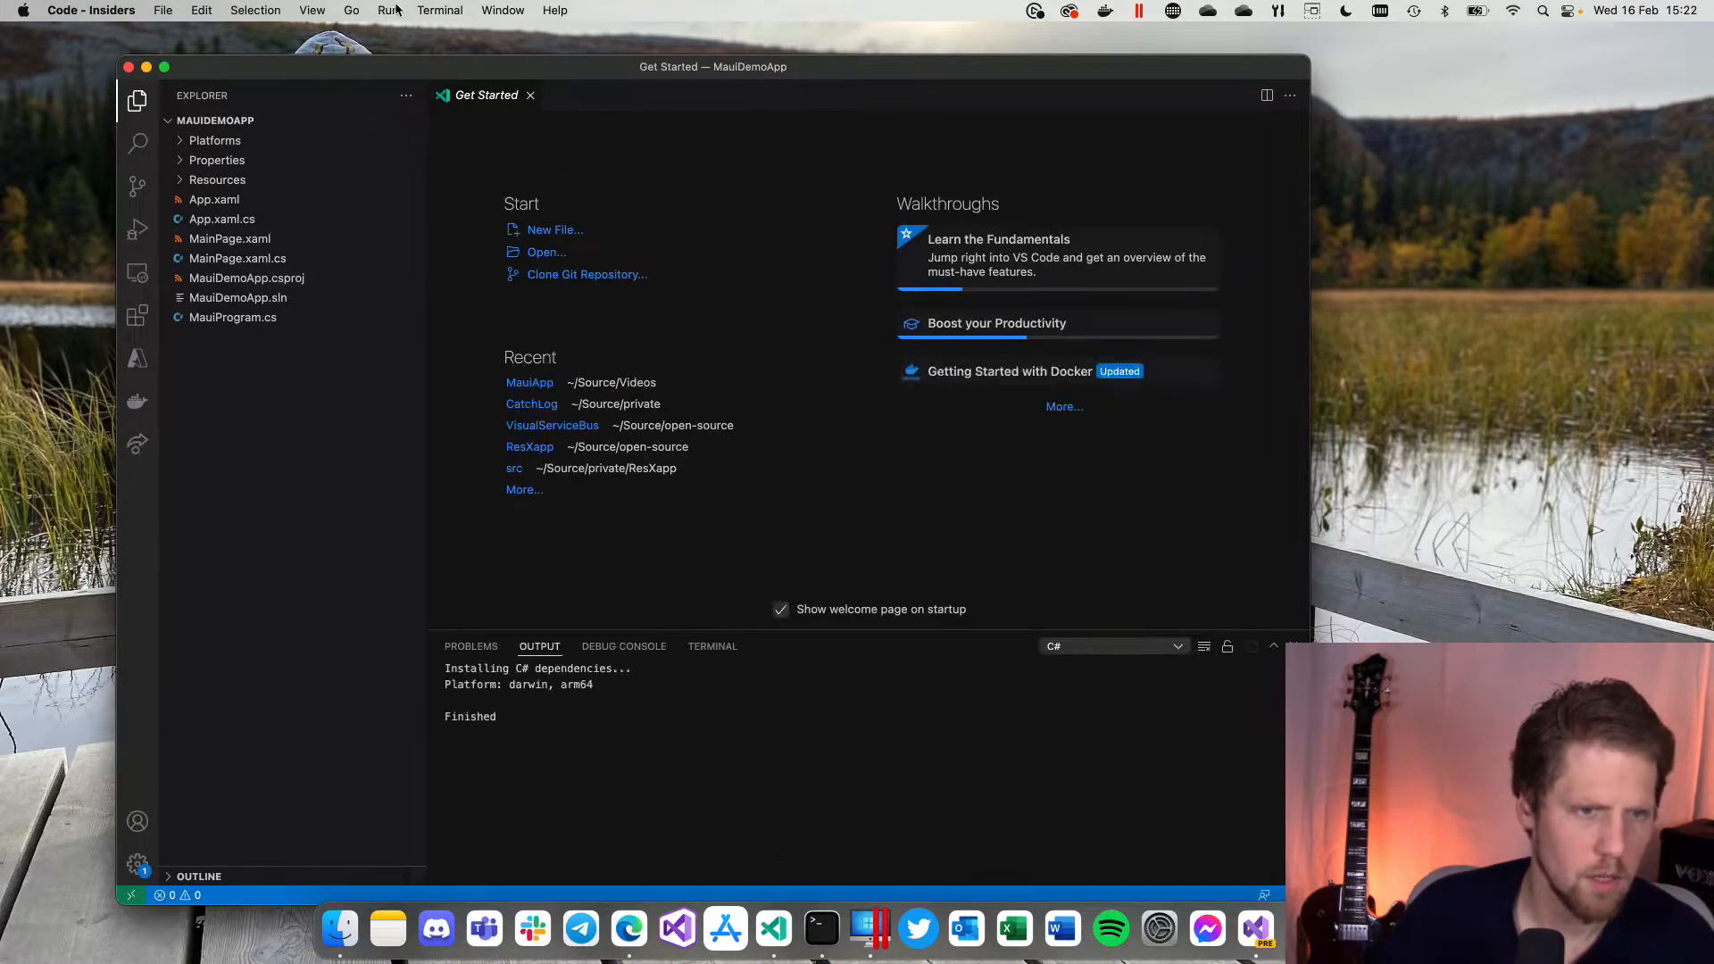
{"action": "left_click", "coordinate": [712, 646]}
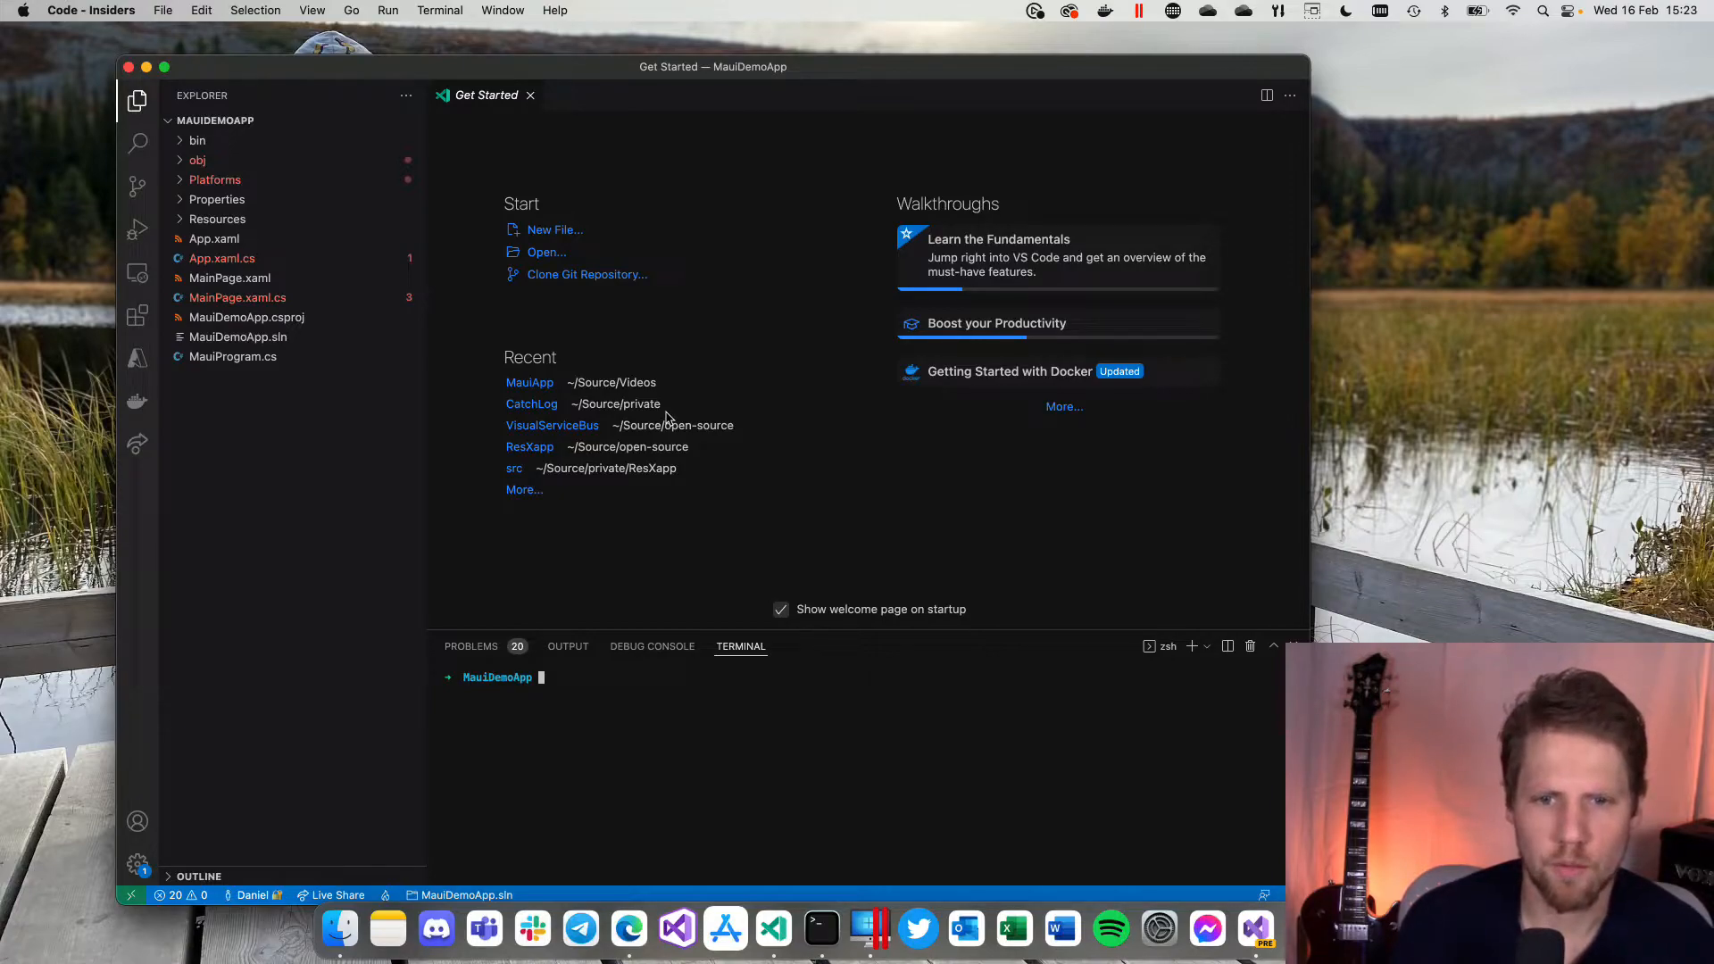
{"action": "mouse_move", "coordinate": [410, 330]}
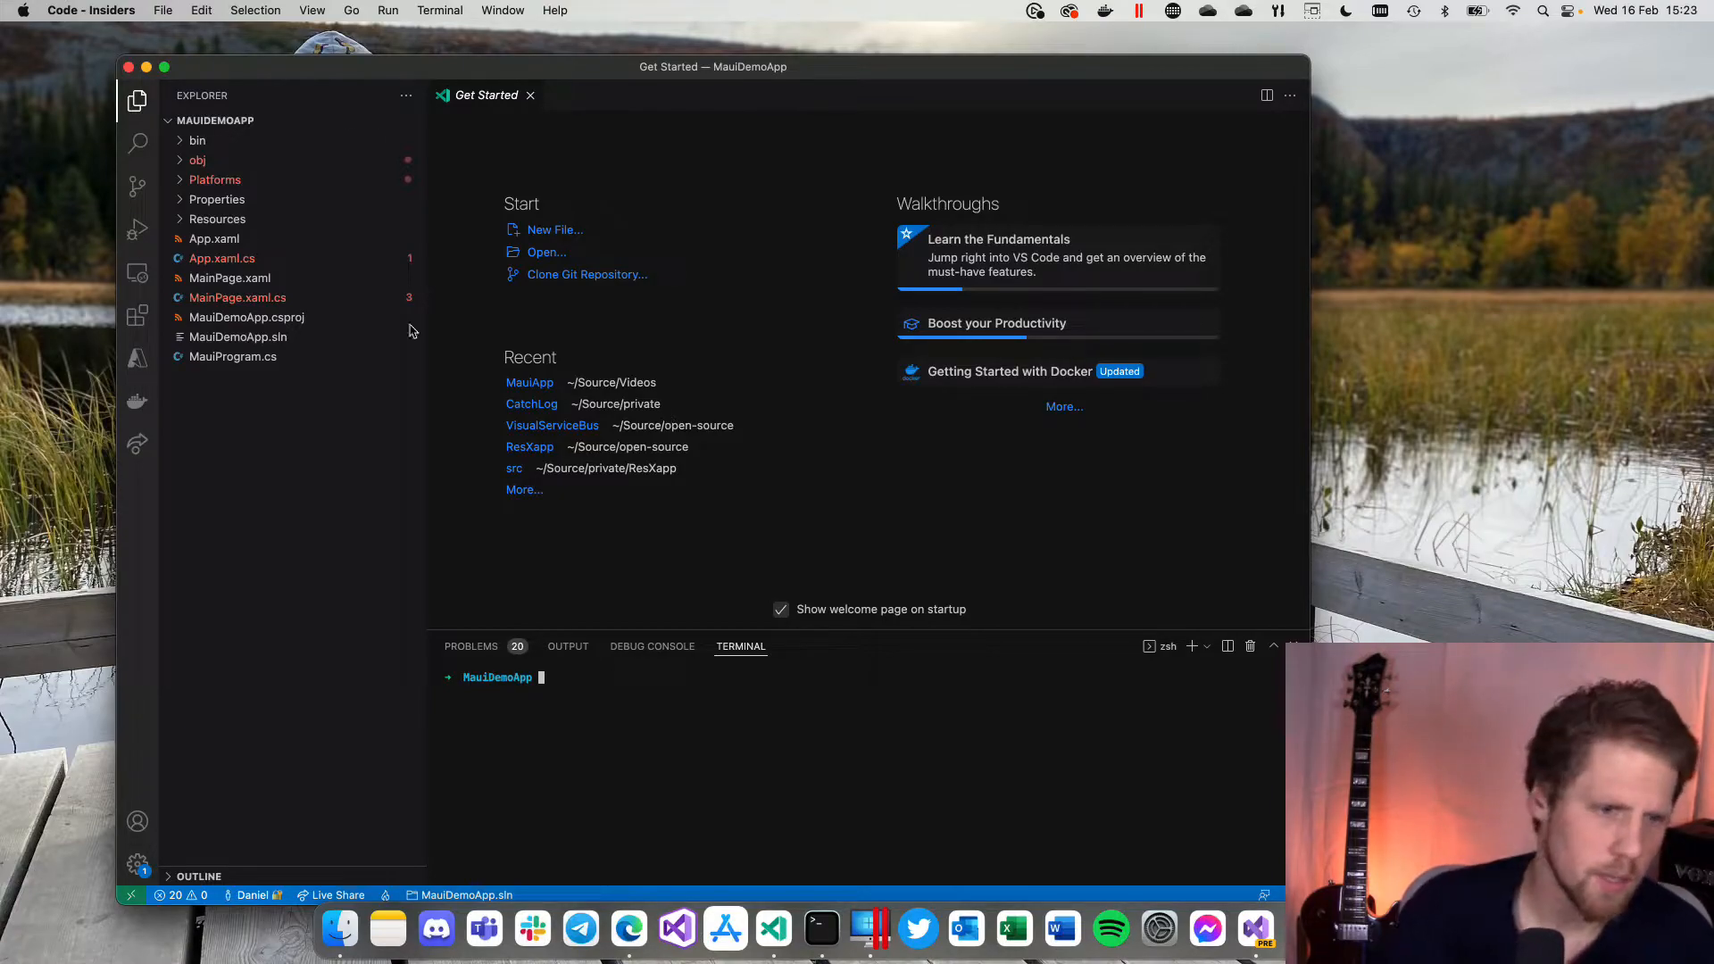
Step: Open MauiDemoApp.csproj from the Explorer to view its target frameworks
{"action": "left_click", "coordinate": [246, 317]}
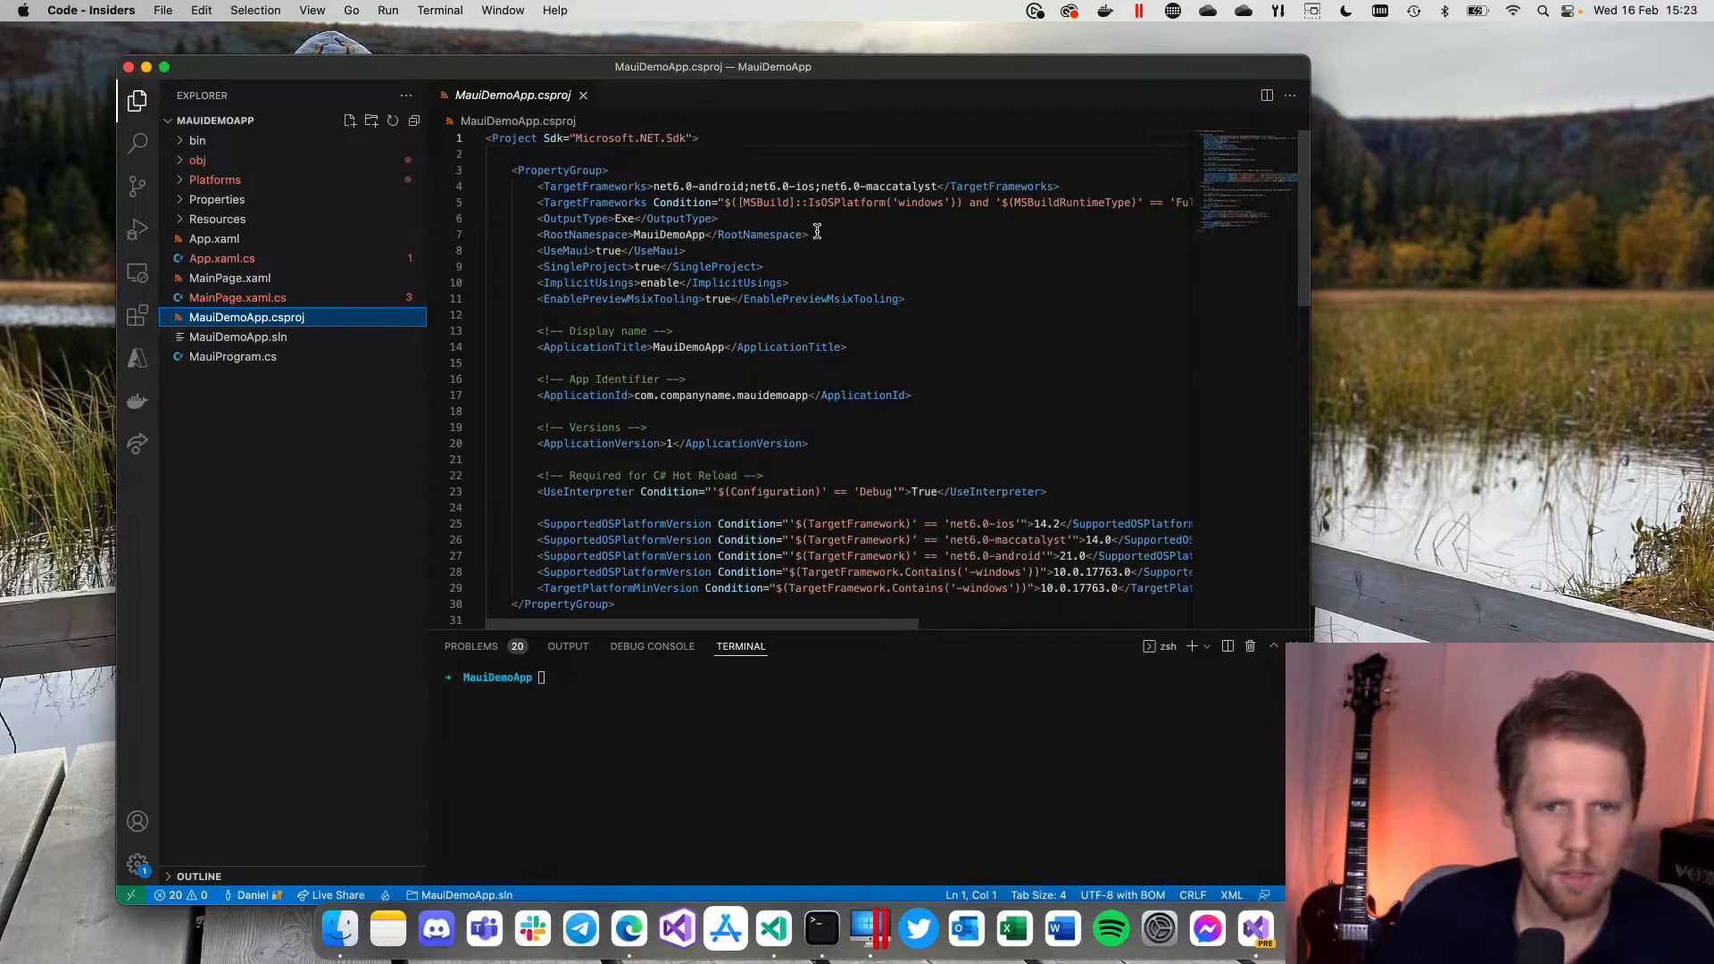
{"action": "mouse_move", "coordinate": [699, 208]}
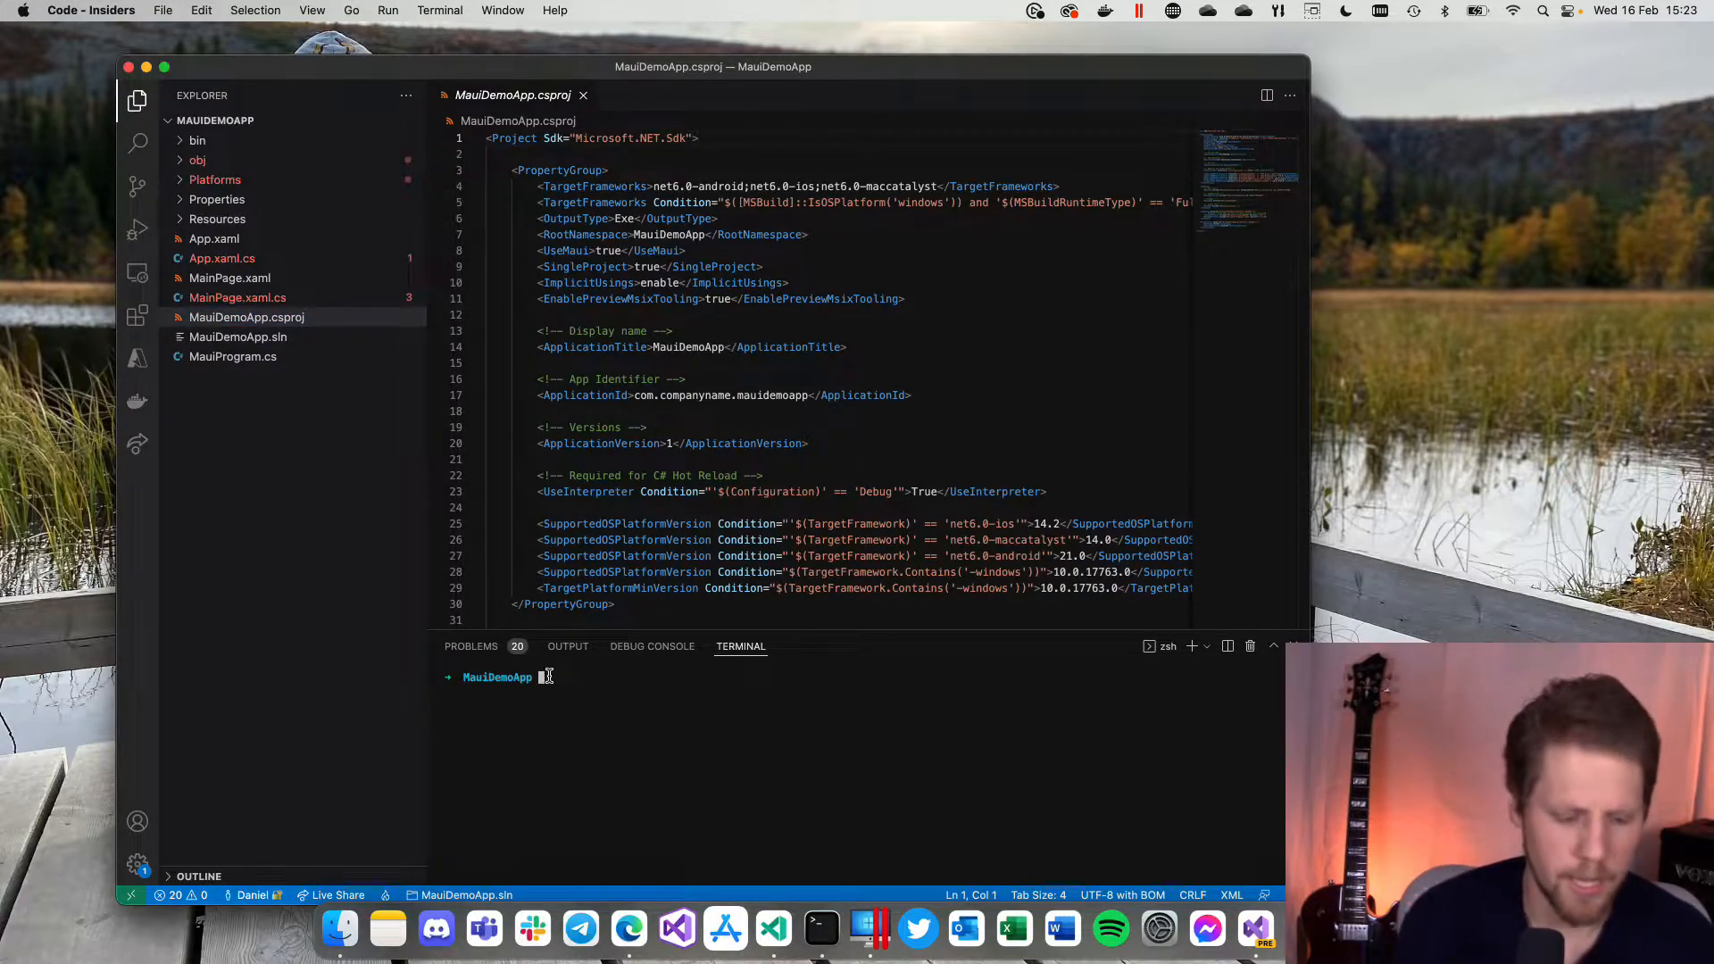
Step: Run 'dotnet build -t:Run -f net6.0-maccatalyst' so the Hello, World! window launches
{"action": "type", "text": "dotnet b"}
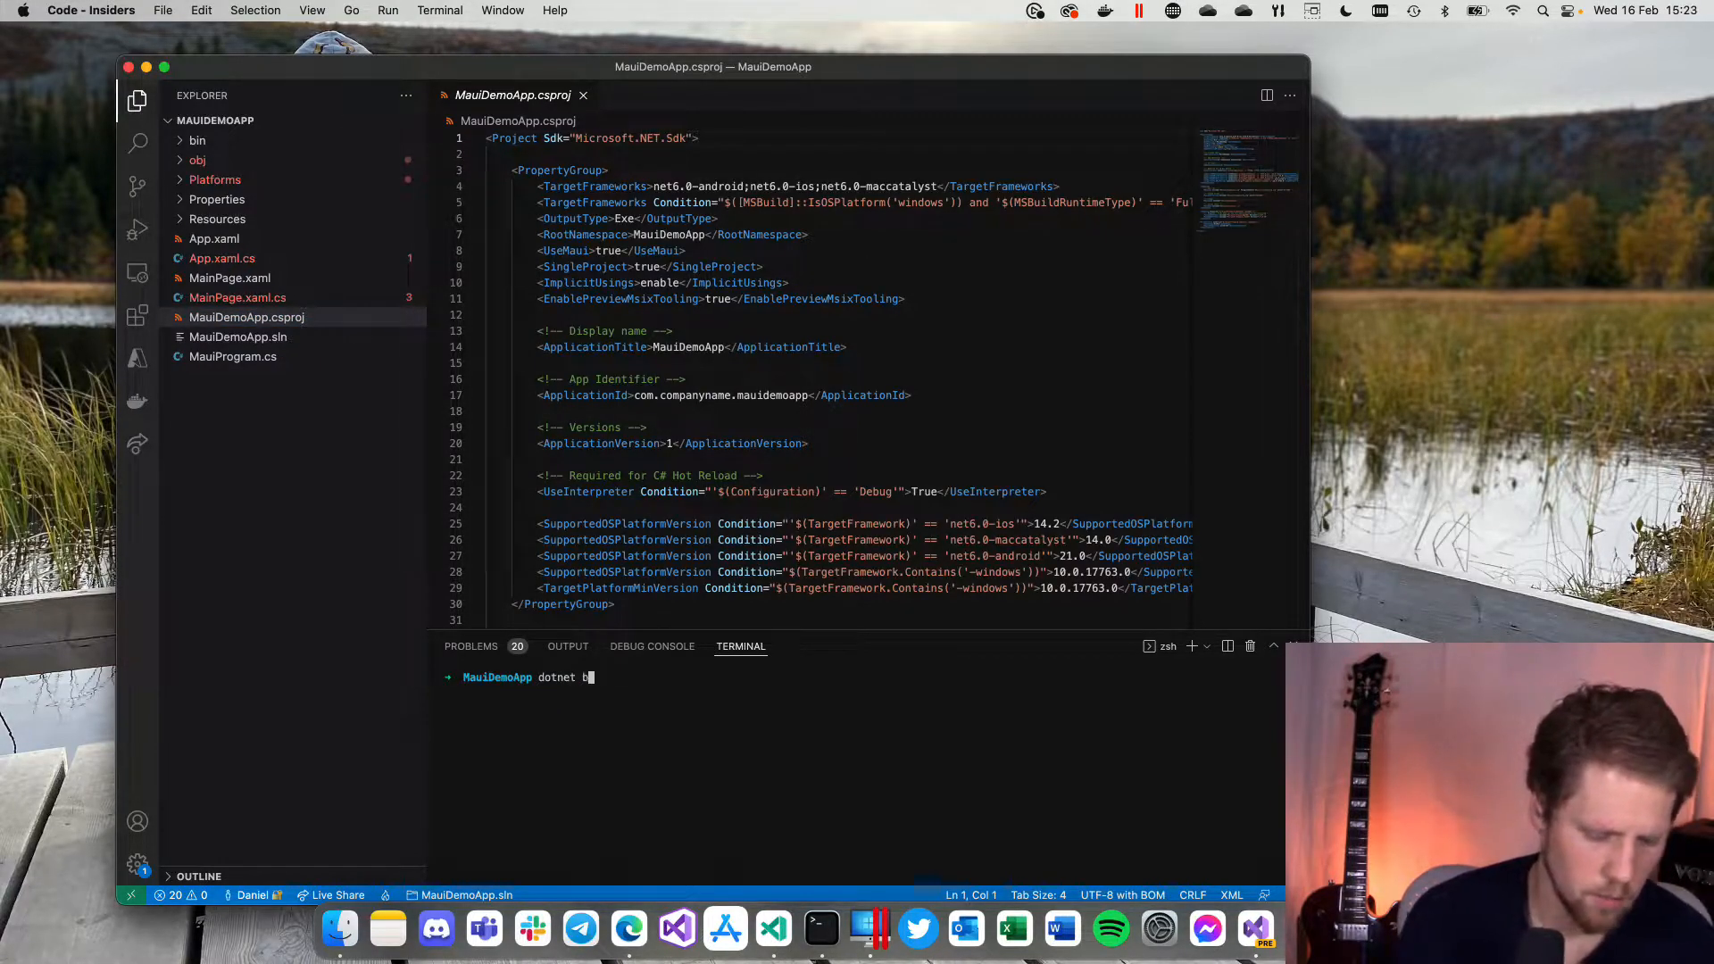
{"action": "type", "text": "uild"}
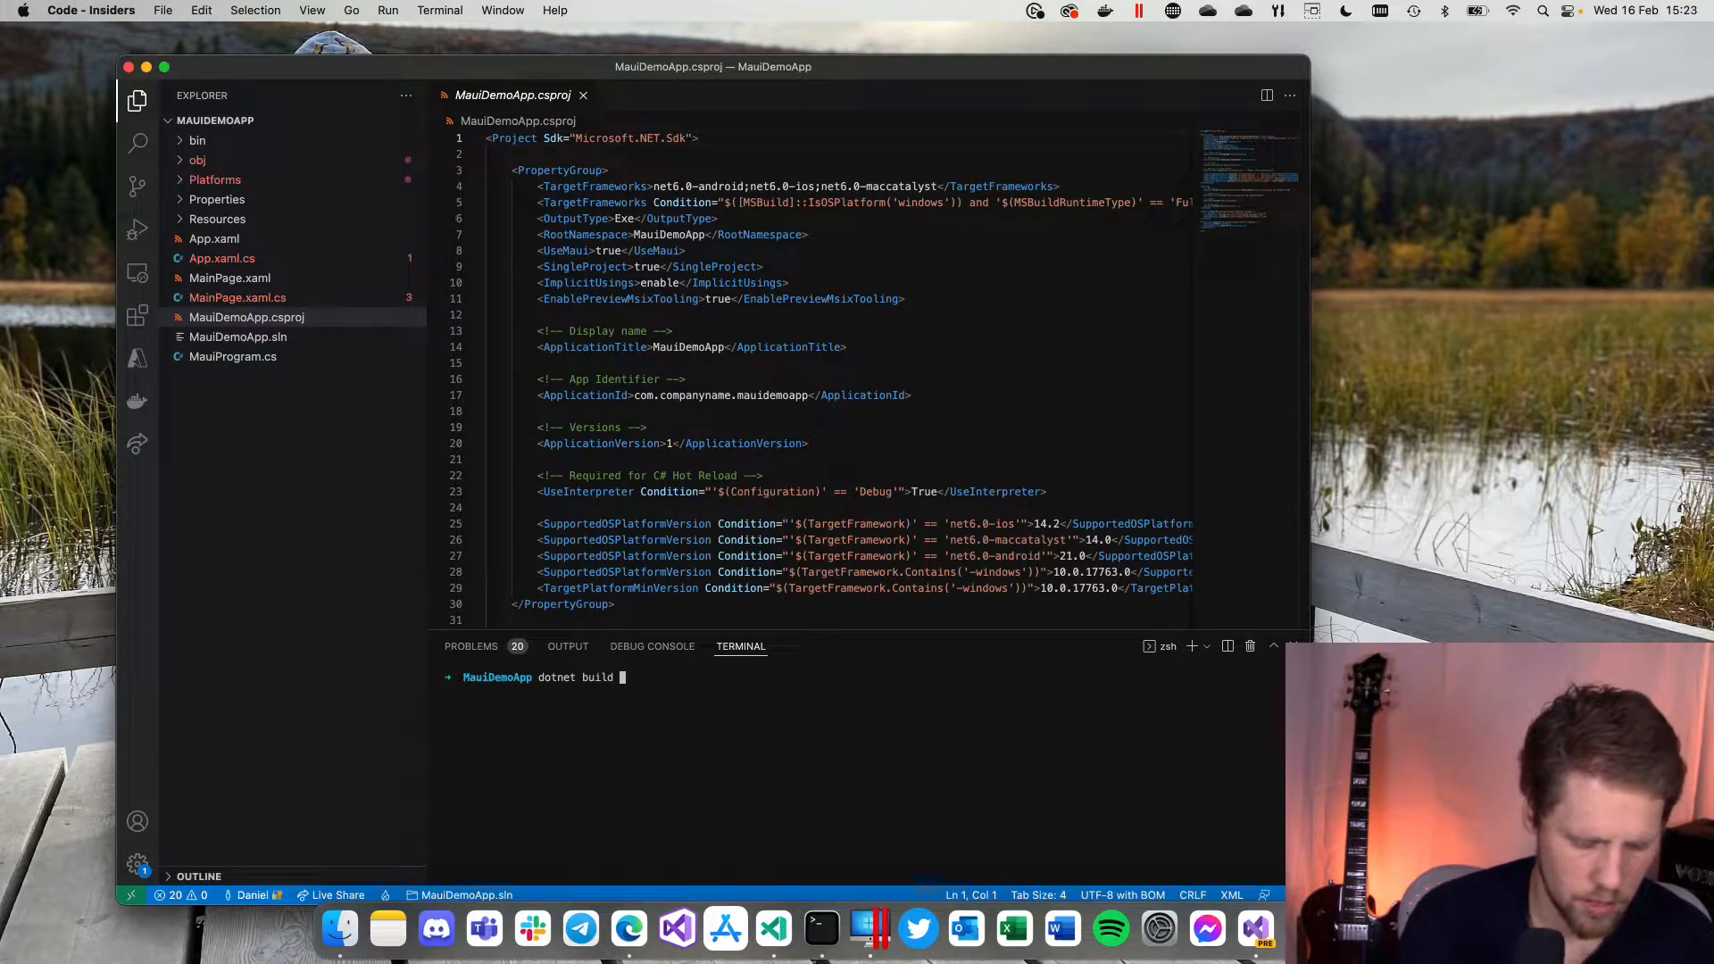
{"action": "type", "text": "-t:"}
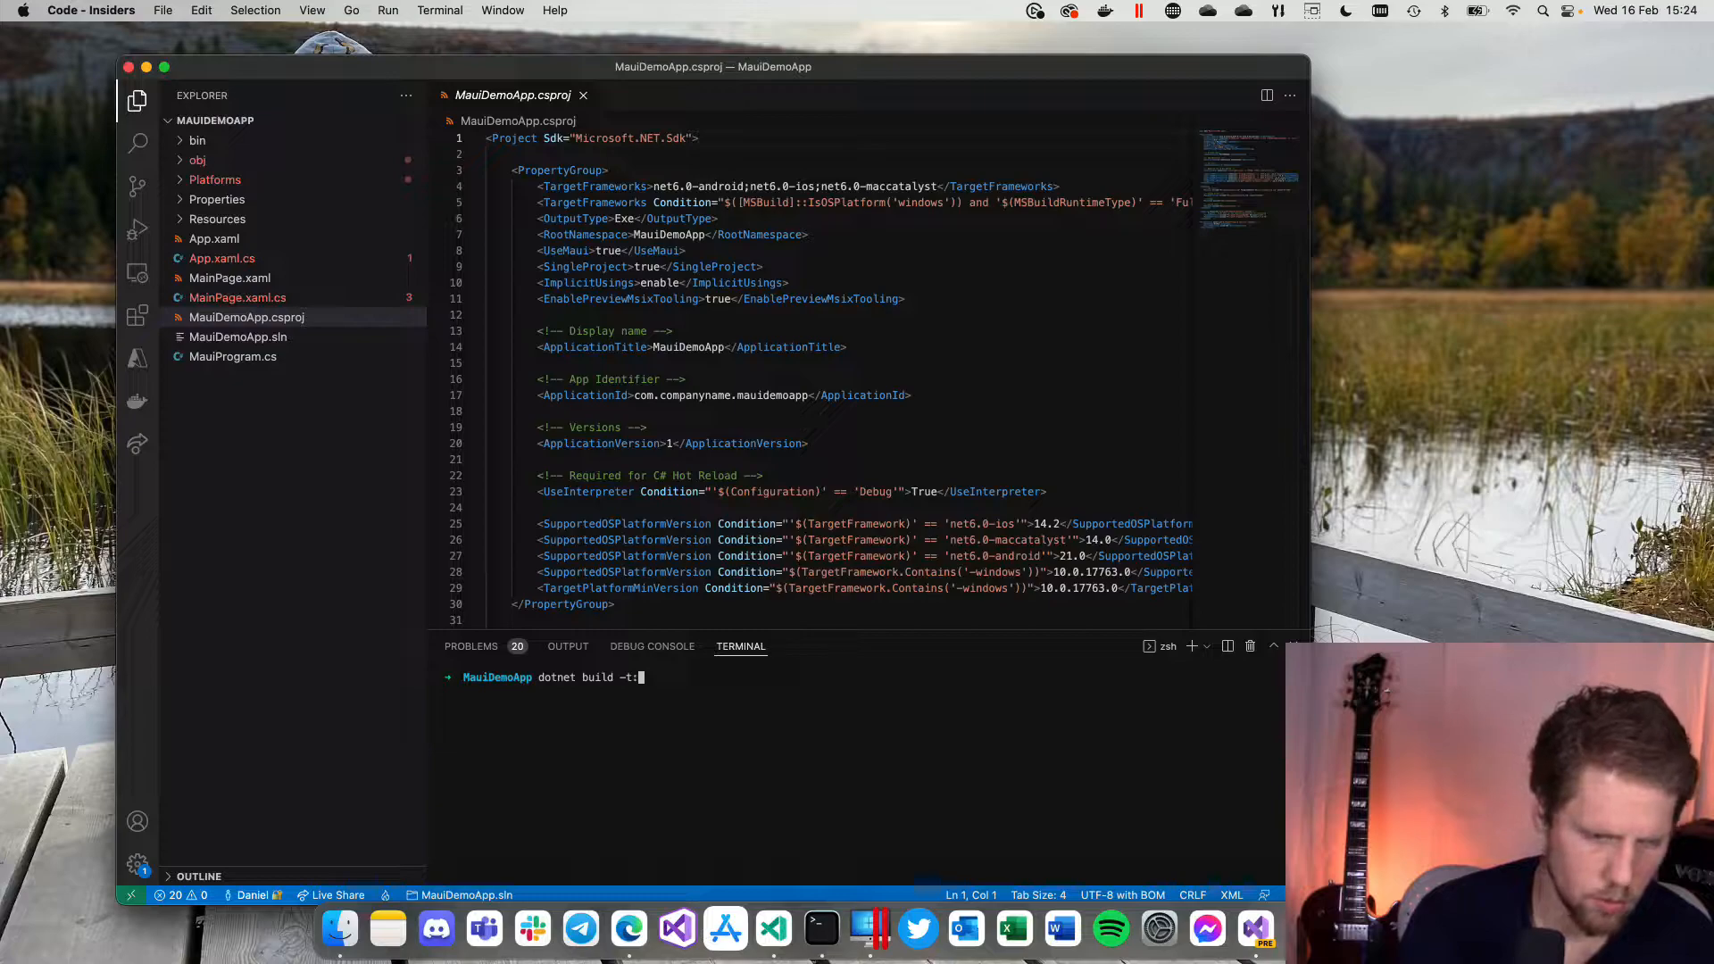
{"action": "type", "text": "Run -"}
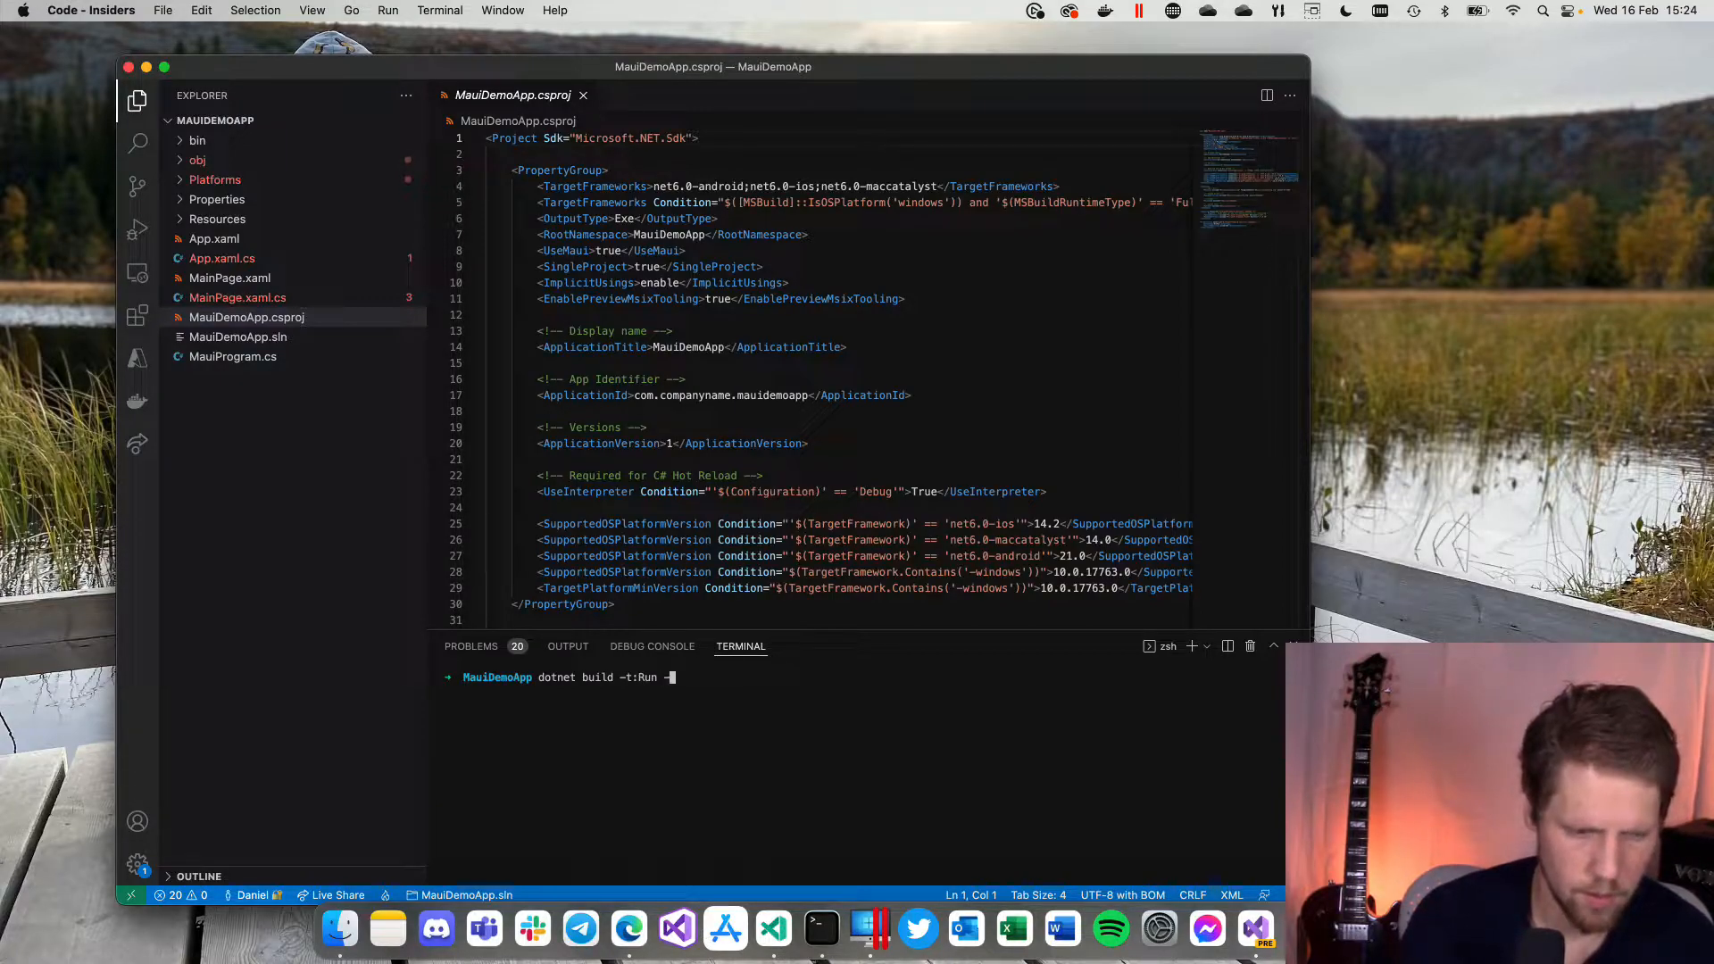
{"action": "type", "text": "-f"}
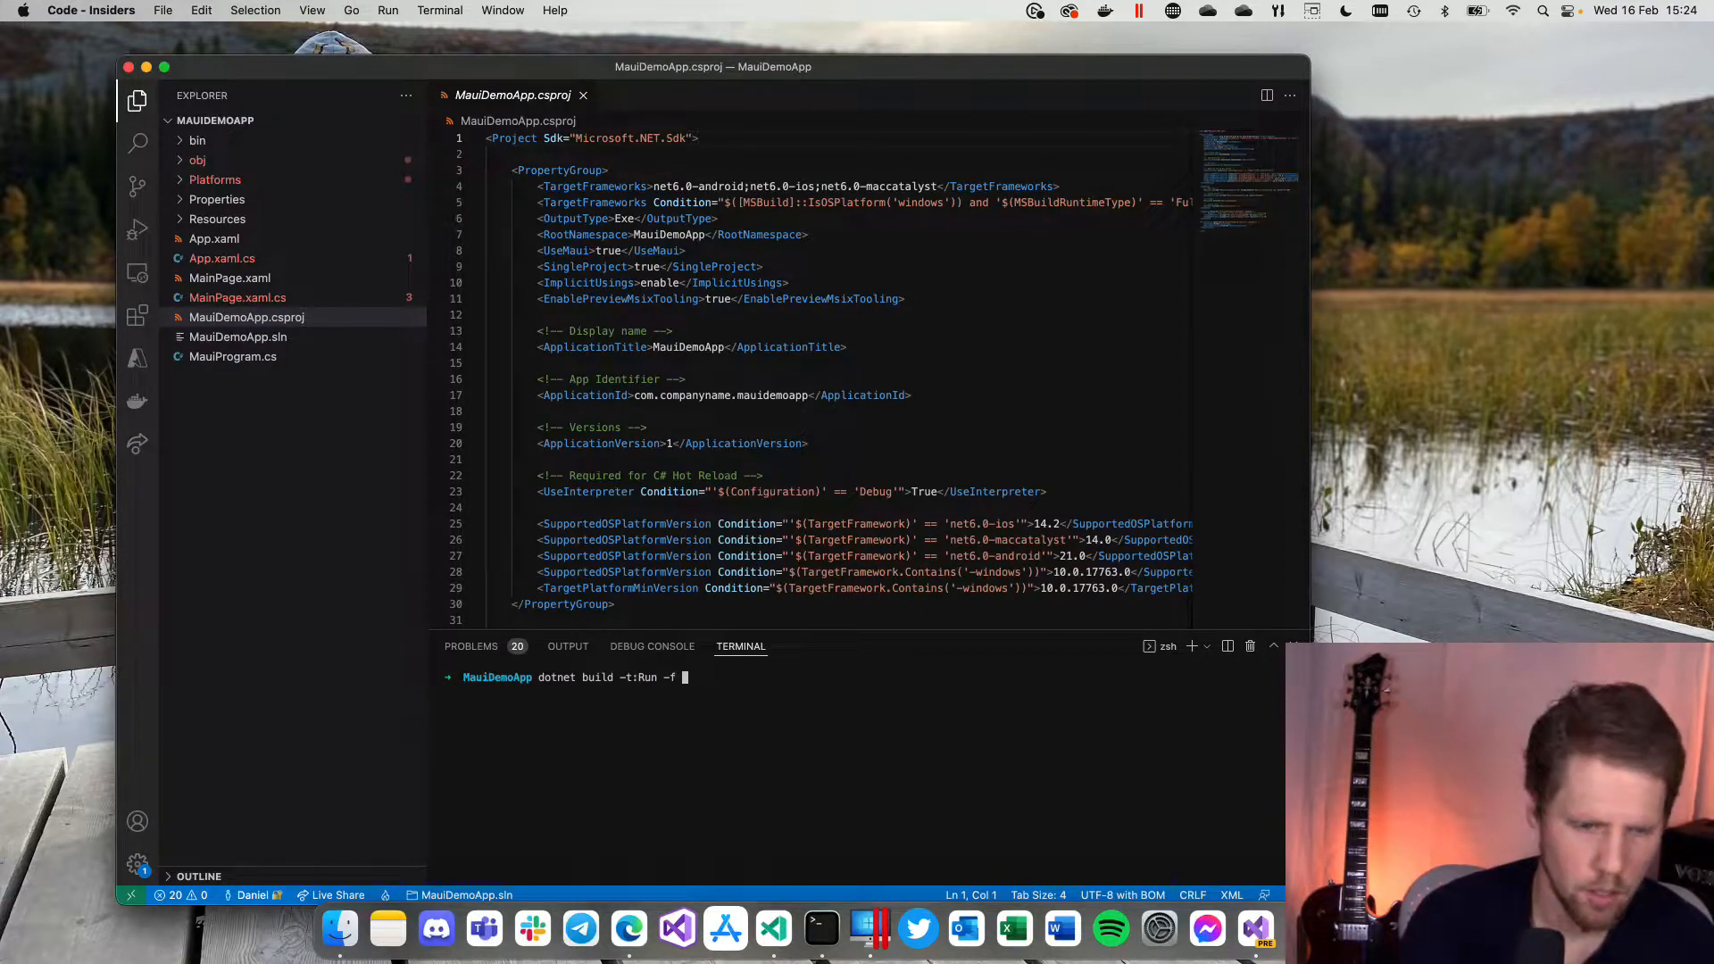
{"action": "type", "text": "net6."}
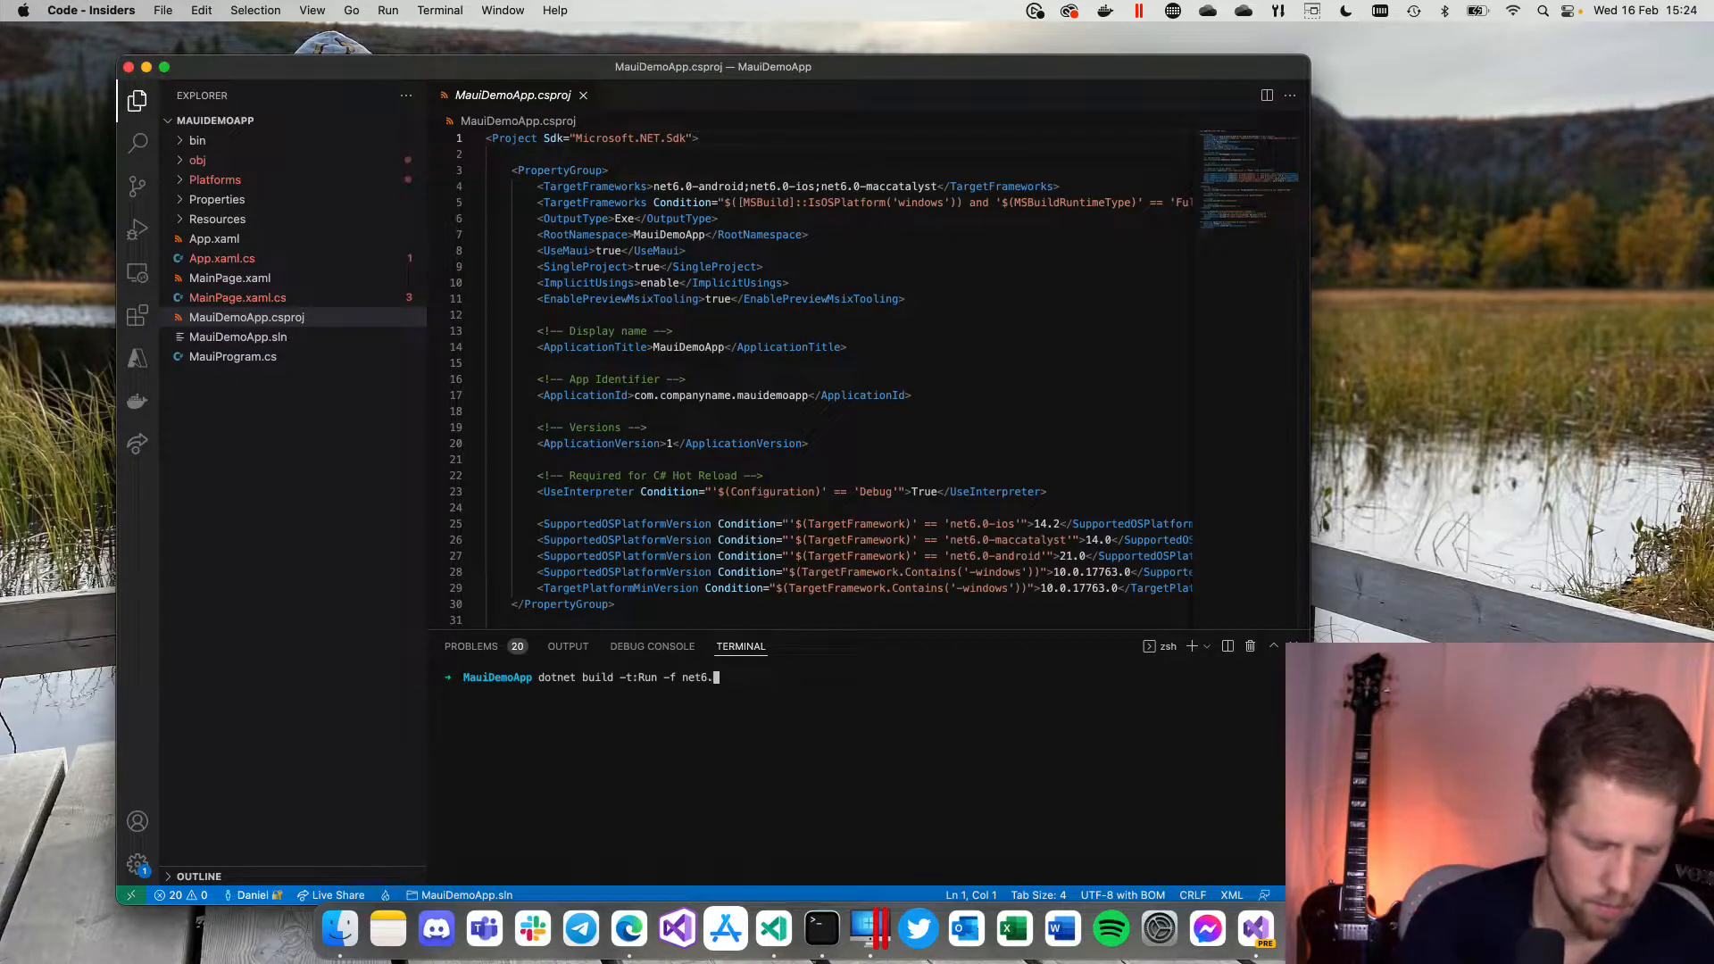
{"action": "type", "text": "0-"}
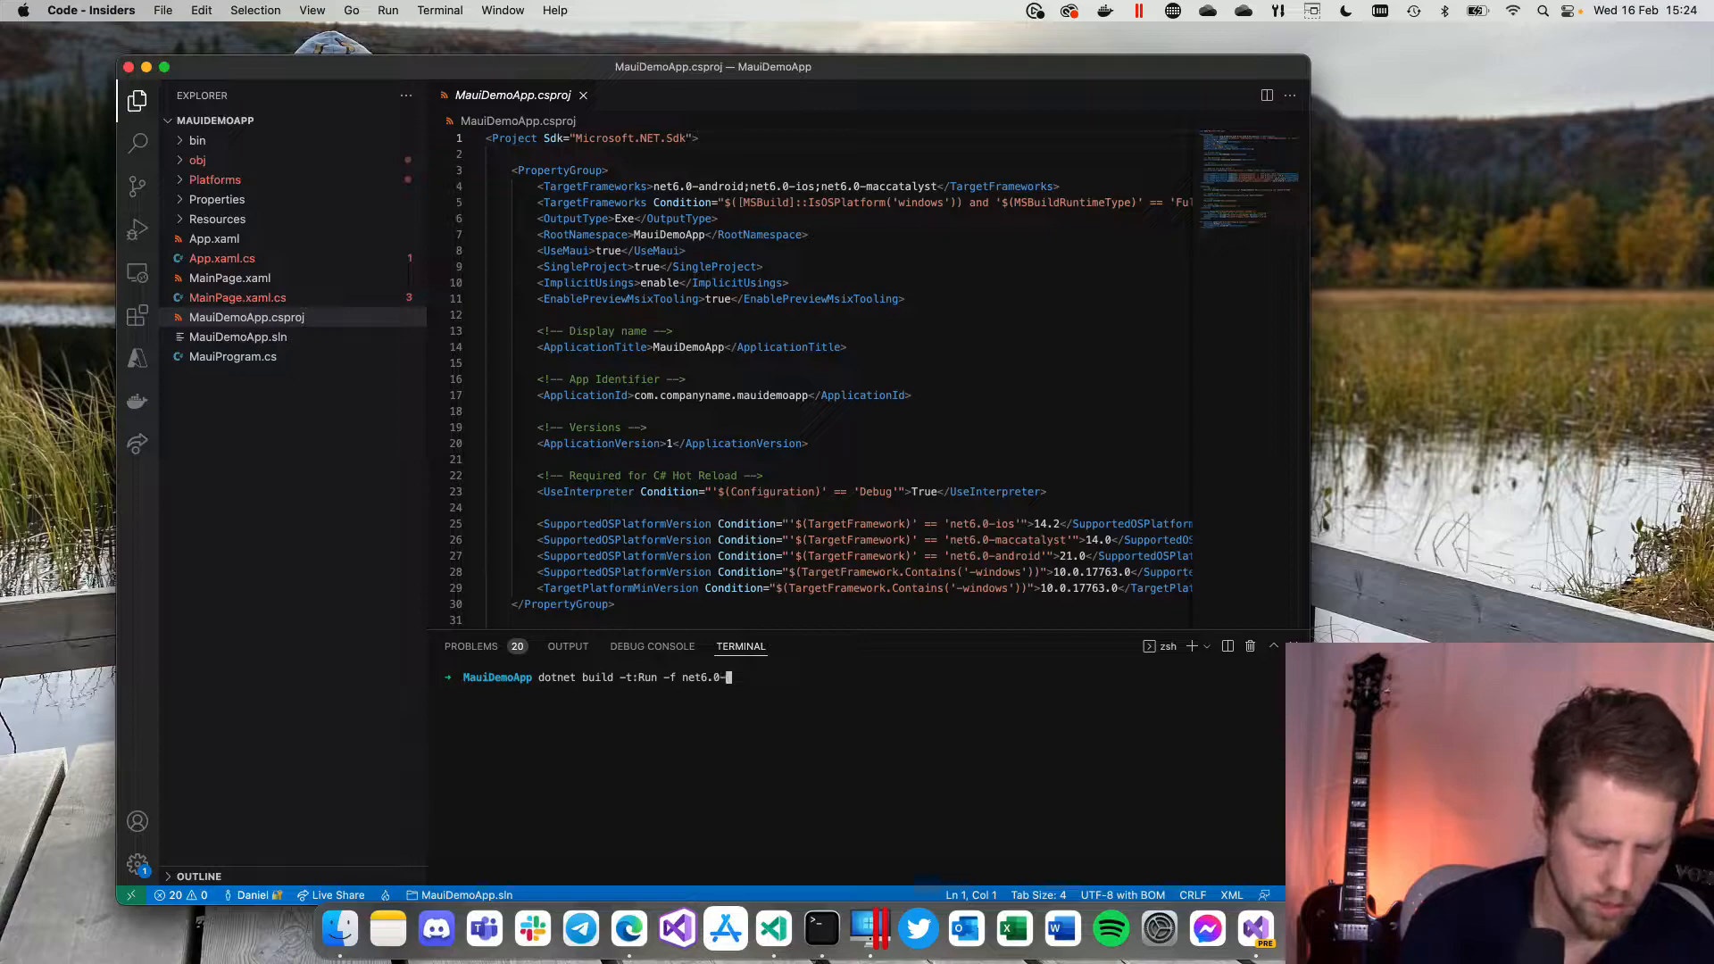
{"action": "type", "text": "maccatal"}
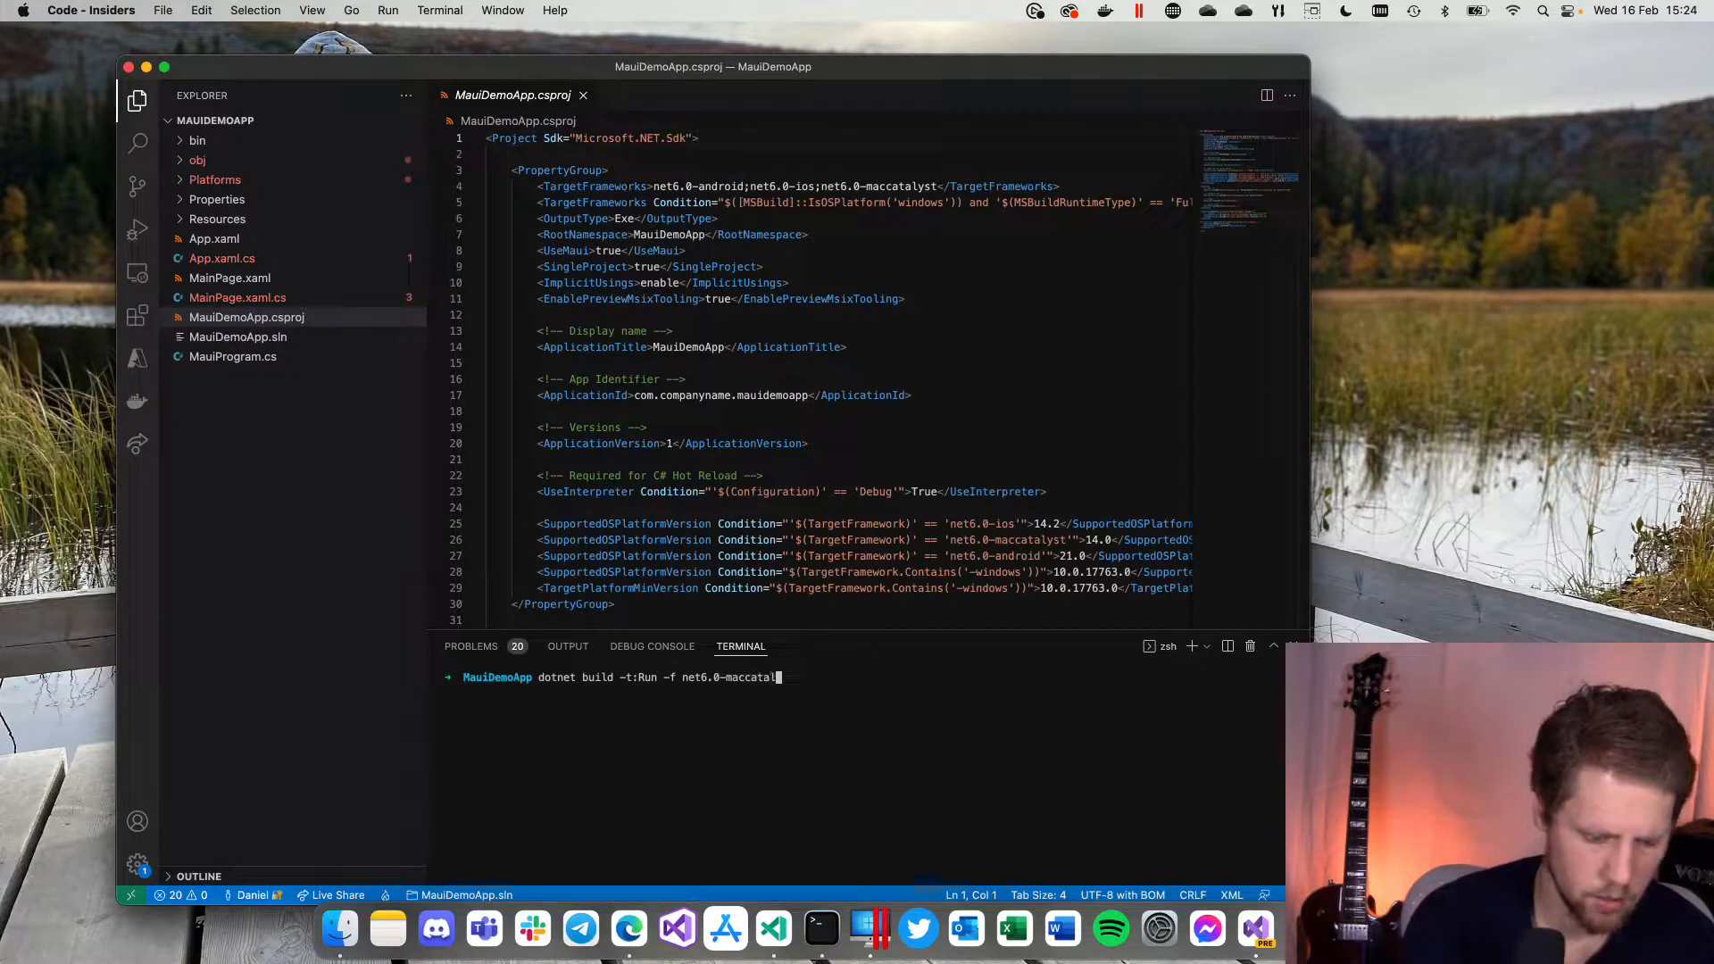
{"action": "type", "text": "yst"}
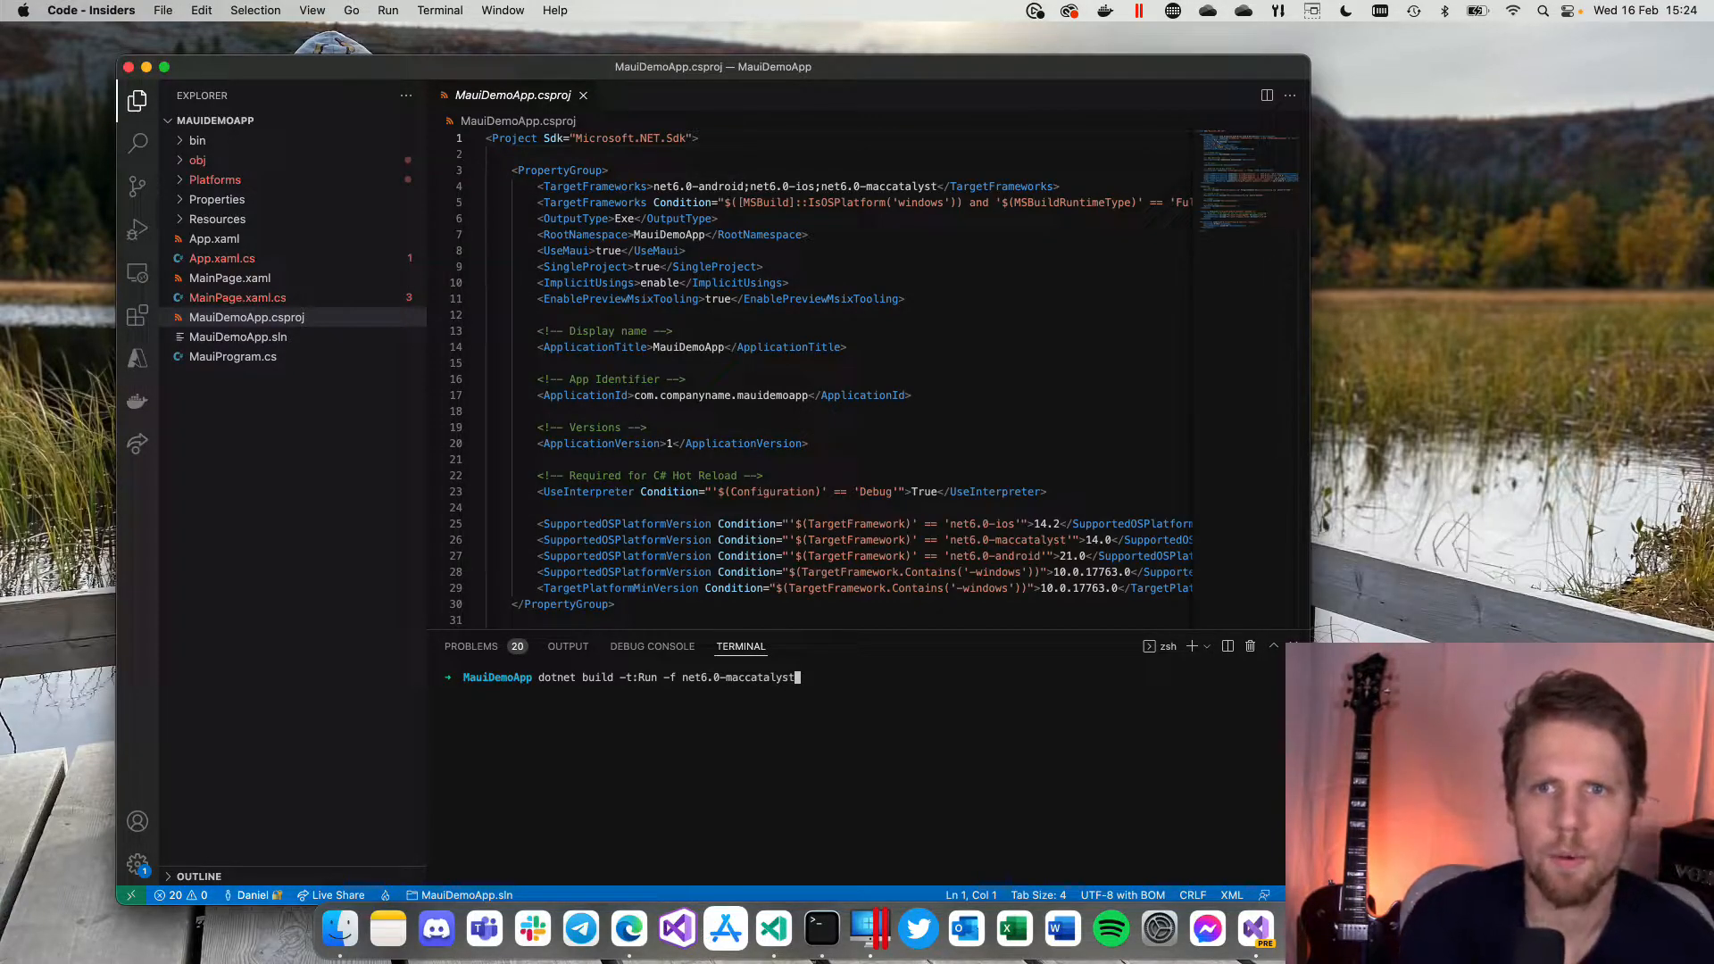
{"action": "key", "text": "Return"}
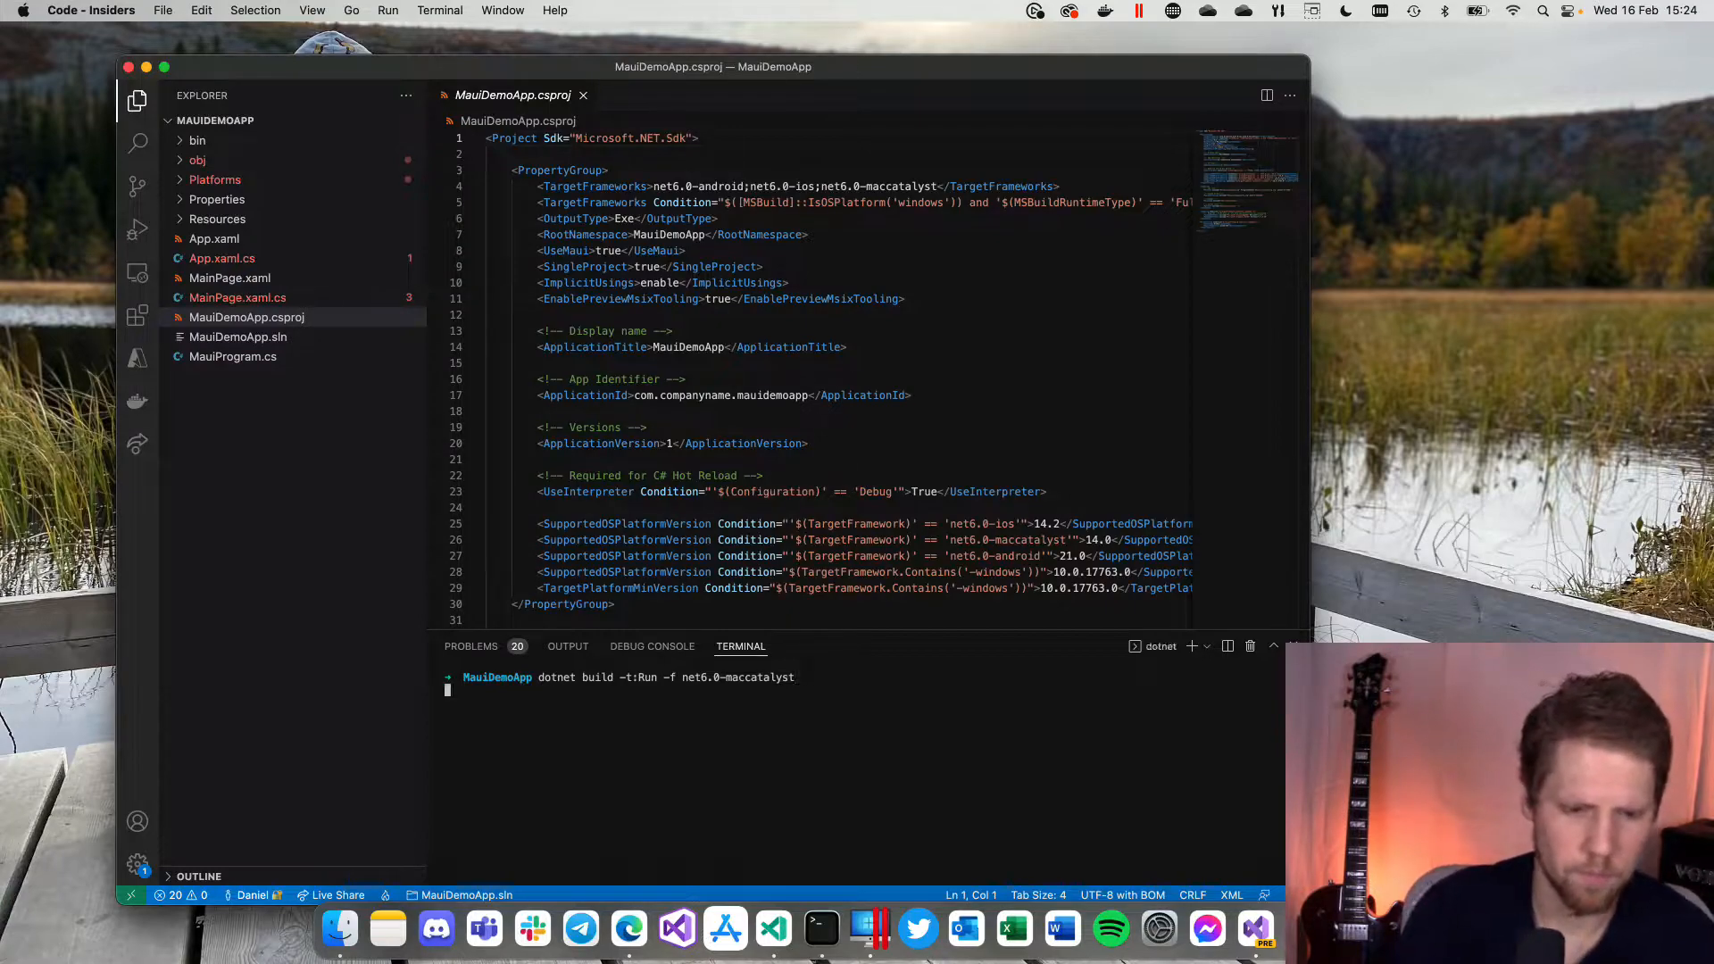
{"action": "key", "text": "Return"}
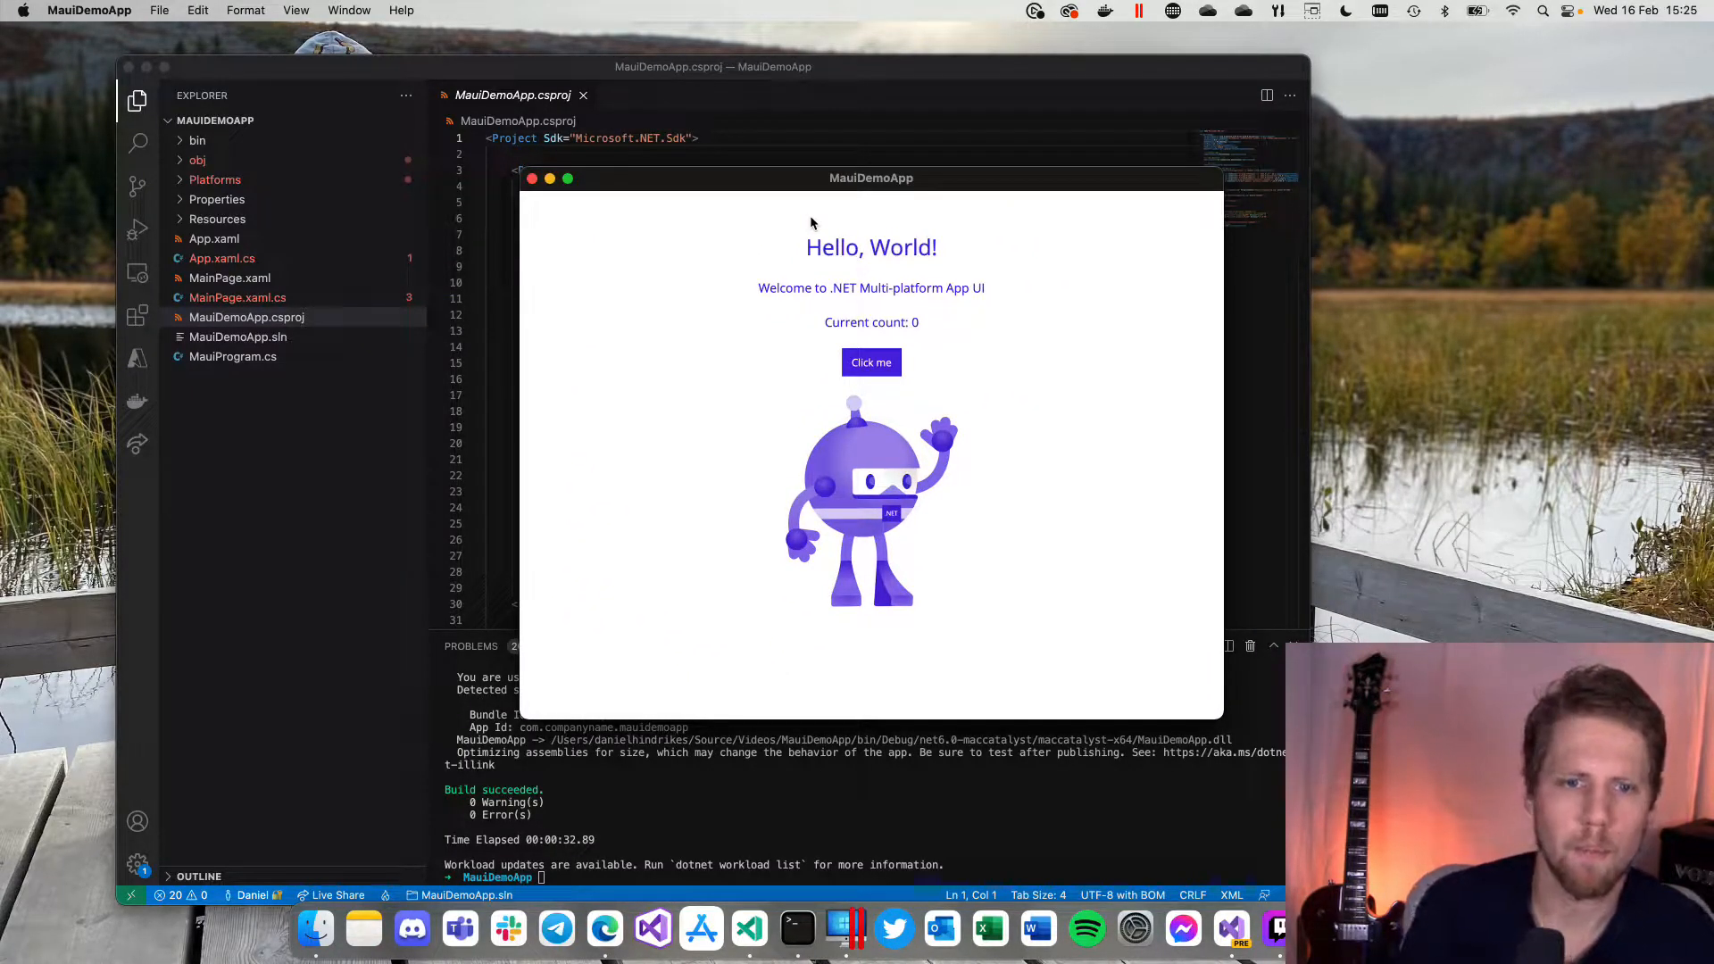
Step: Raise the counter with the 'Click me' button, then close the MauiDemoApp window
{"action": "left_click", "coordinate": [871, 362]}
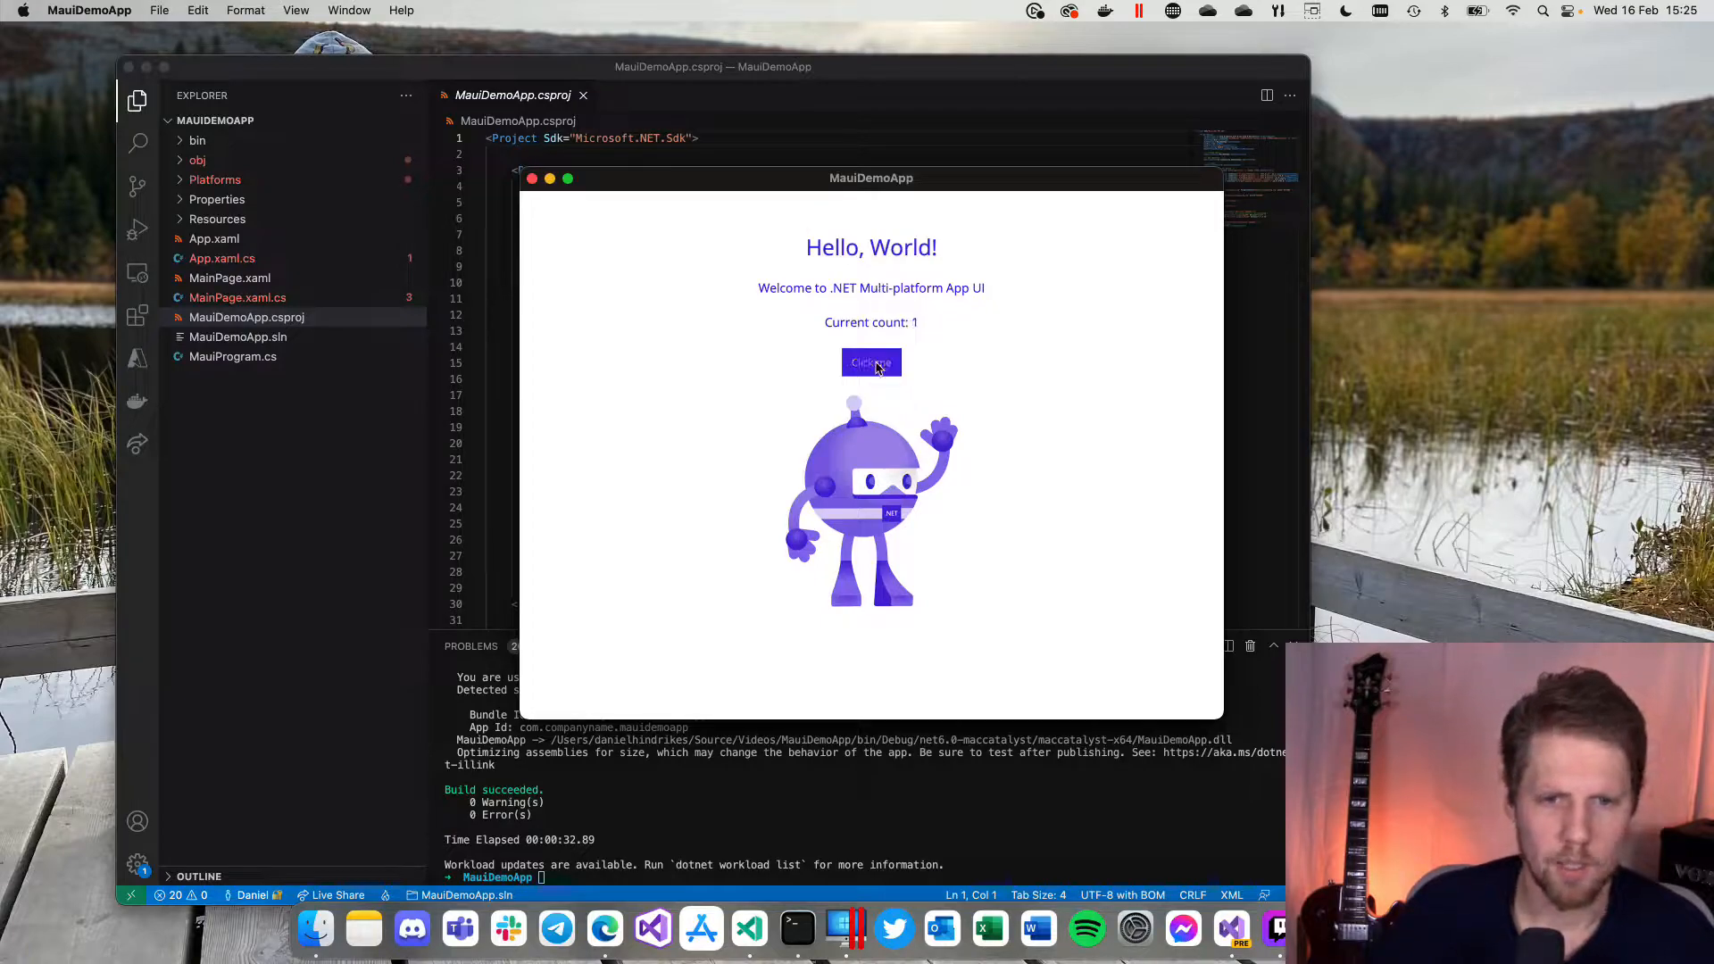
{"action": "left_click", "coordinate": [871, 361]}
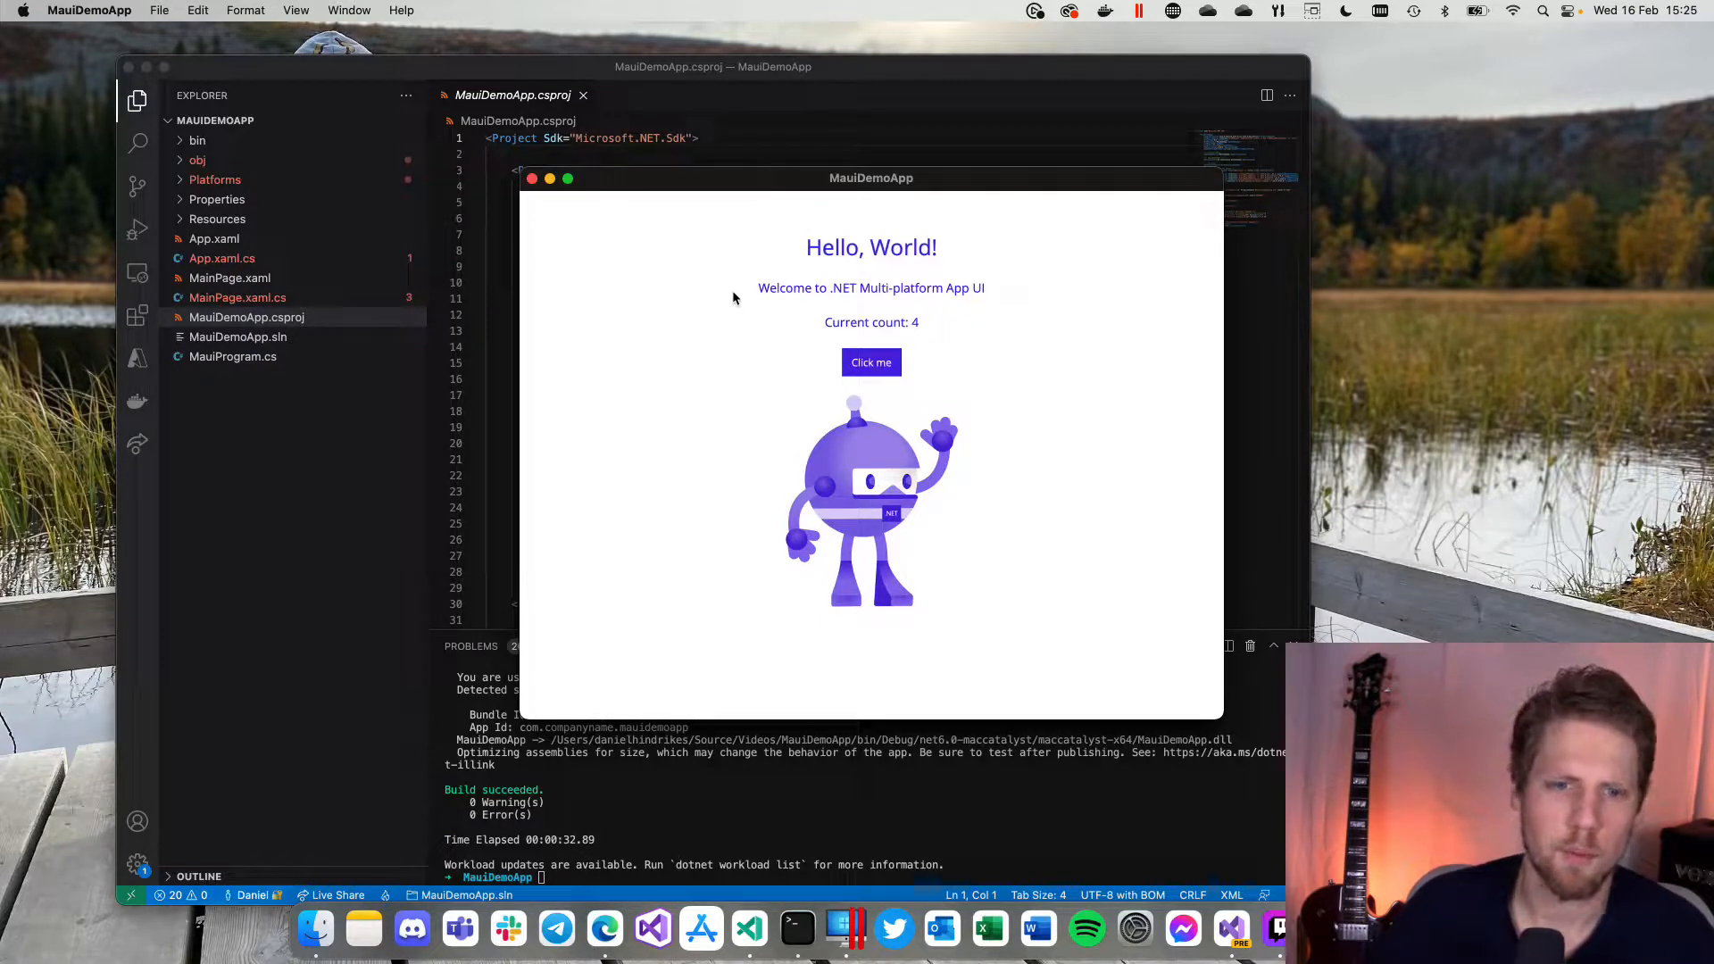
{"action": "mouse_move", "coordinate": [729, 284]}
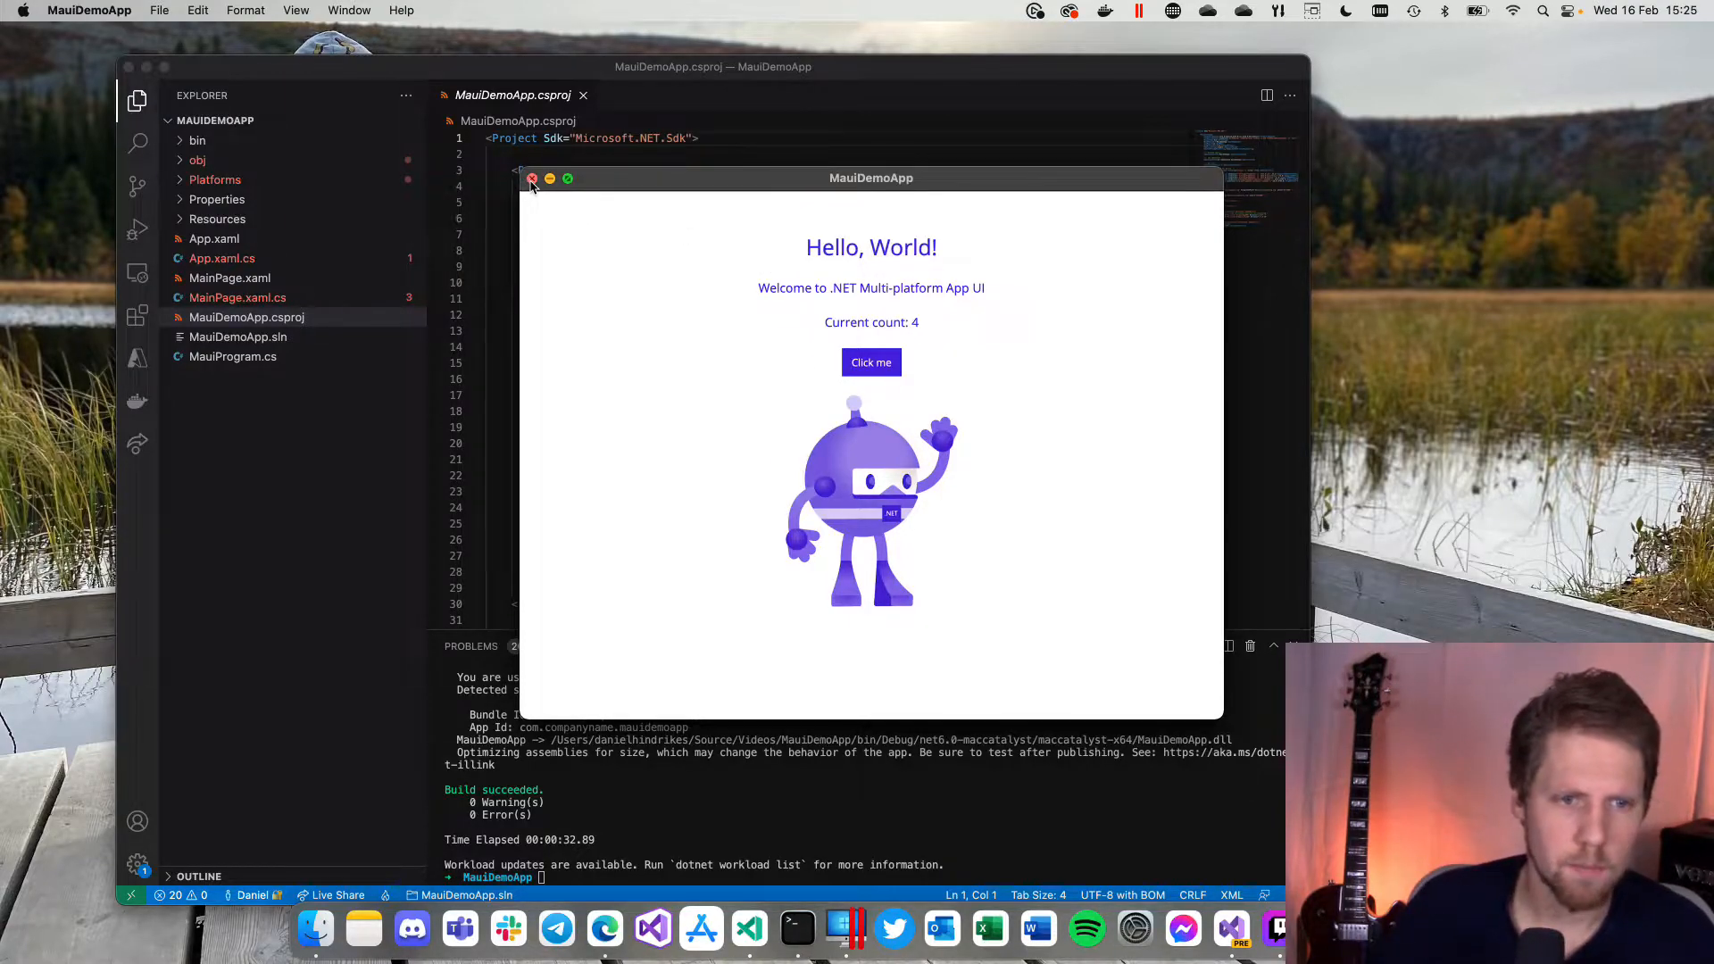
{"action": "left_click", "coordinate": [531, 179]}
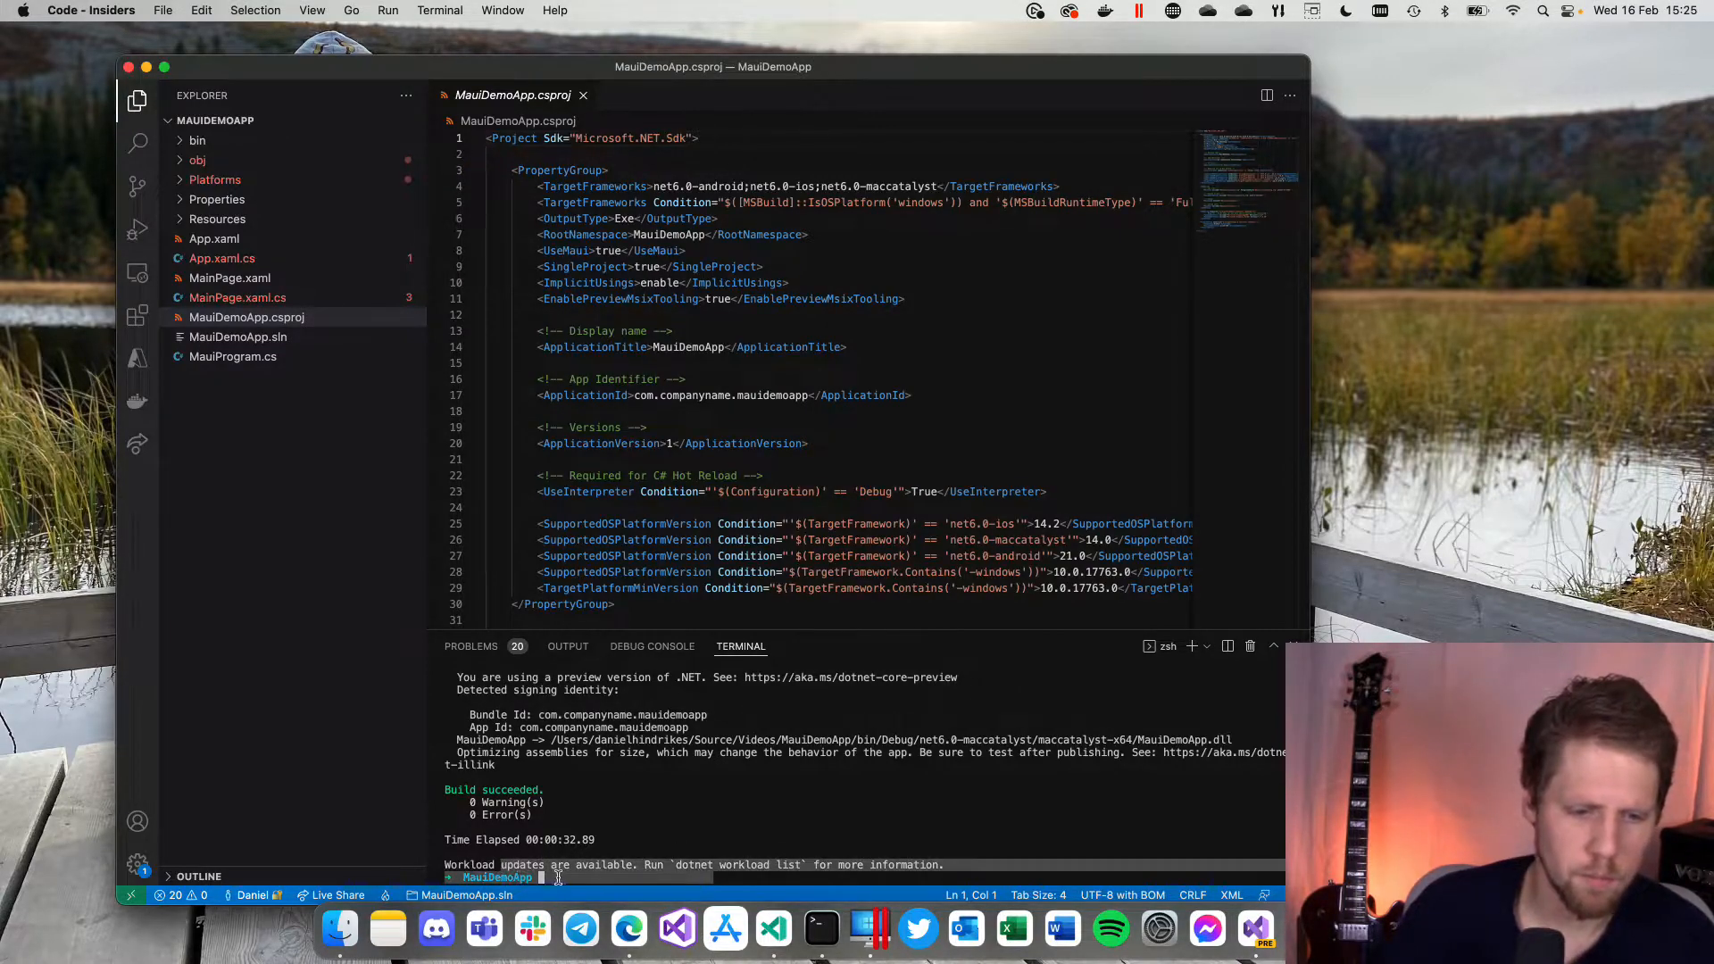
Step: Run 'dotnet build -t:Run -f net6.0-ios' to launch in the iPad mini simulator, then close it
{"action": "type", "text": "dotnet build -t:Run -f net6.0-maccatalyst"}
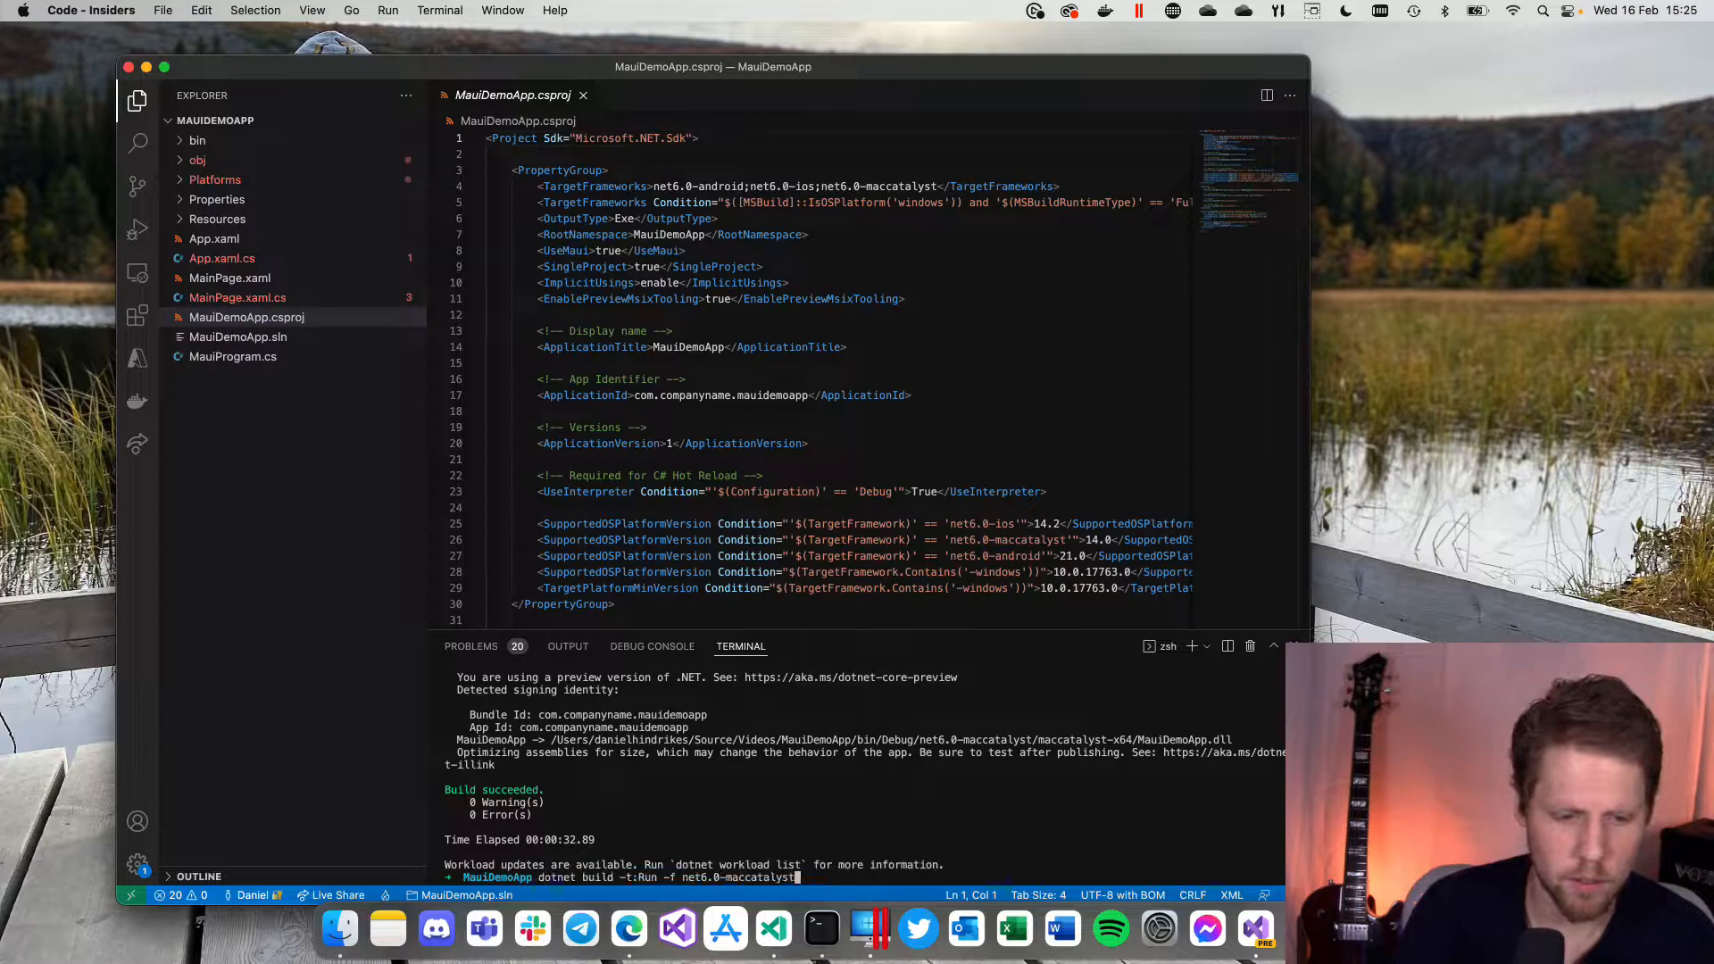
{"action": "mouse_move", "coordinate": [773, 929]}
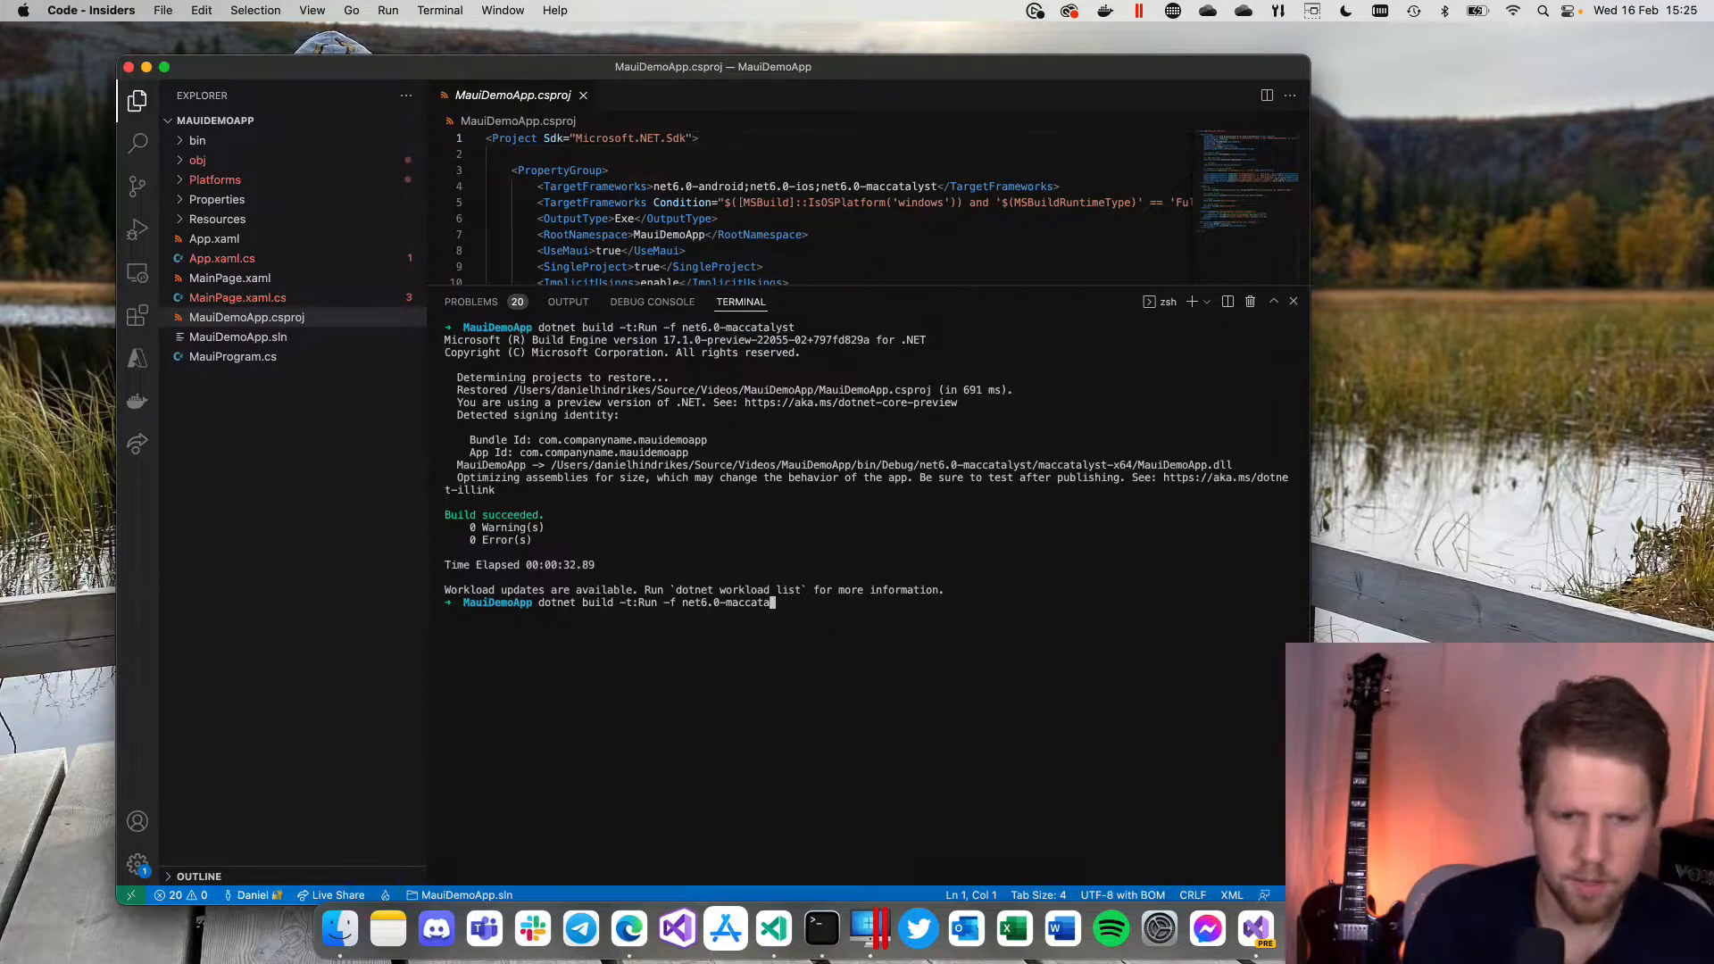
{"action": "type", "text": "net6.0-io"}
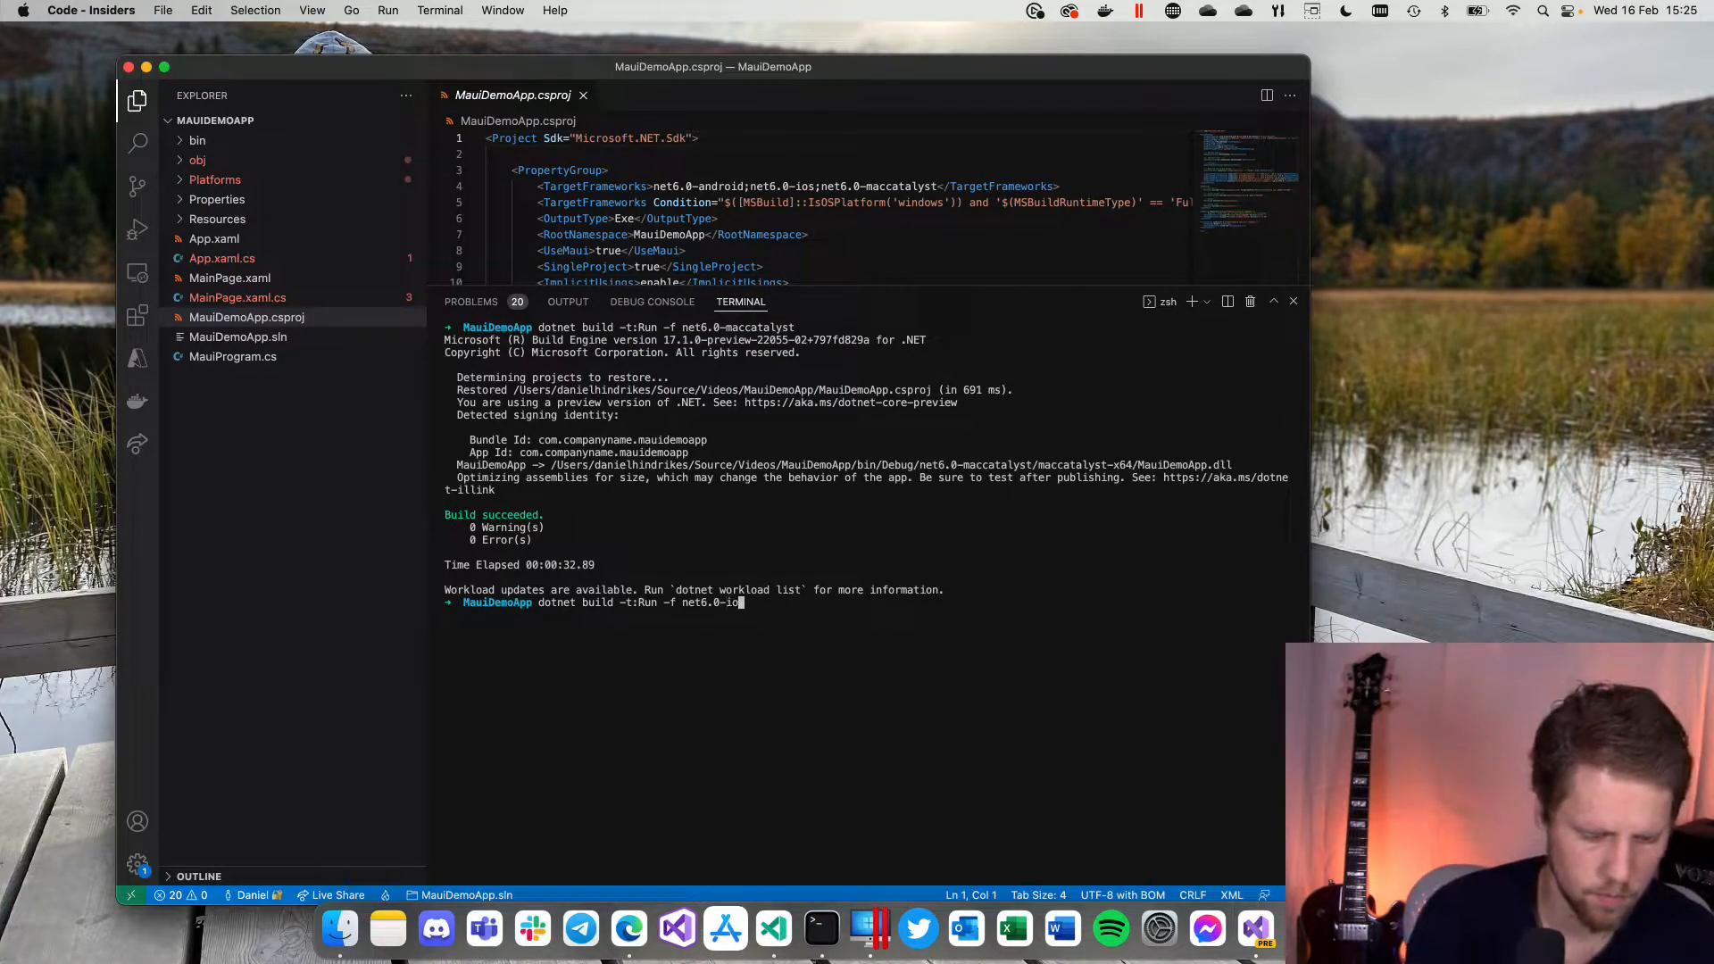
{"action": "type", "text": "s"}
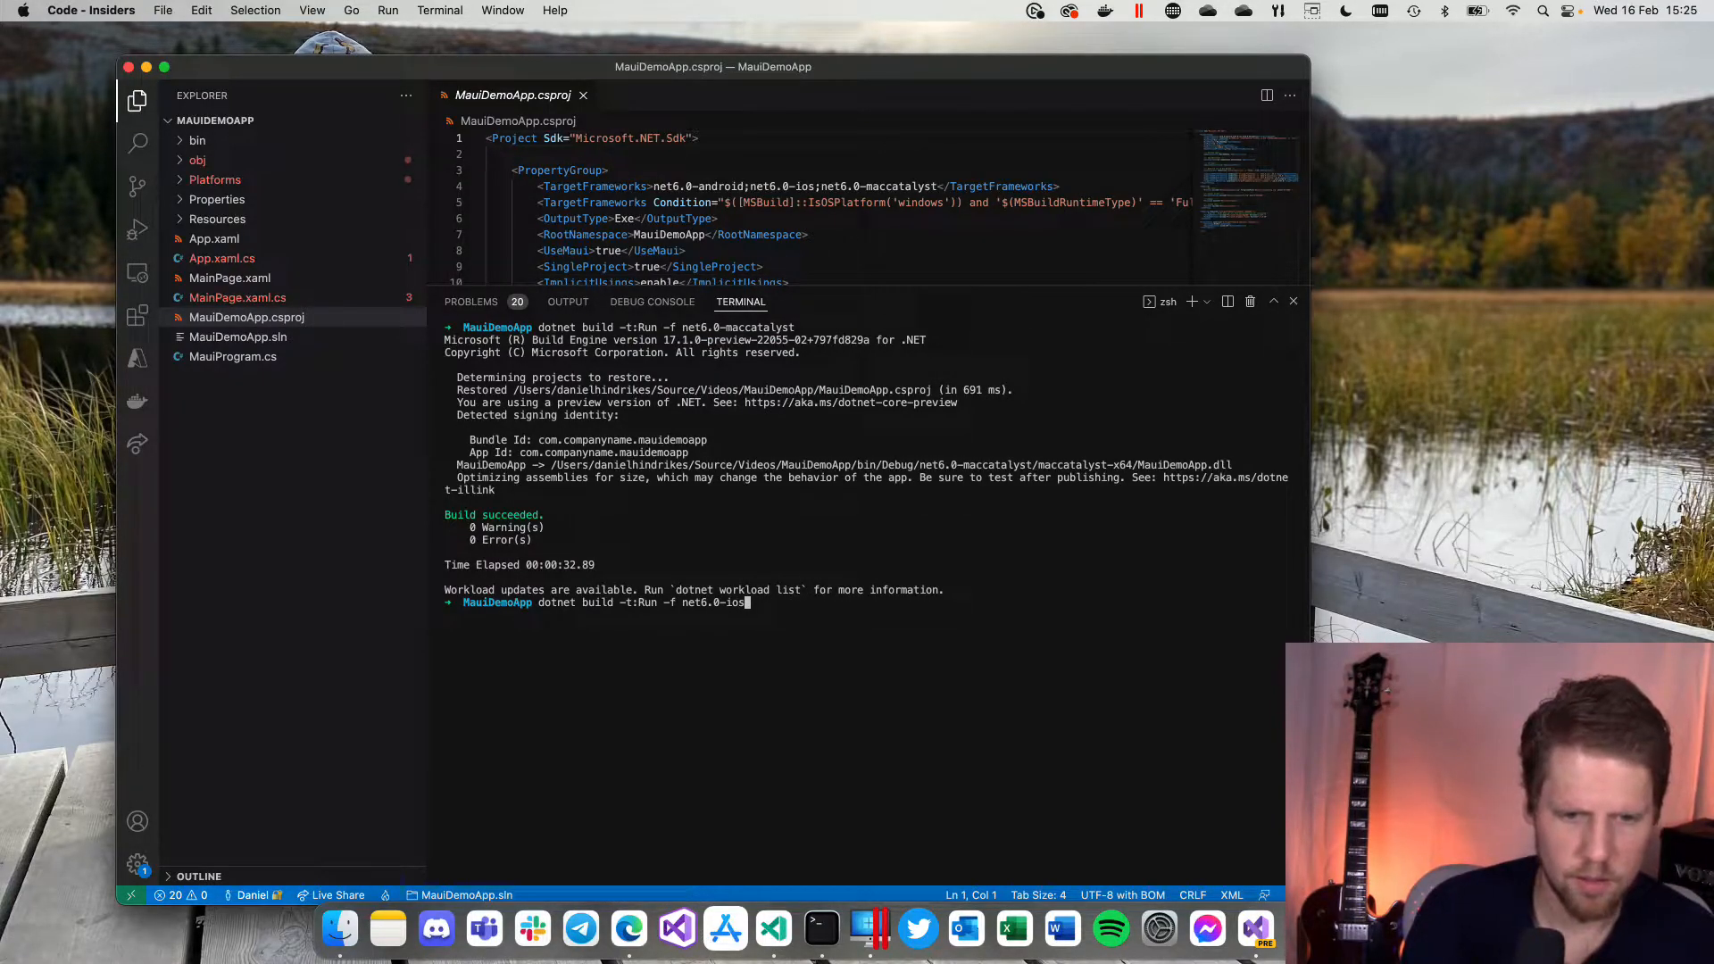
{"action": "key", "text": "Return"}
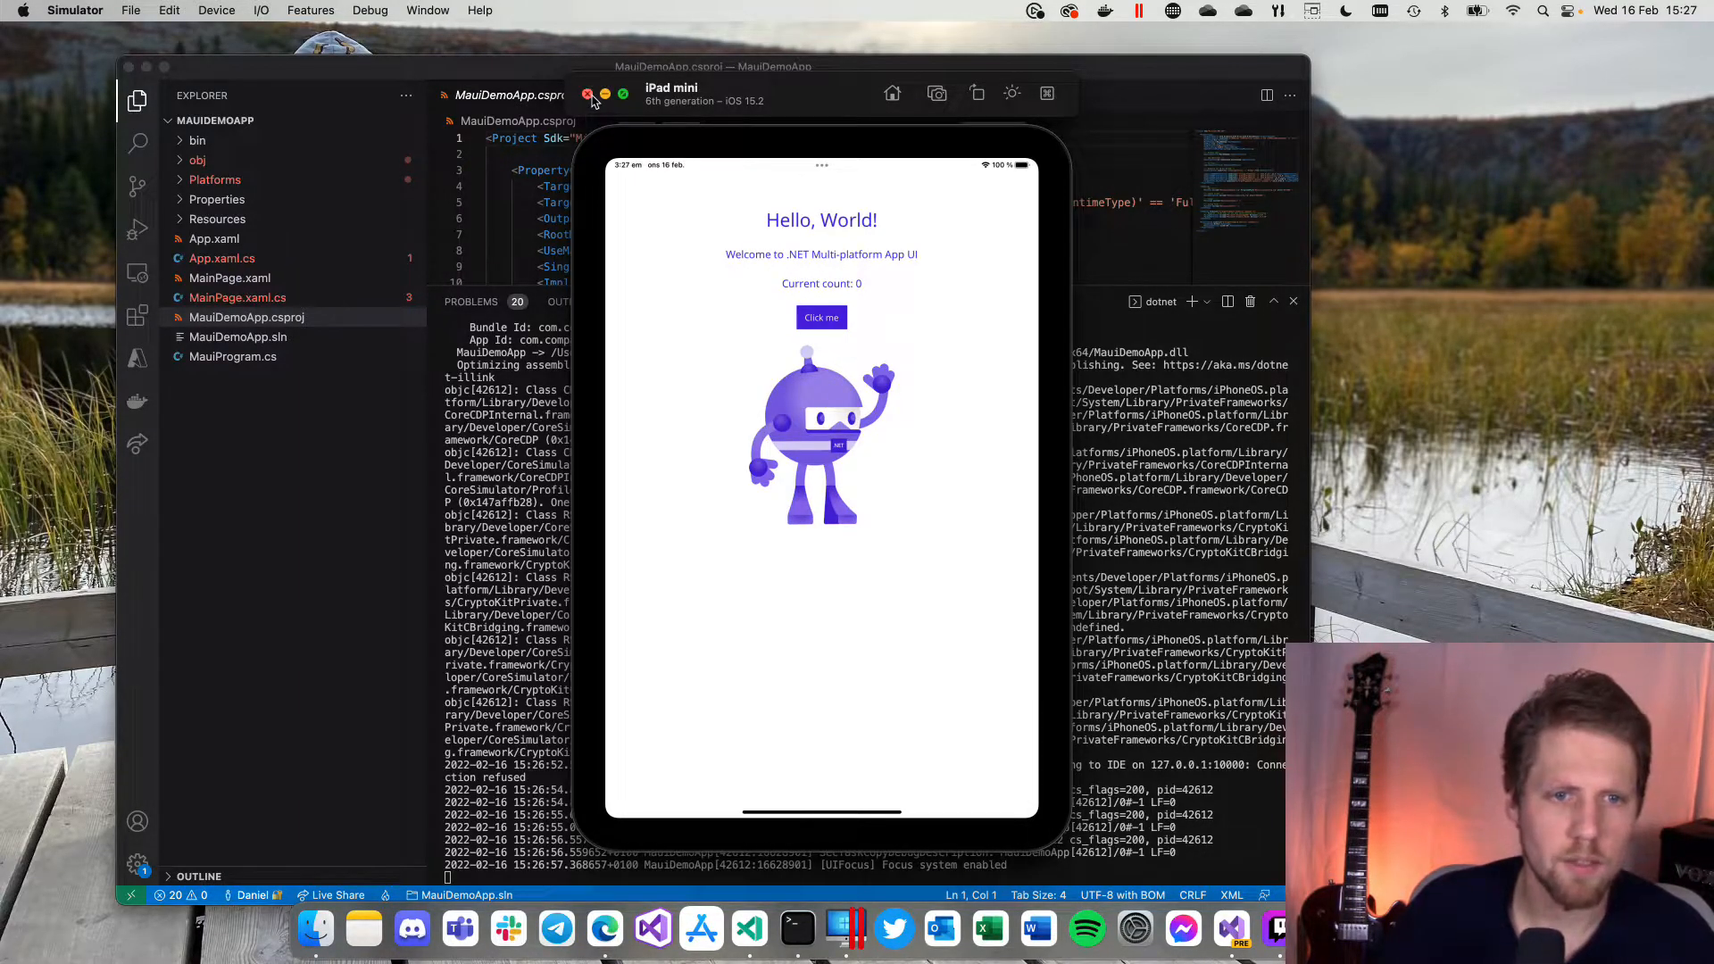
{"action": "left_click", "coordinate": [587, 93]}
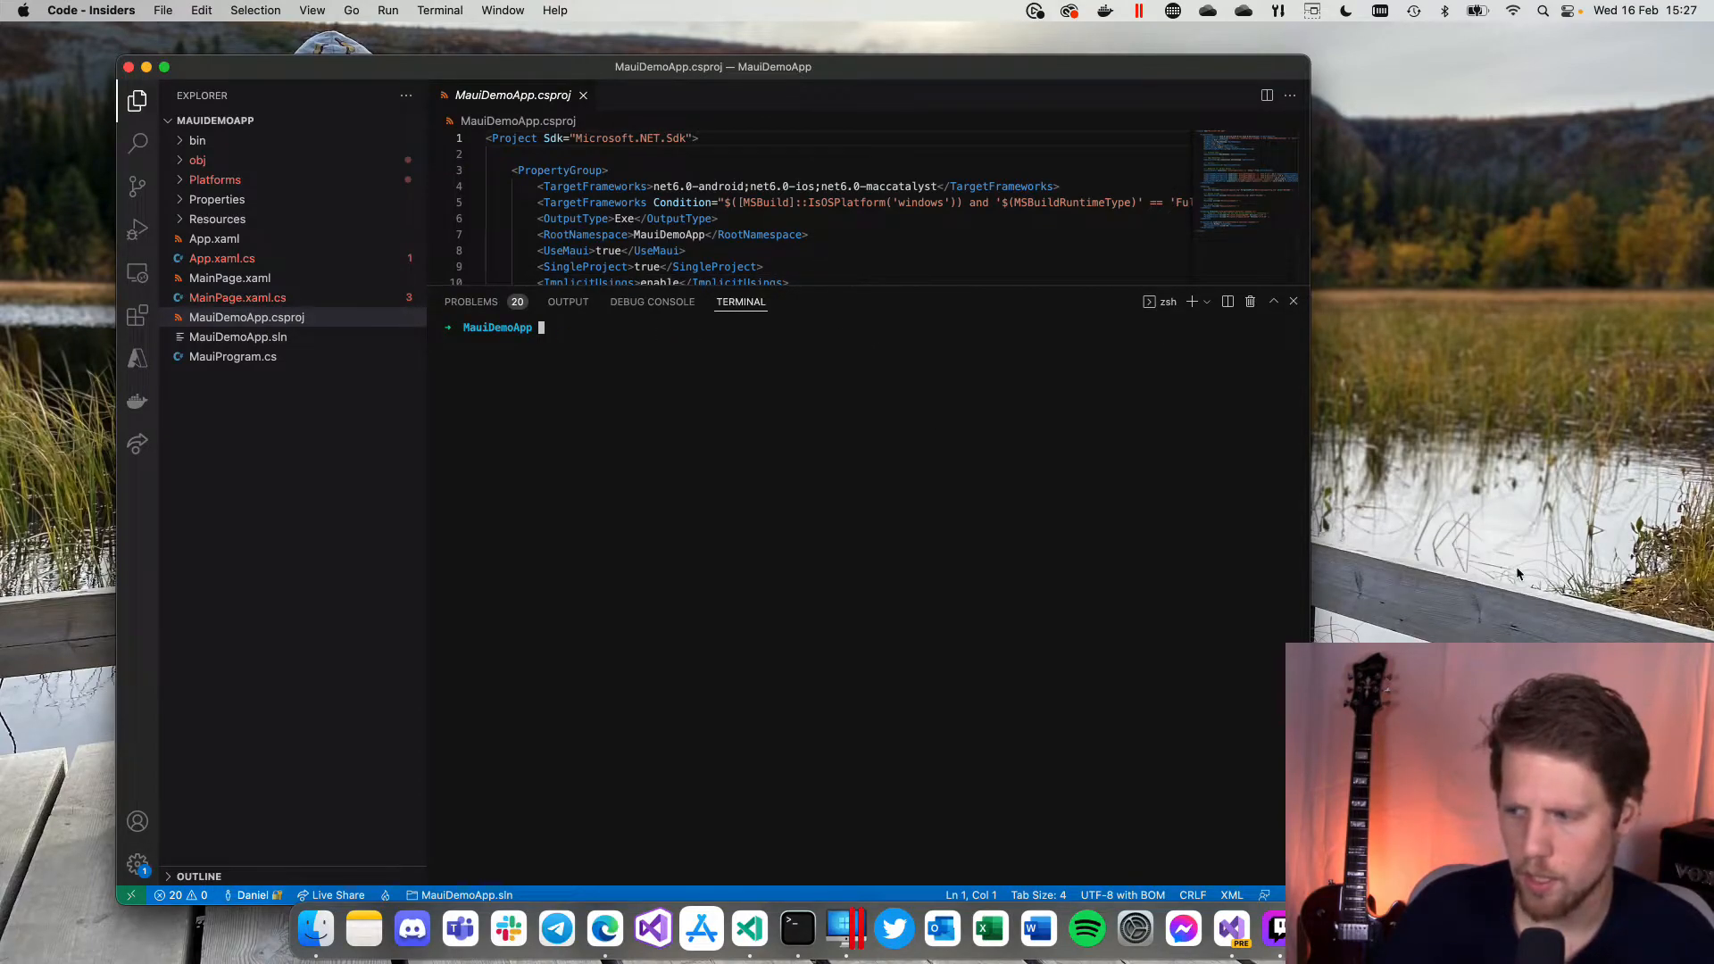
{"action": "mouse_move", "coordinate": [712, 384]}
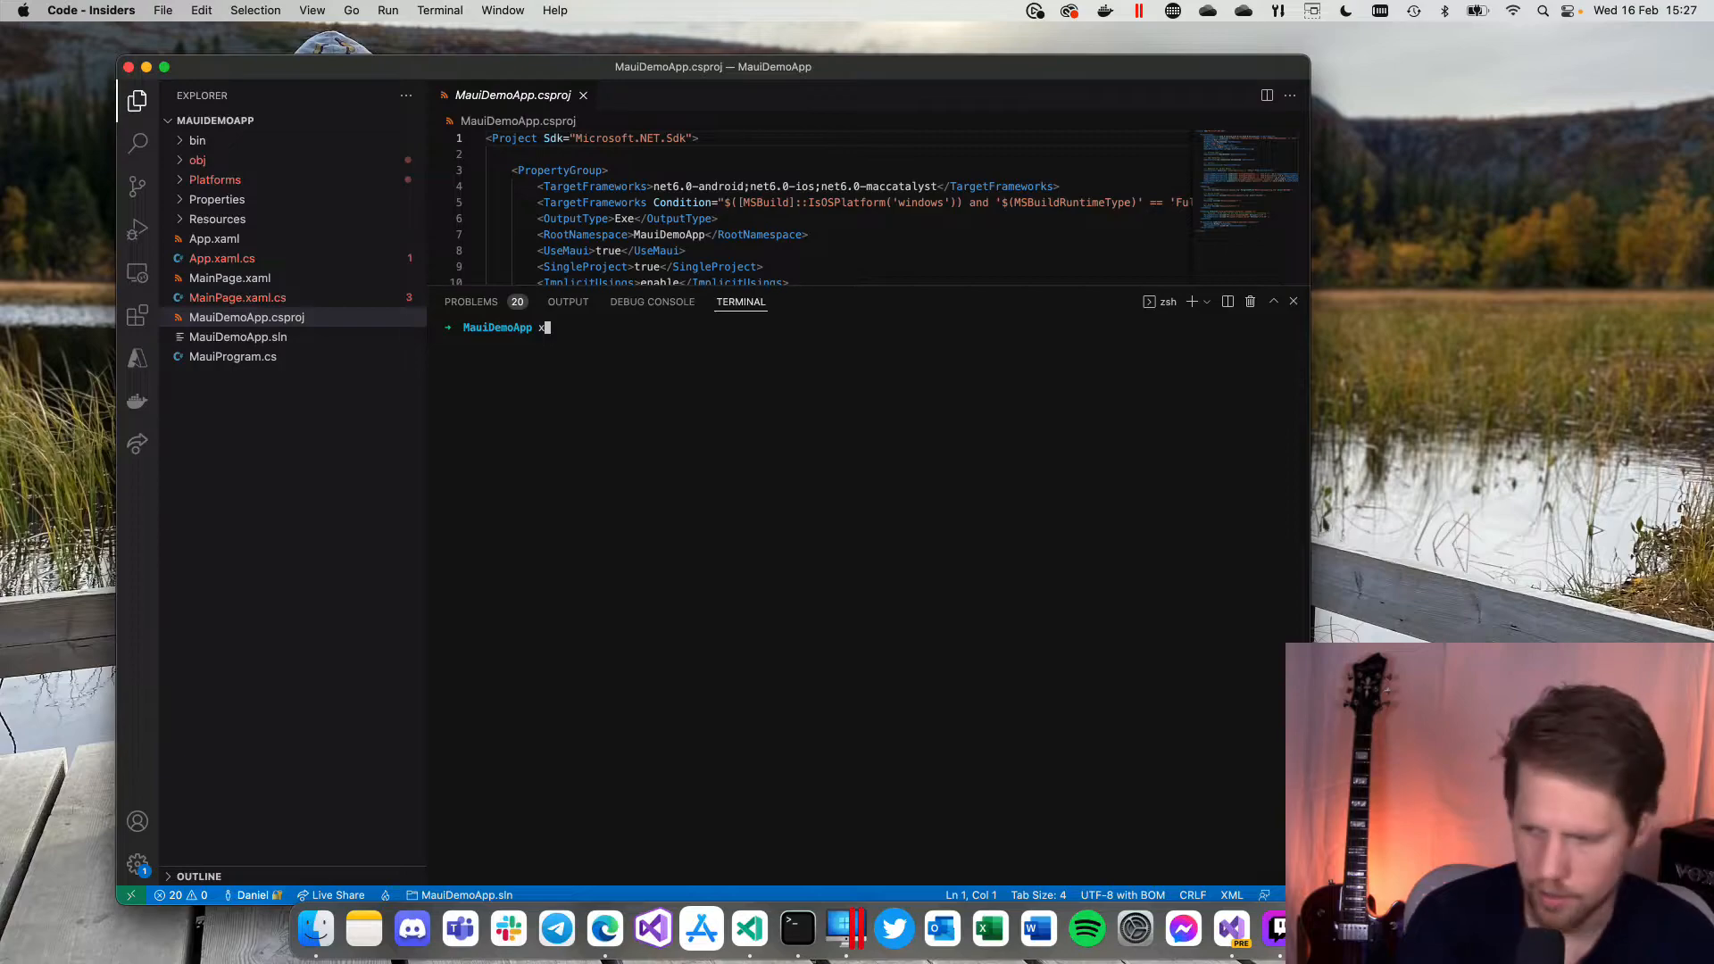
Step: Run 'xcrun simctl list' and scroll the device list to find the iPhone 12 mini UDID
{"action": "type", "text": "crun s"}
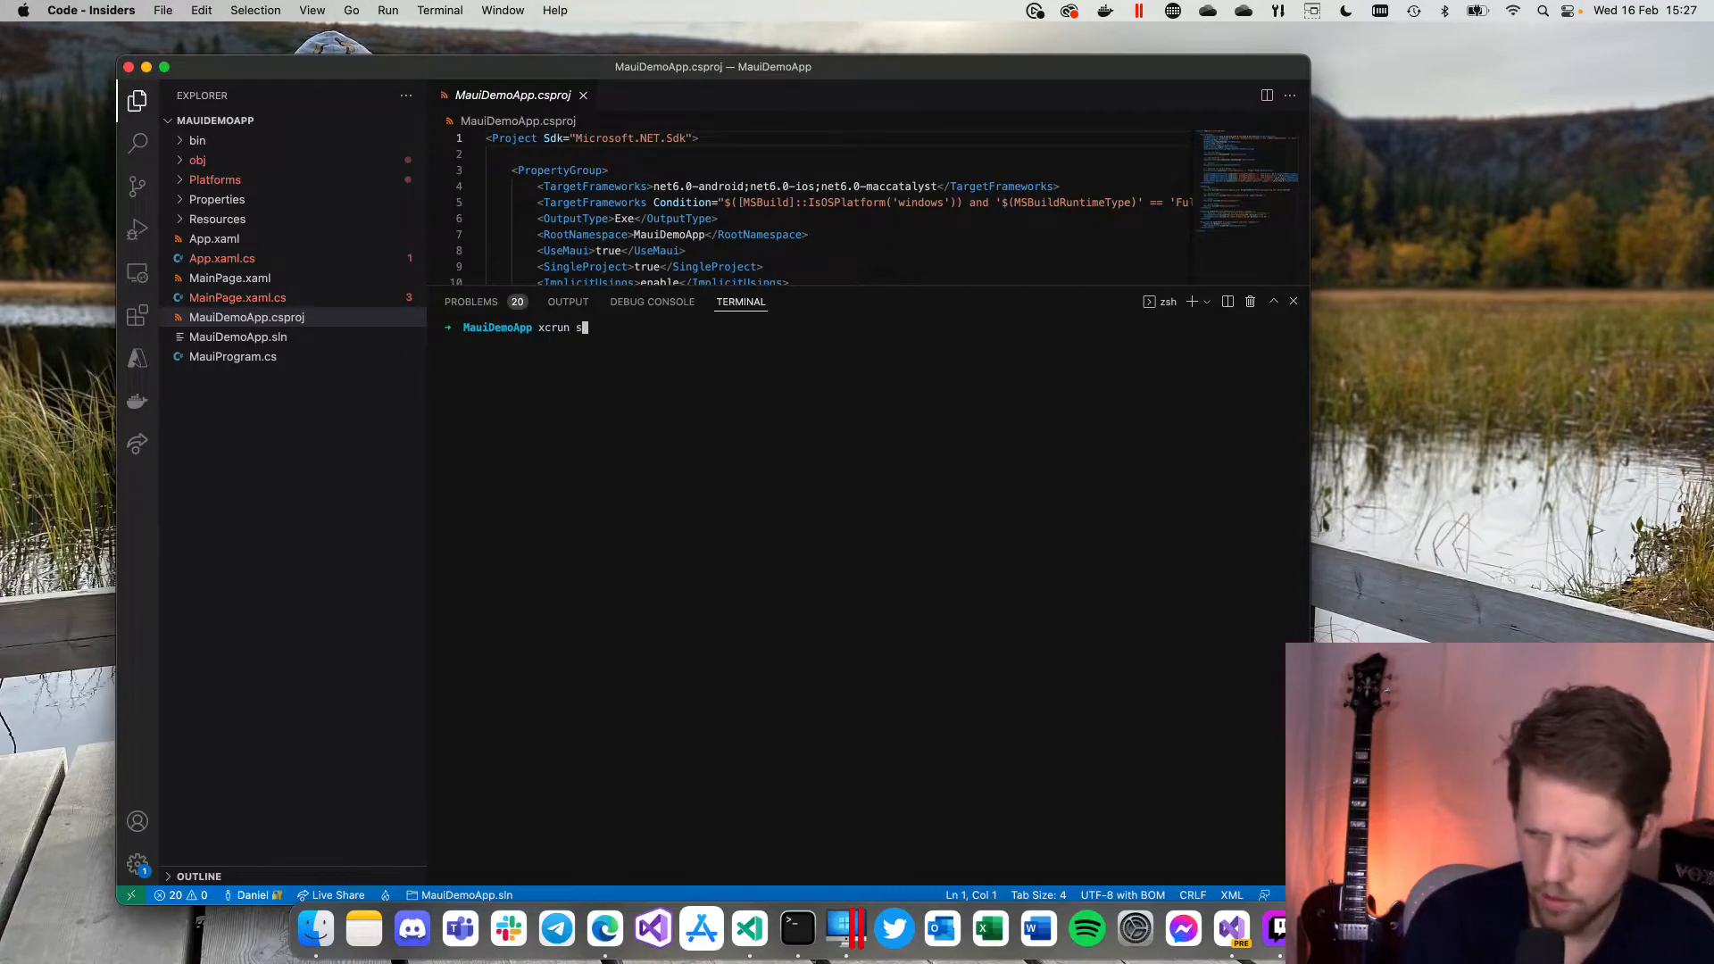
{"action": "type", "text": "imc"}
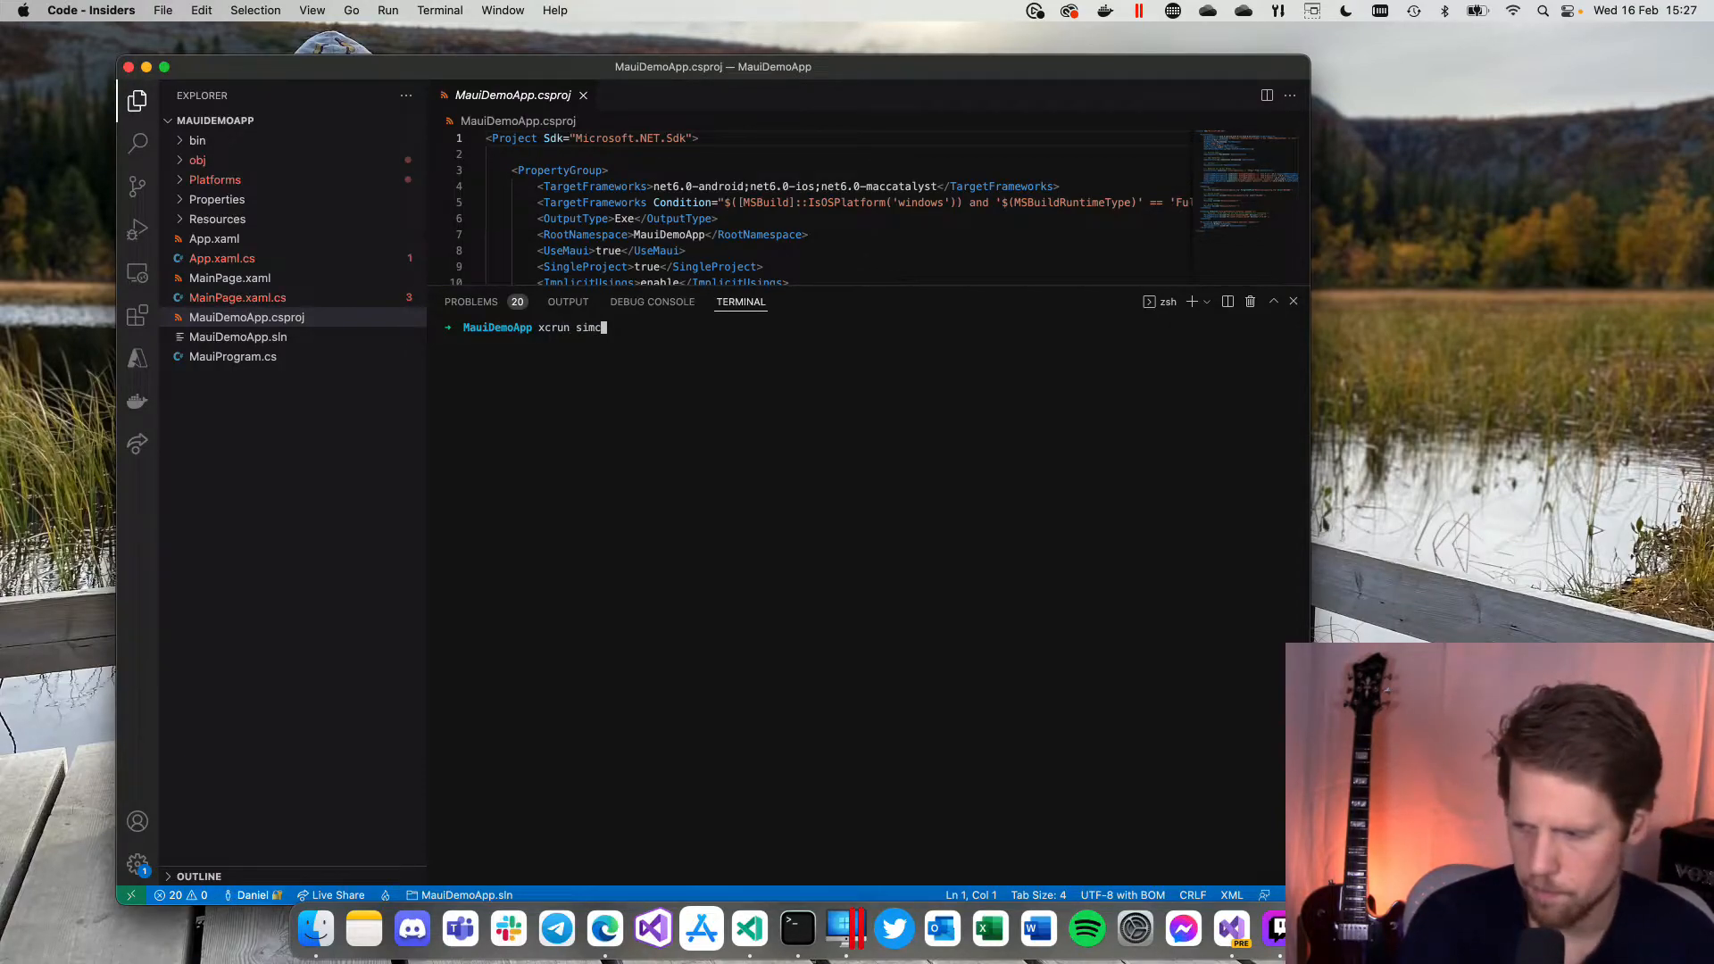
{"action": "type", "text": "tl list"}
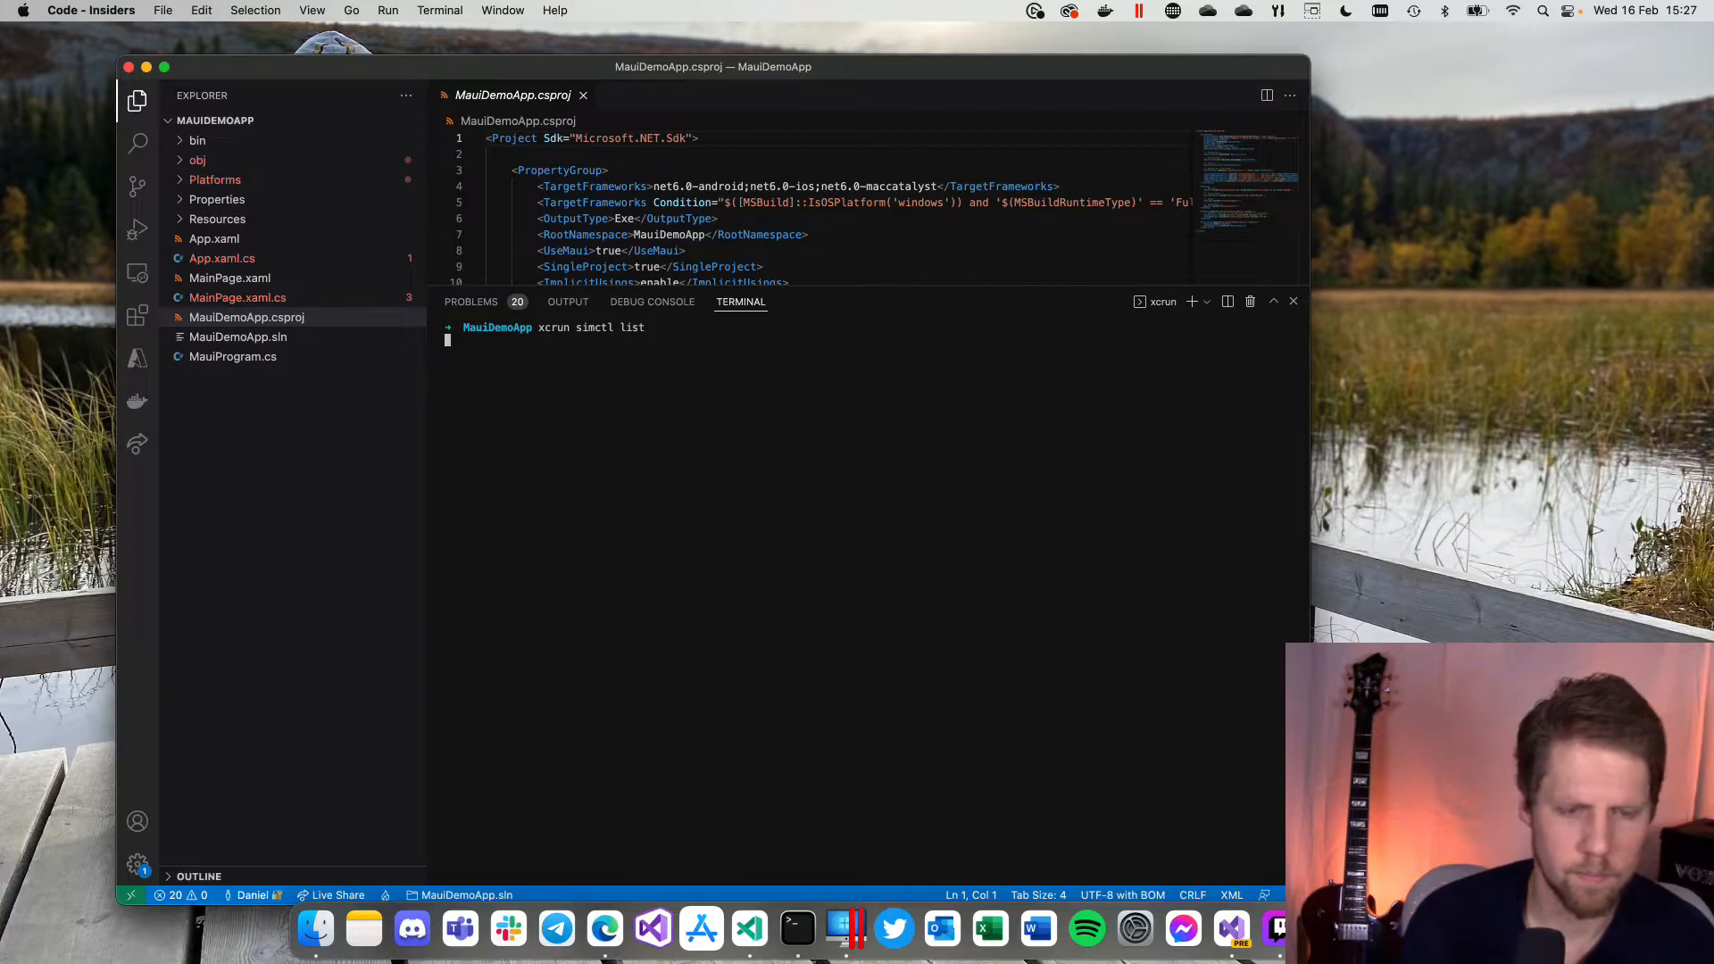
{"action": "key", "text": "Return"}
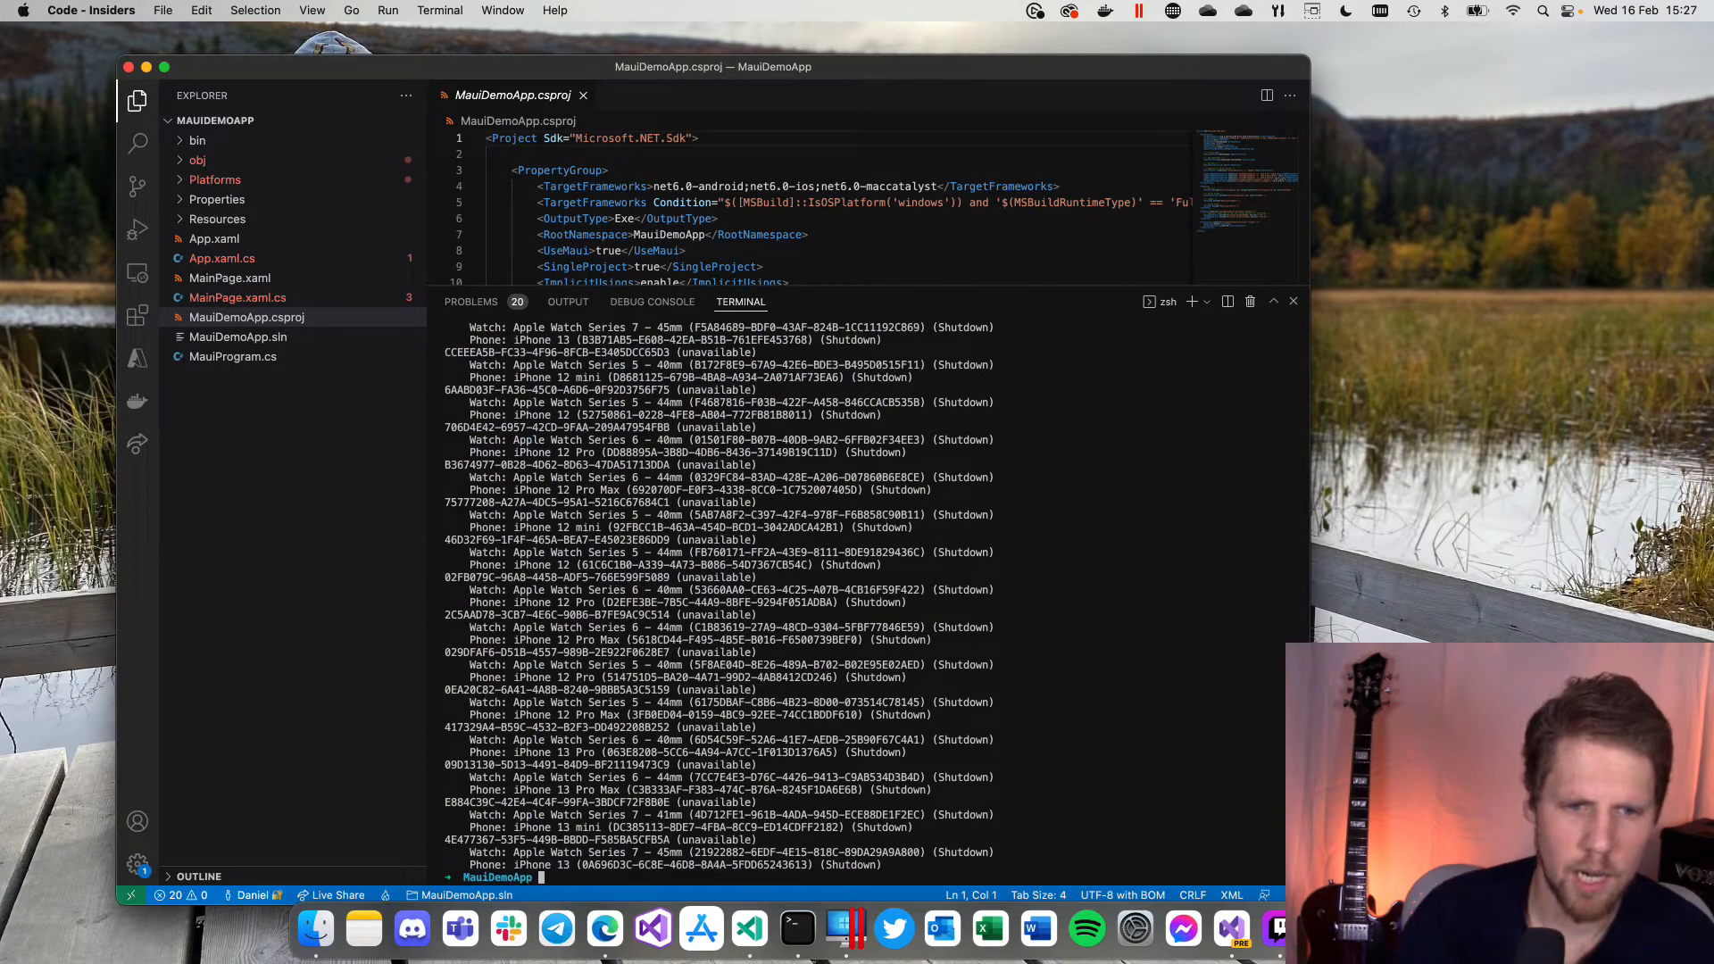
{"action": "scroll", "scroll_direction": "down", "scroll_amount": 3}
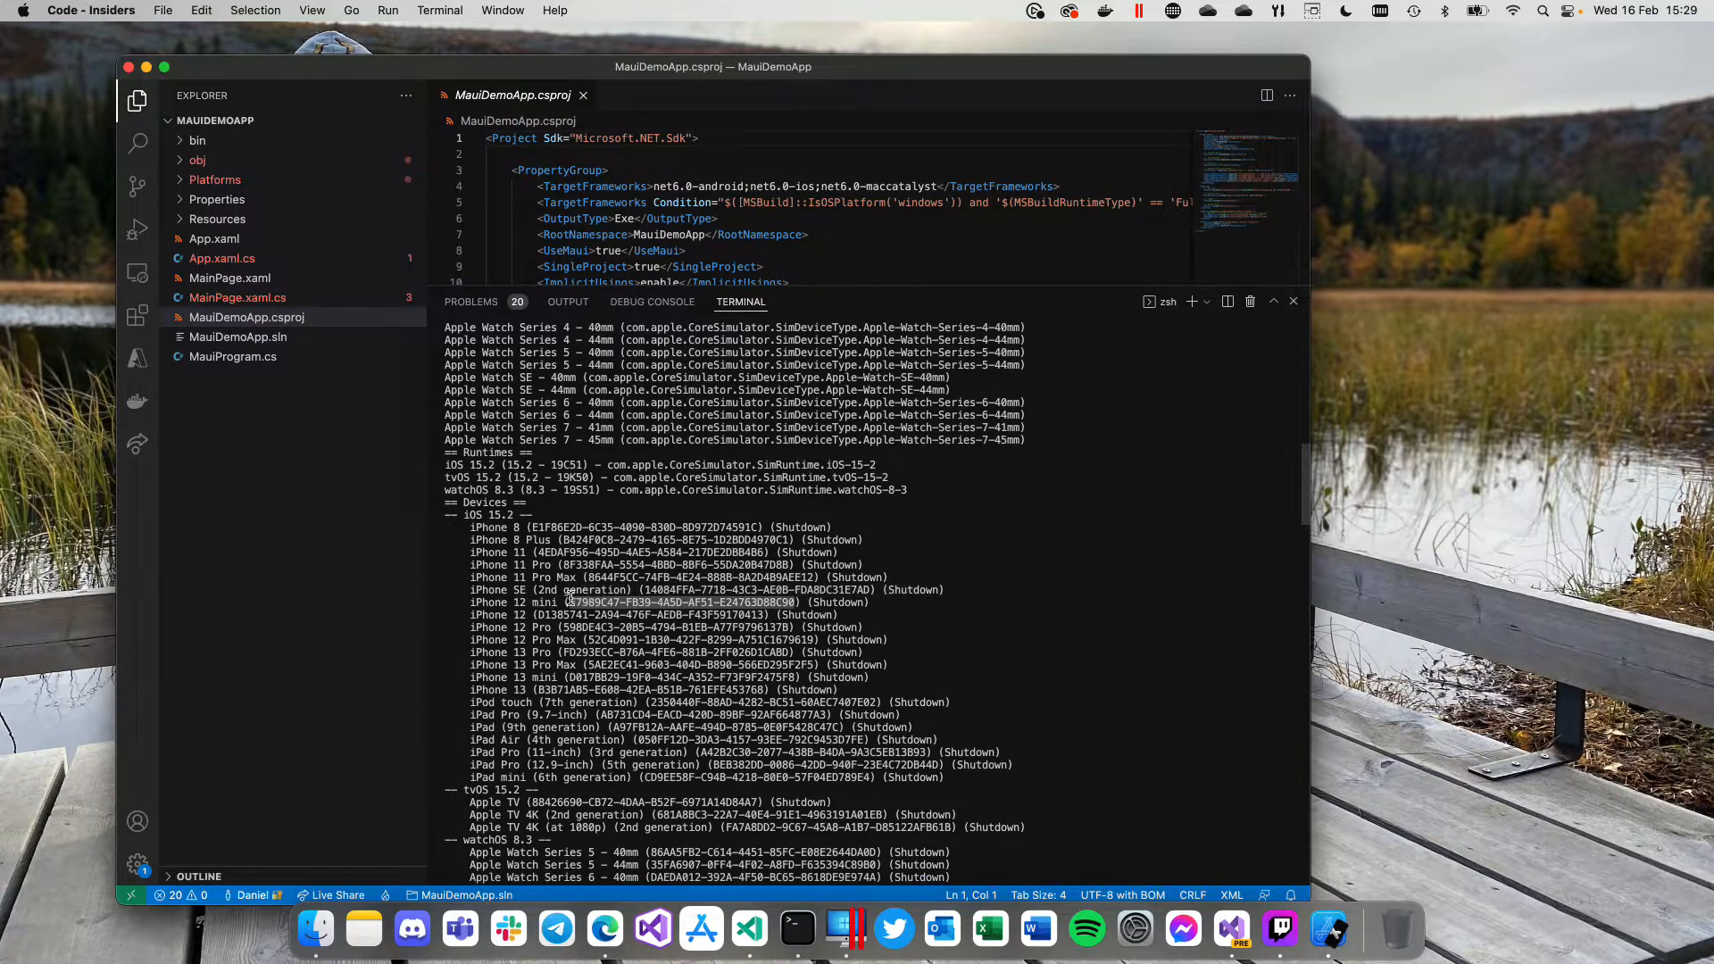
{"action": "scroll", "scroll_direction": "down", "scroll_amount": 3}
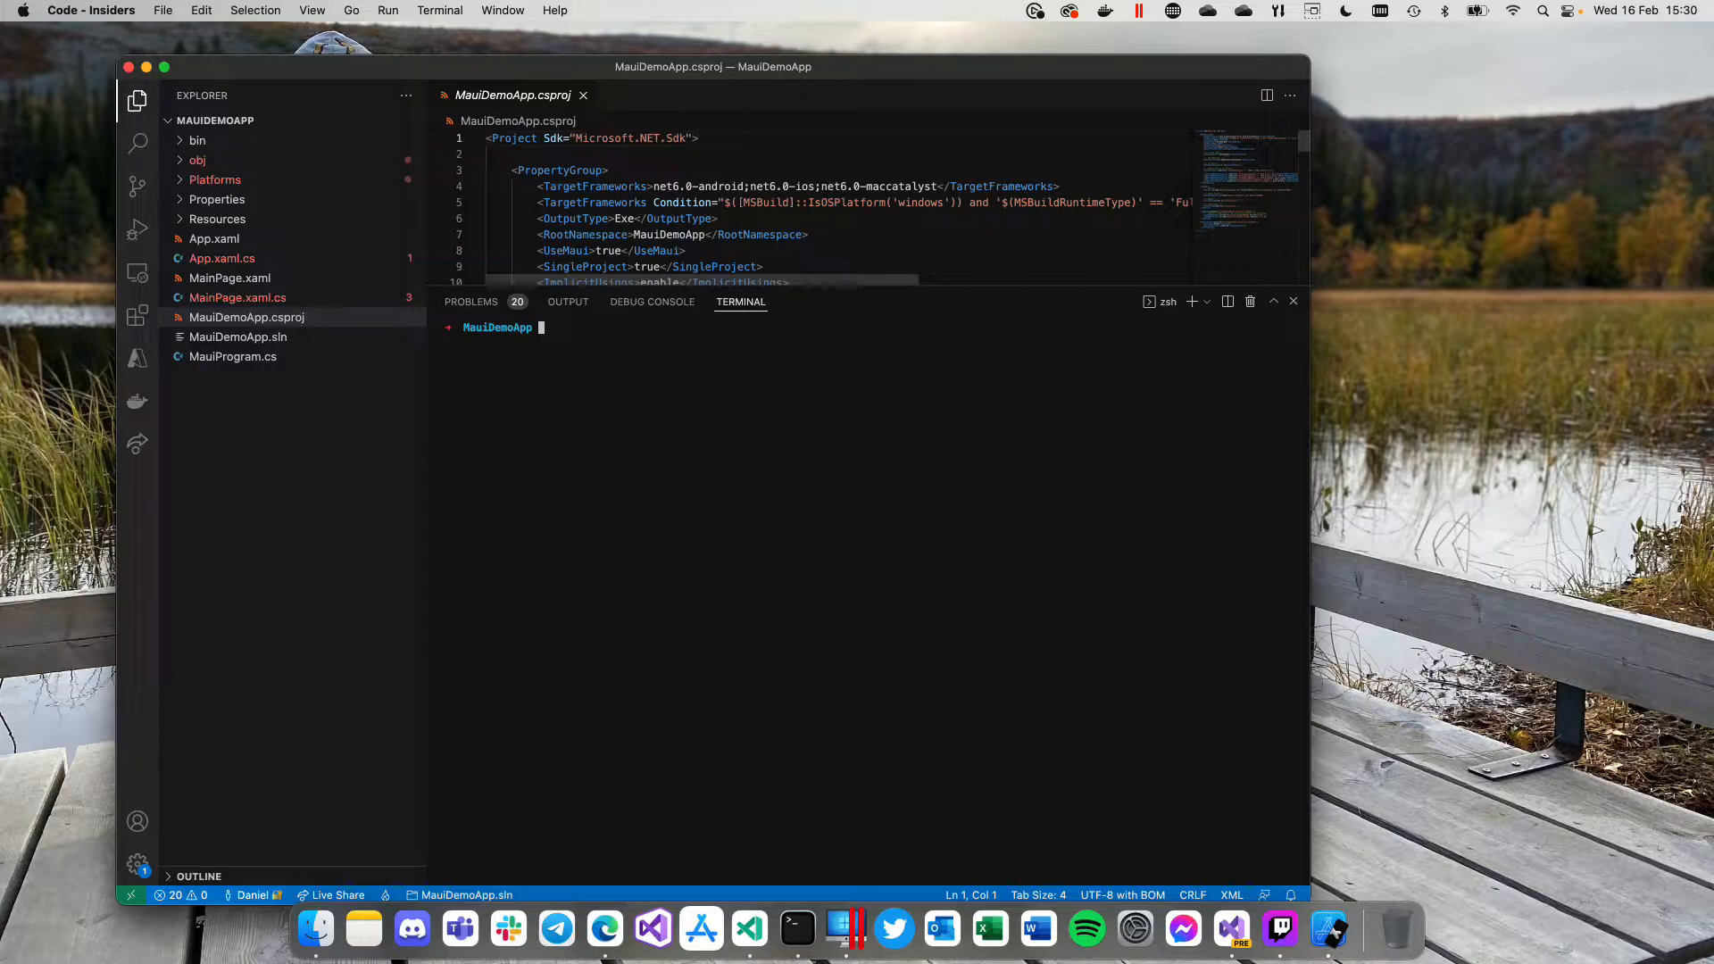
Step: Enter 'dotnet build -t:Run -f net6.0-ios /p:' as the start of the device-targeted build command
{"action": "type", "text": "dot"}
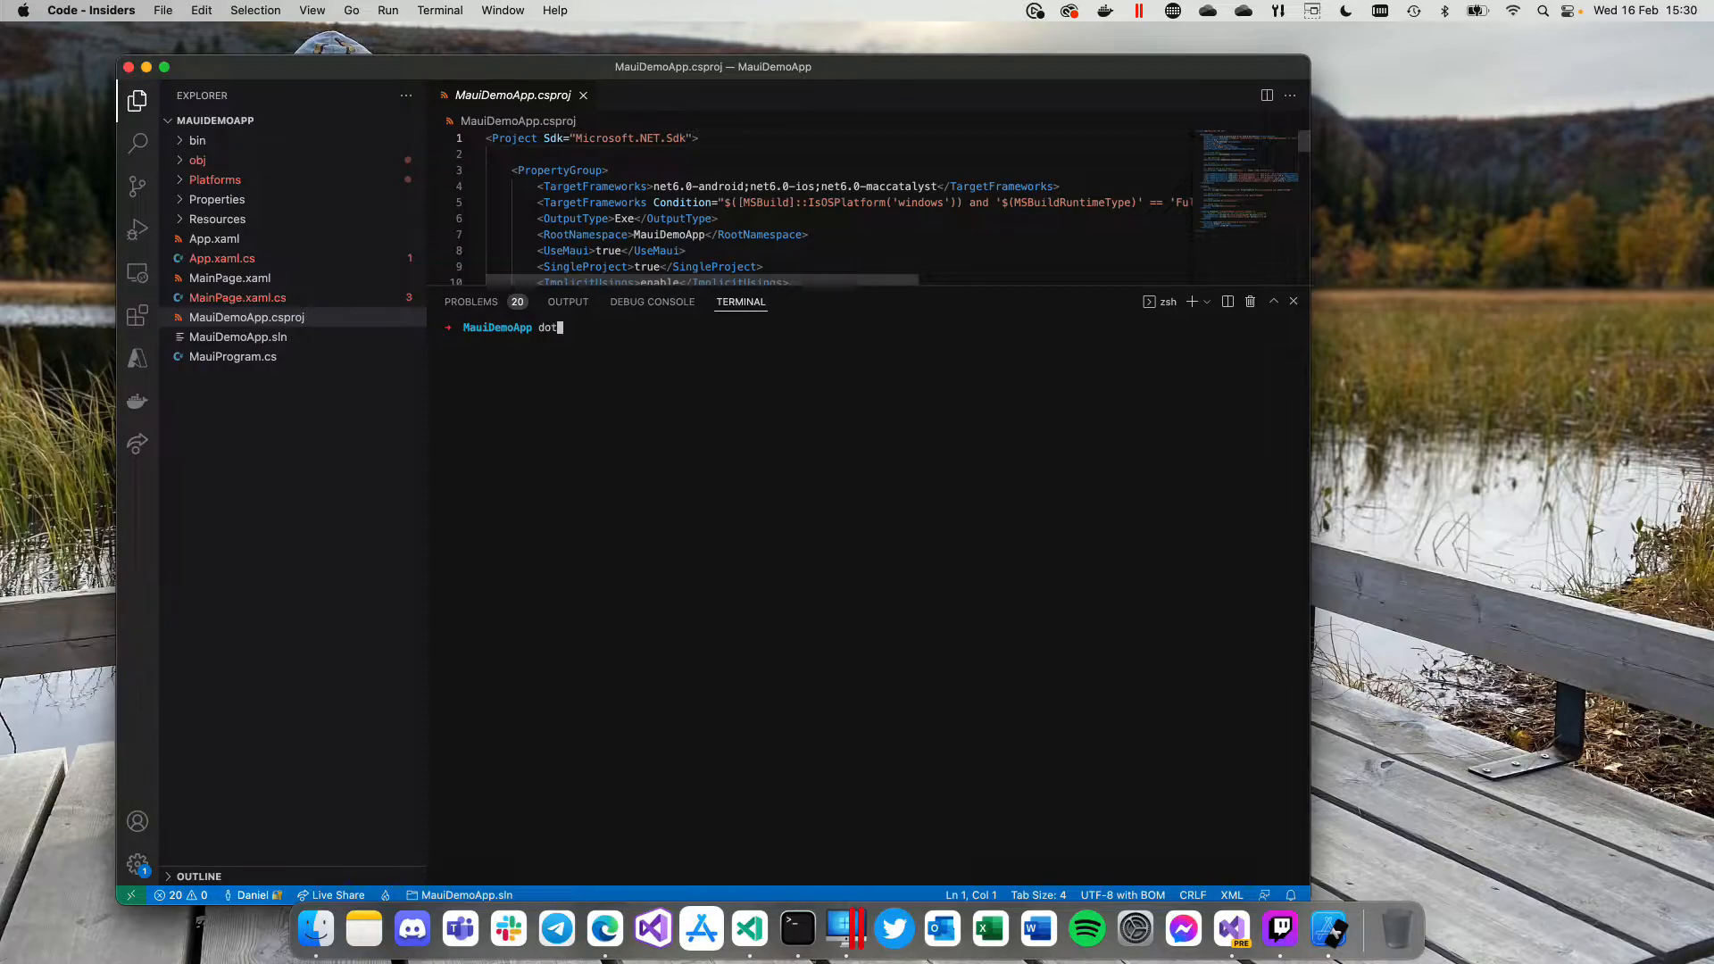
{"action": "type", "text": "net build"}
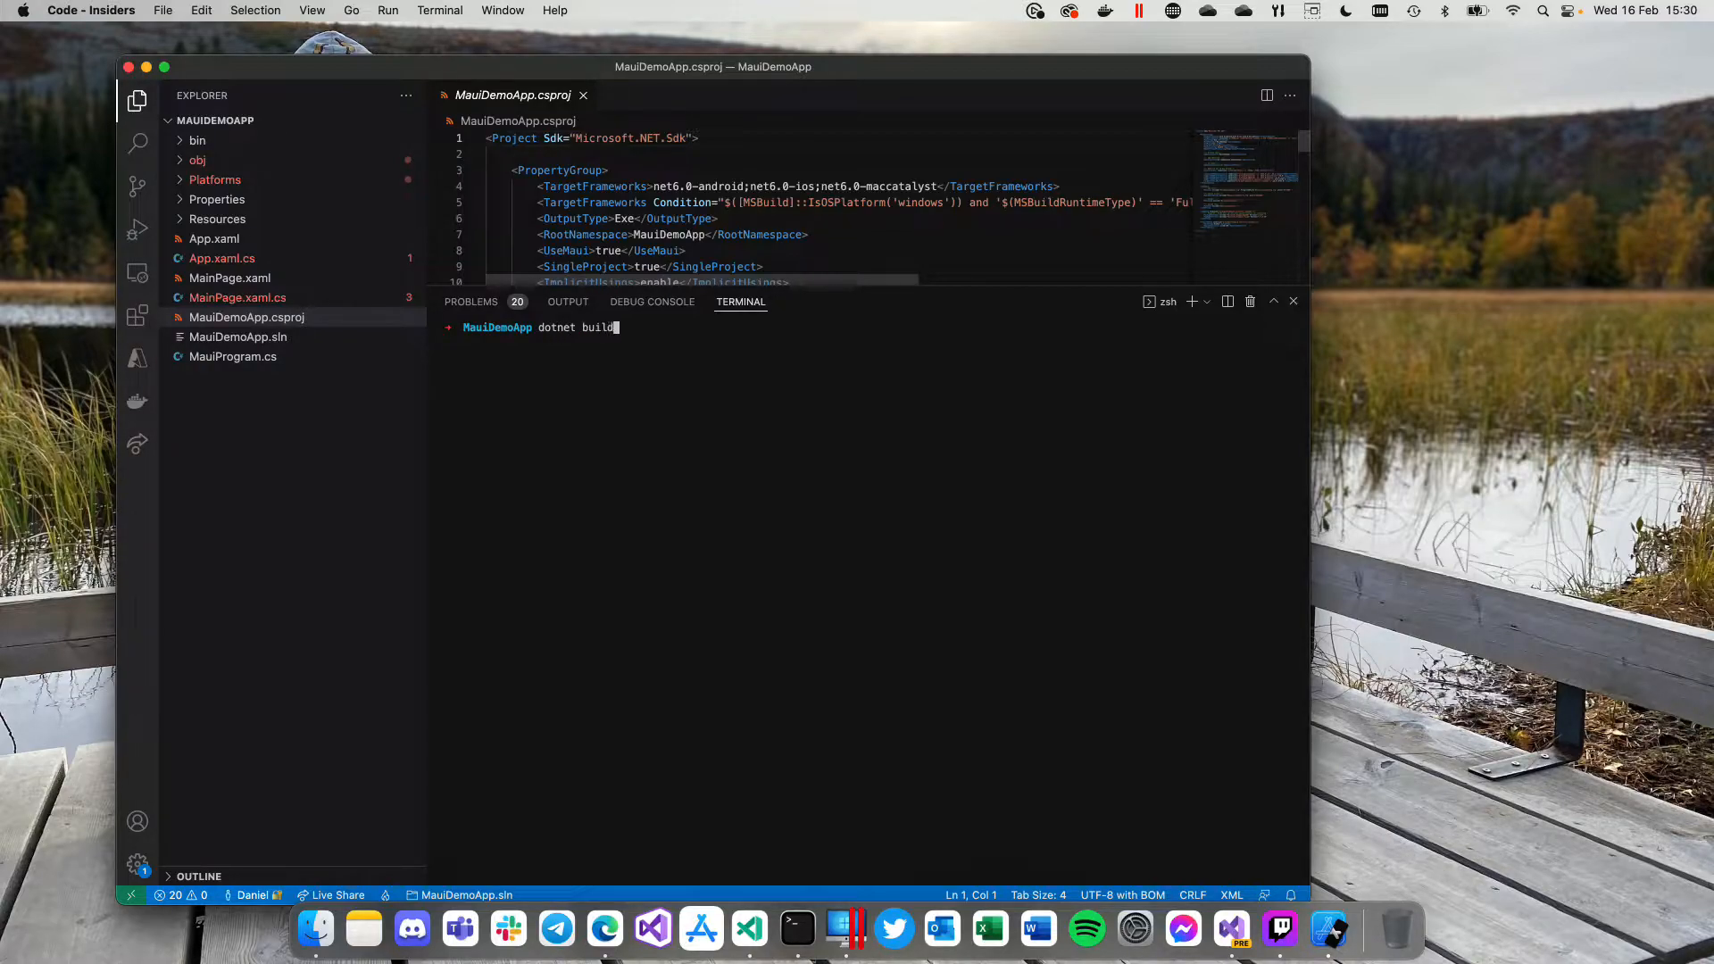
{"action": "type", "text": "-t"}
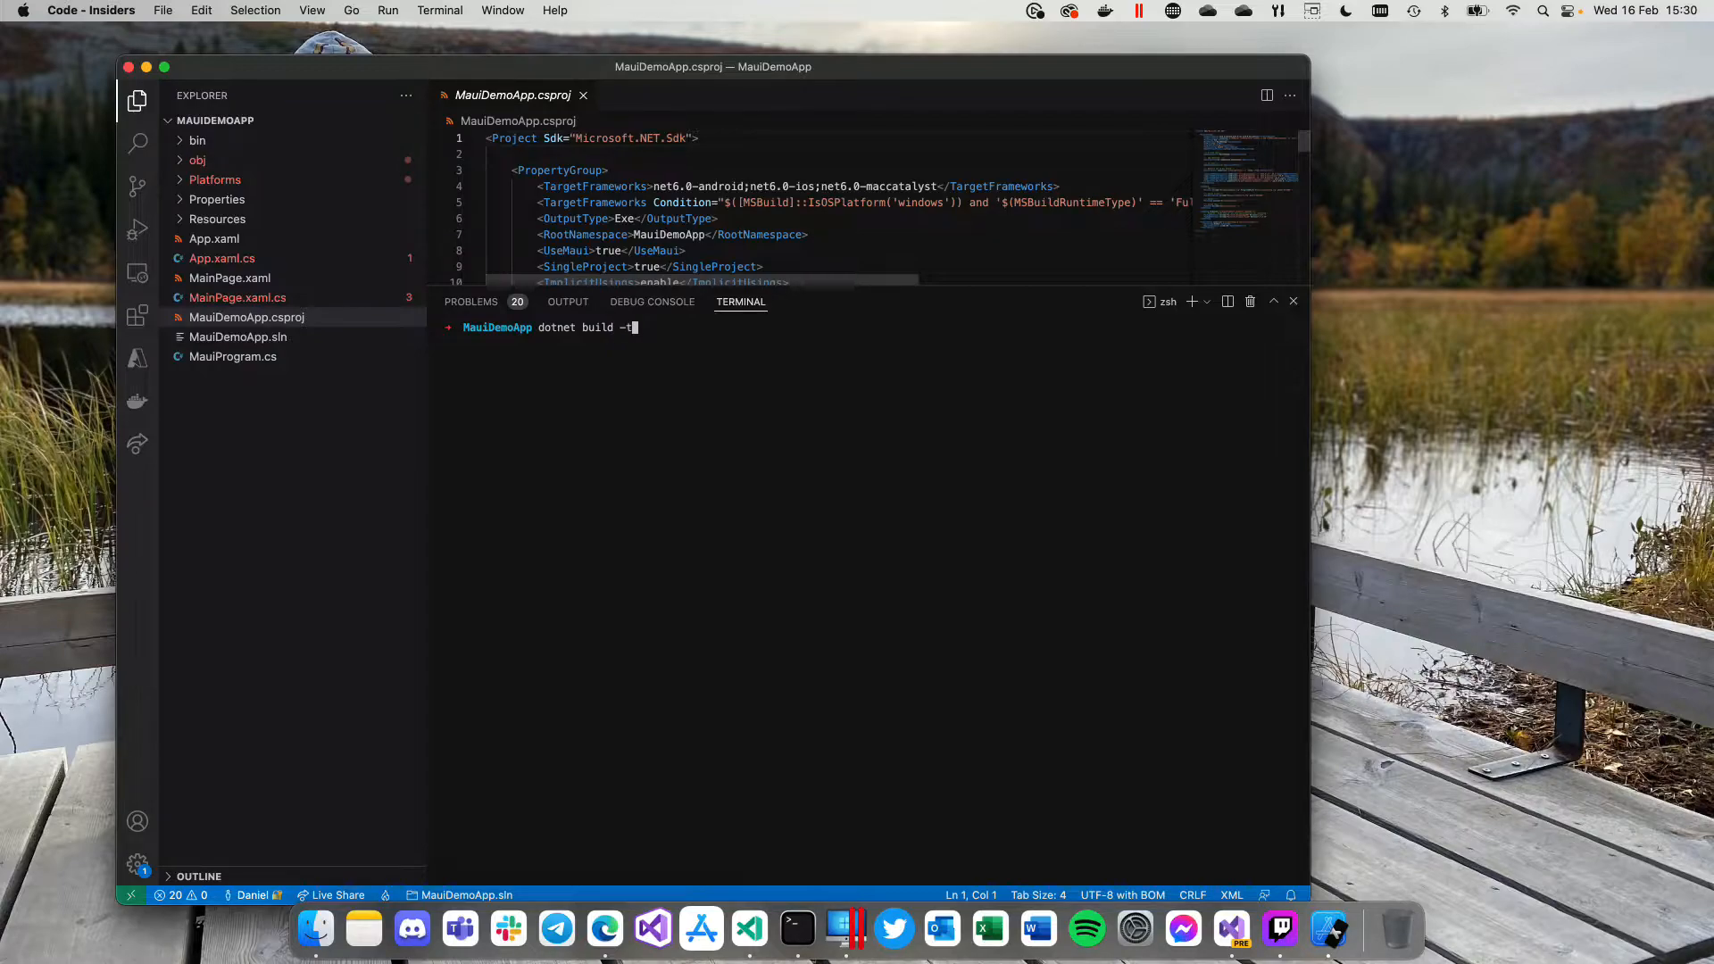
{"action": "type", "text": ":Run"}
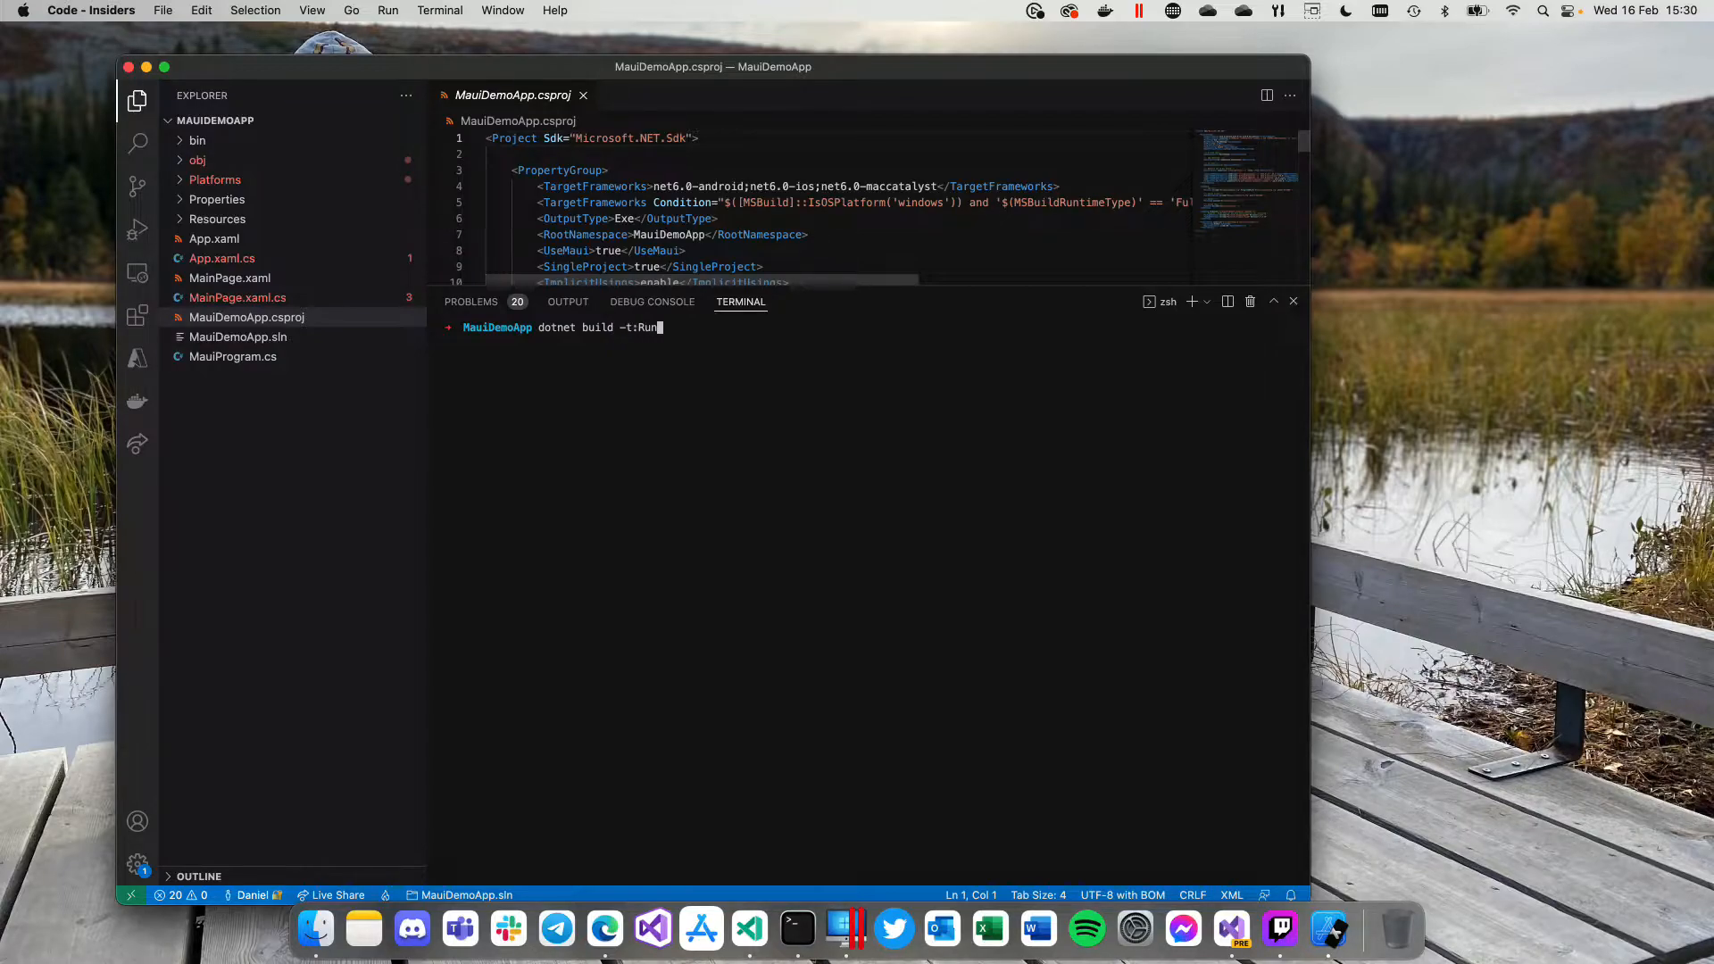
{"action": "type", "text": "-f"}
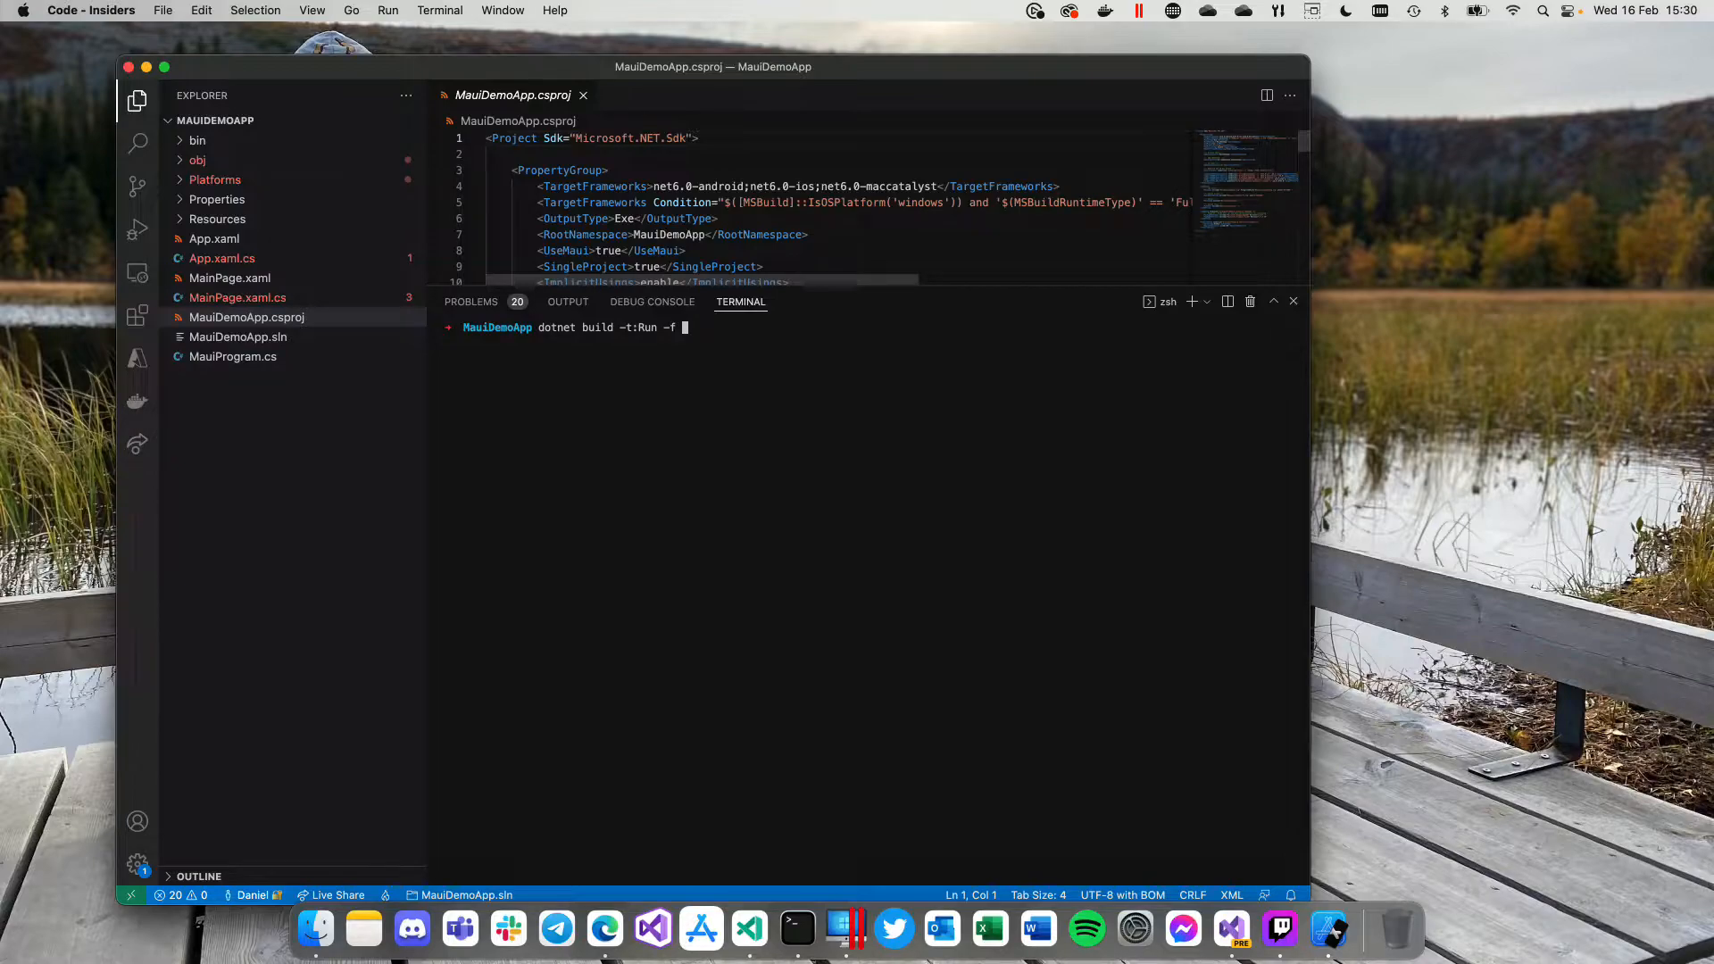
{"action": "type", "text": "net6"}
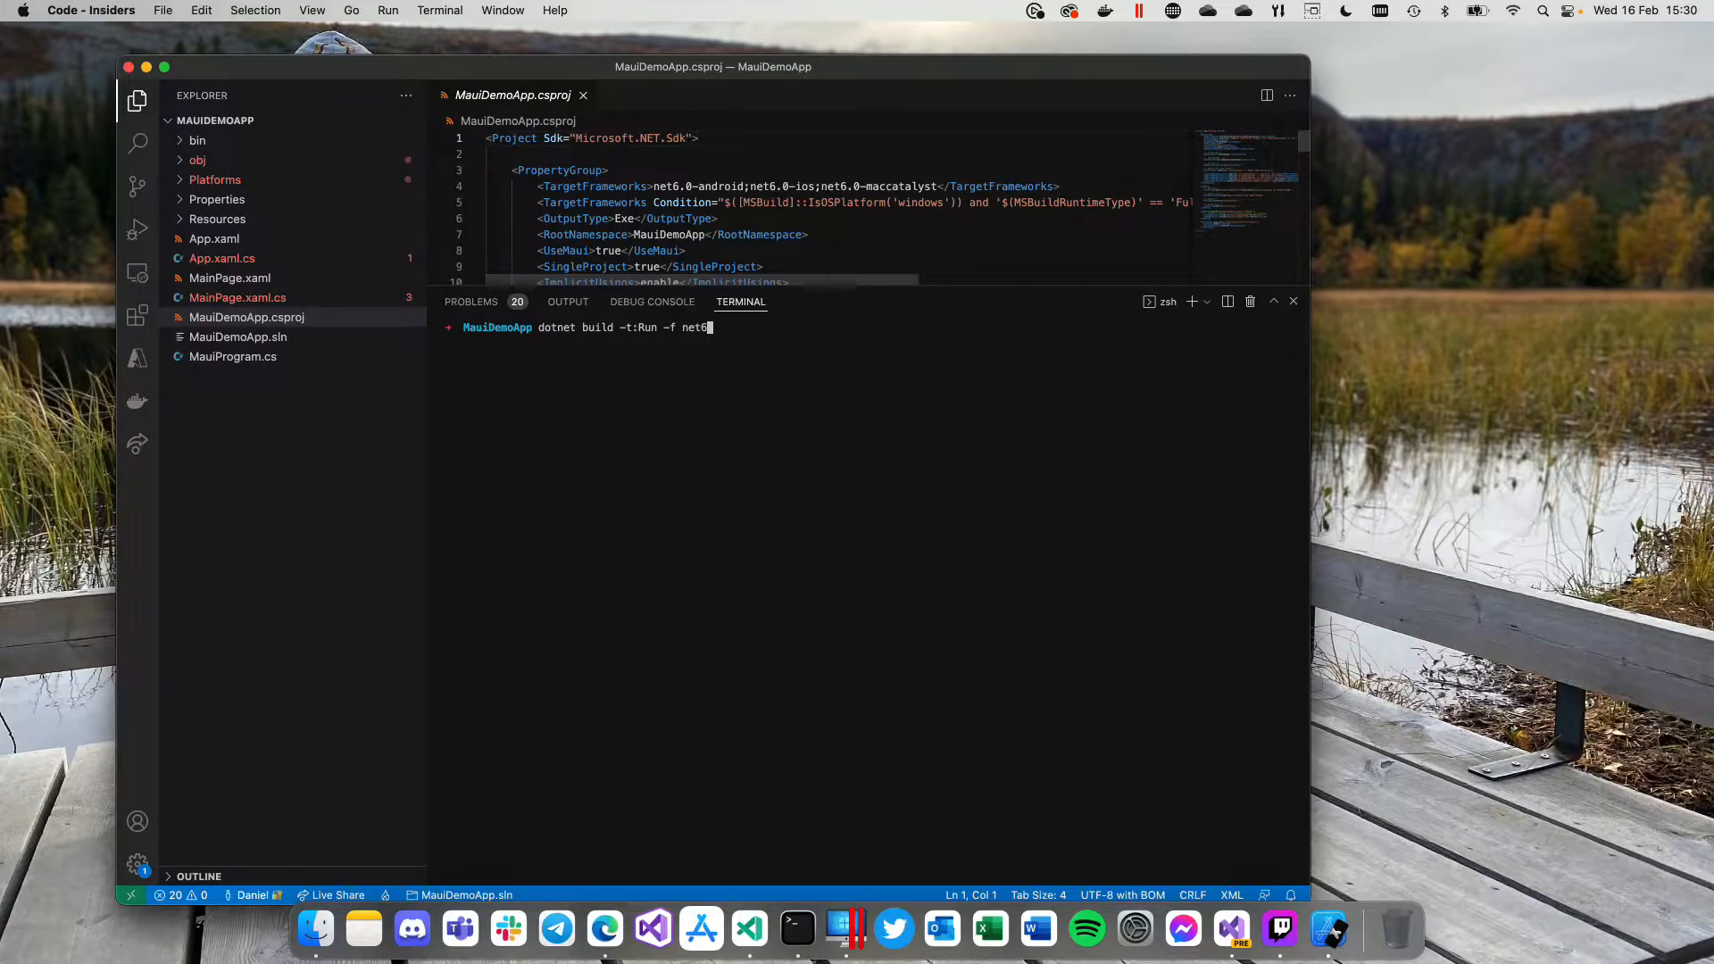
{"action": "type", "text": ".0-"}
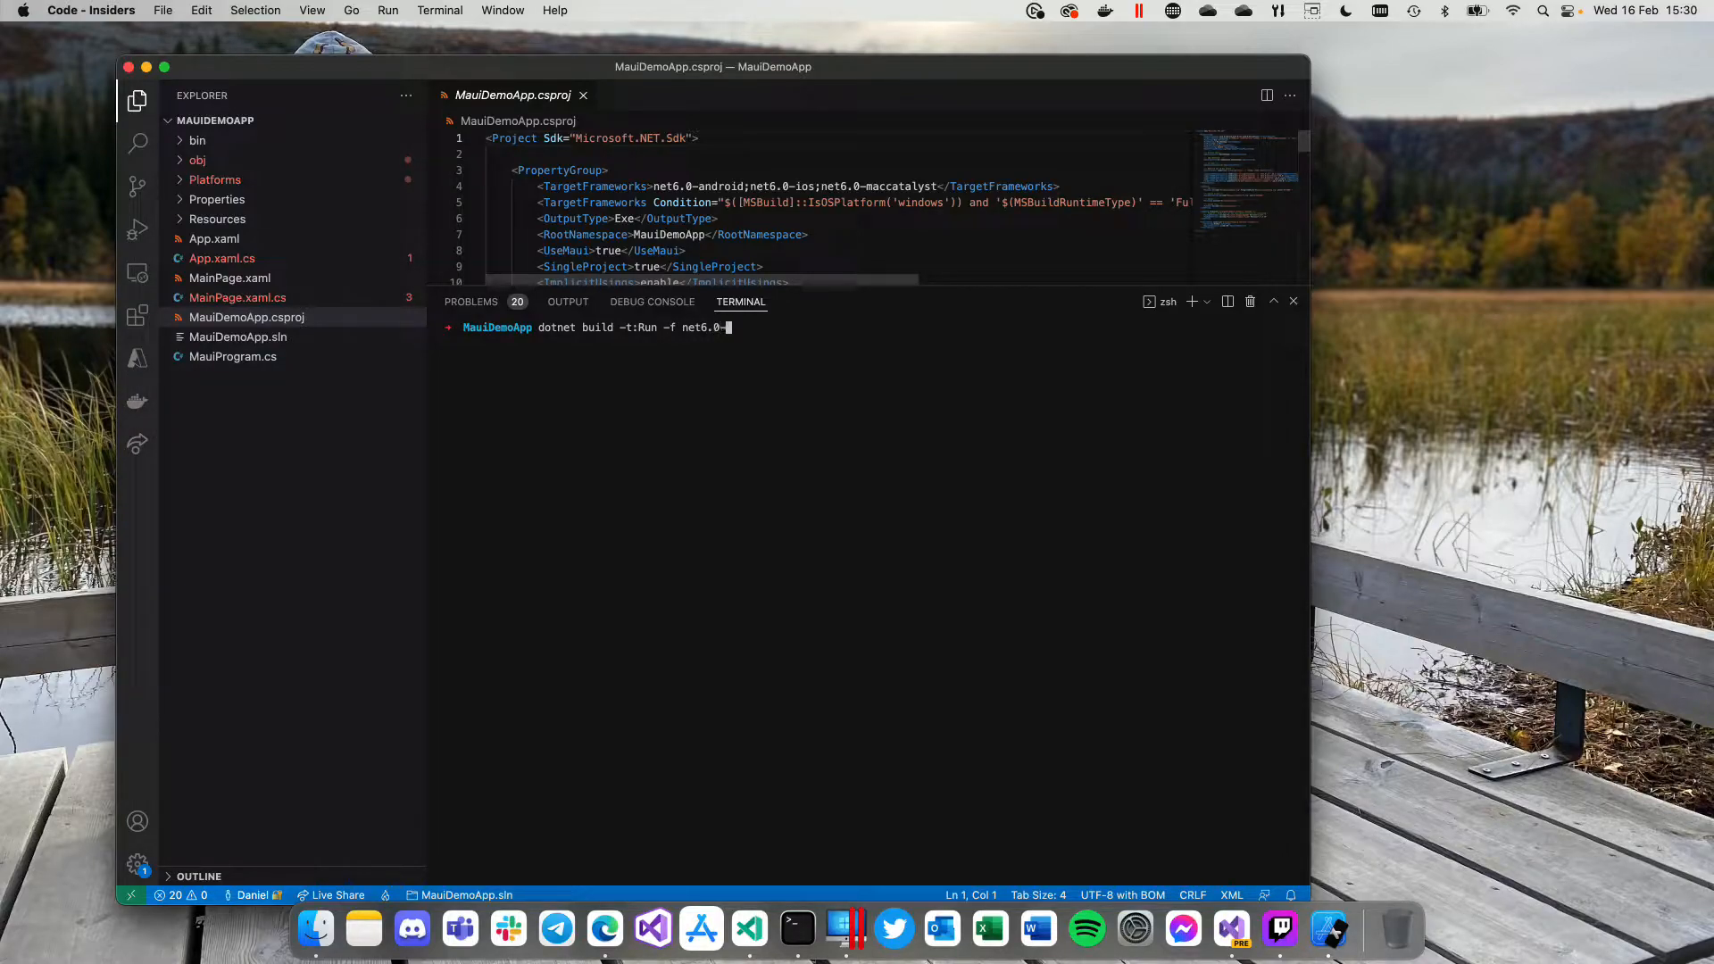
{"action": "type", "text": "ios"}
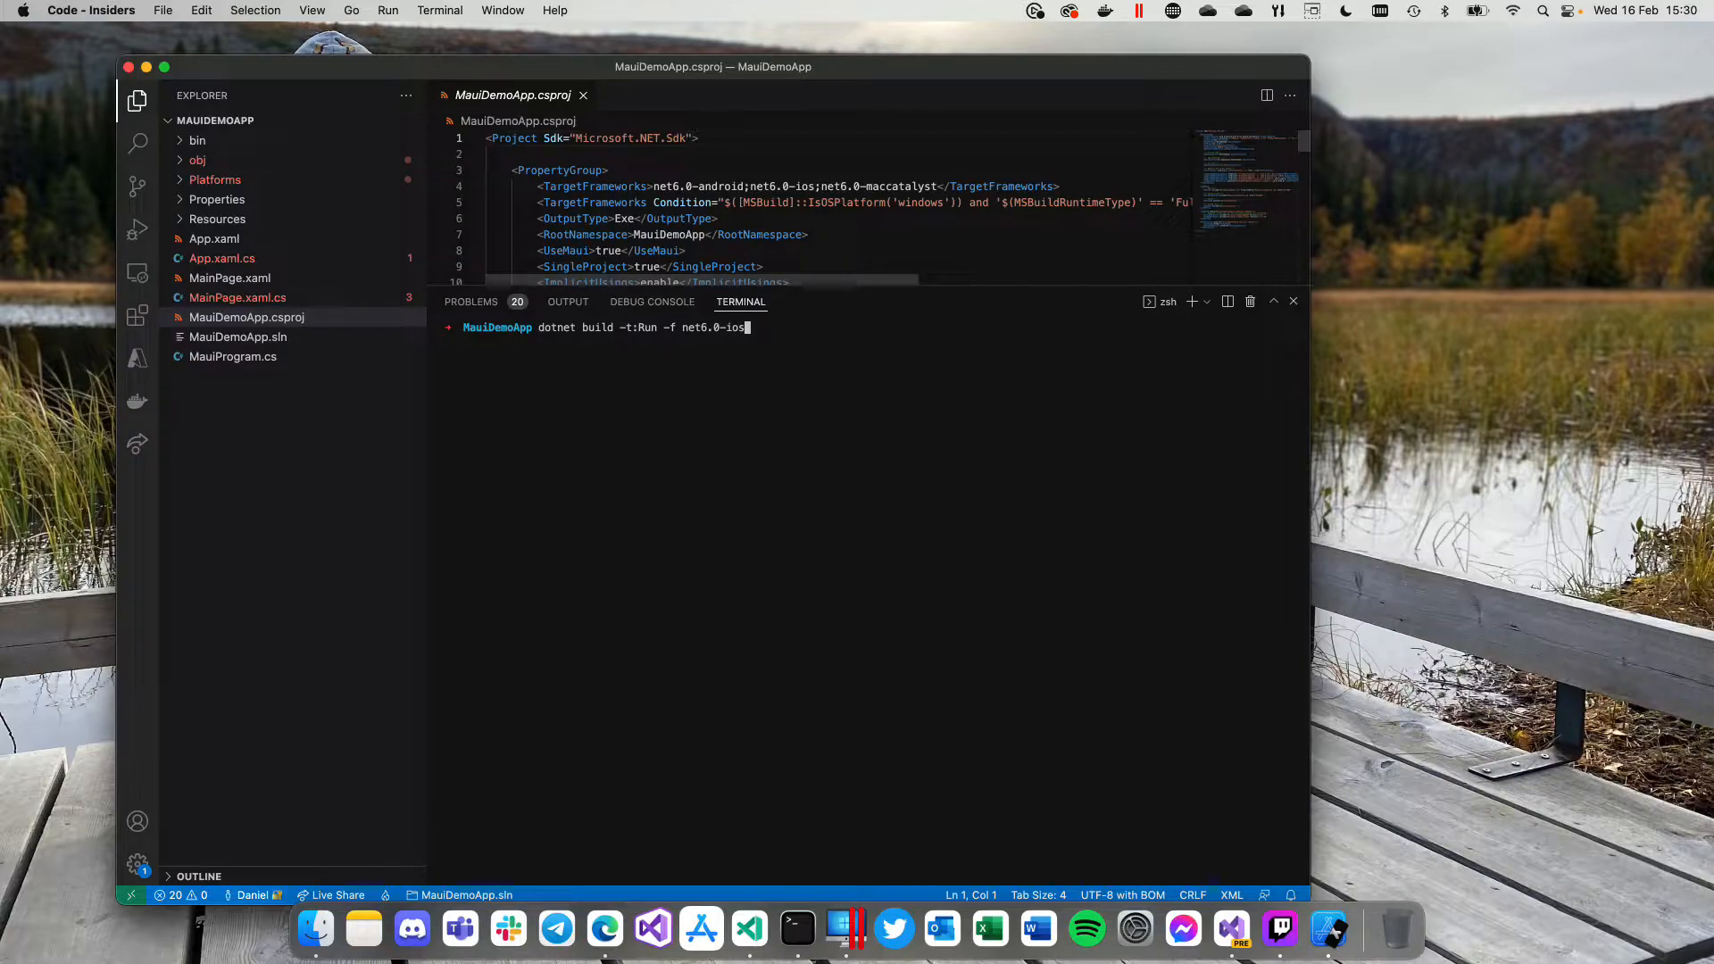
{"action": "type", "text": "/"}
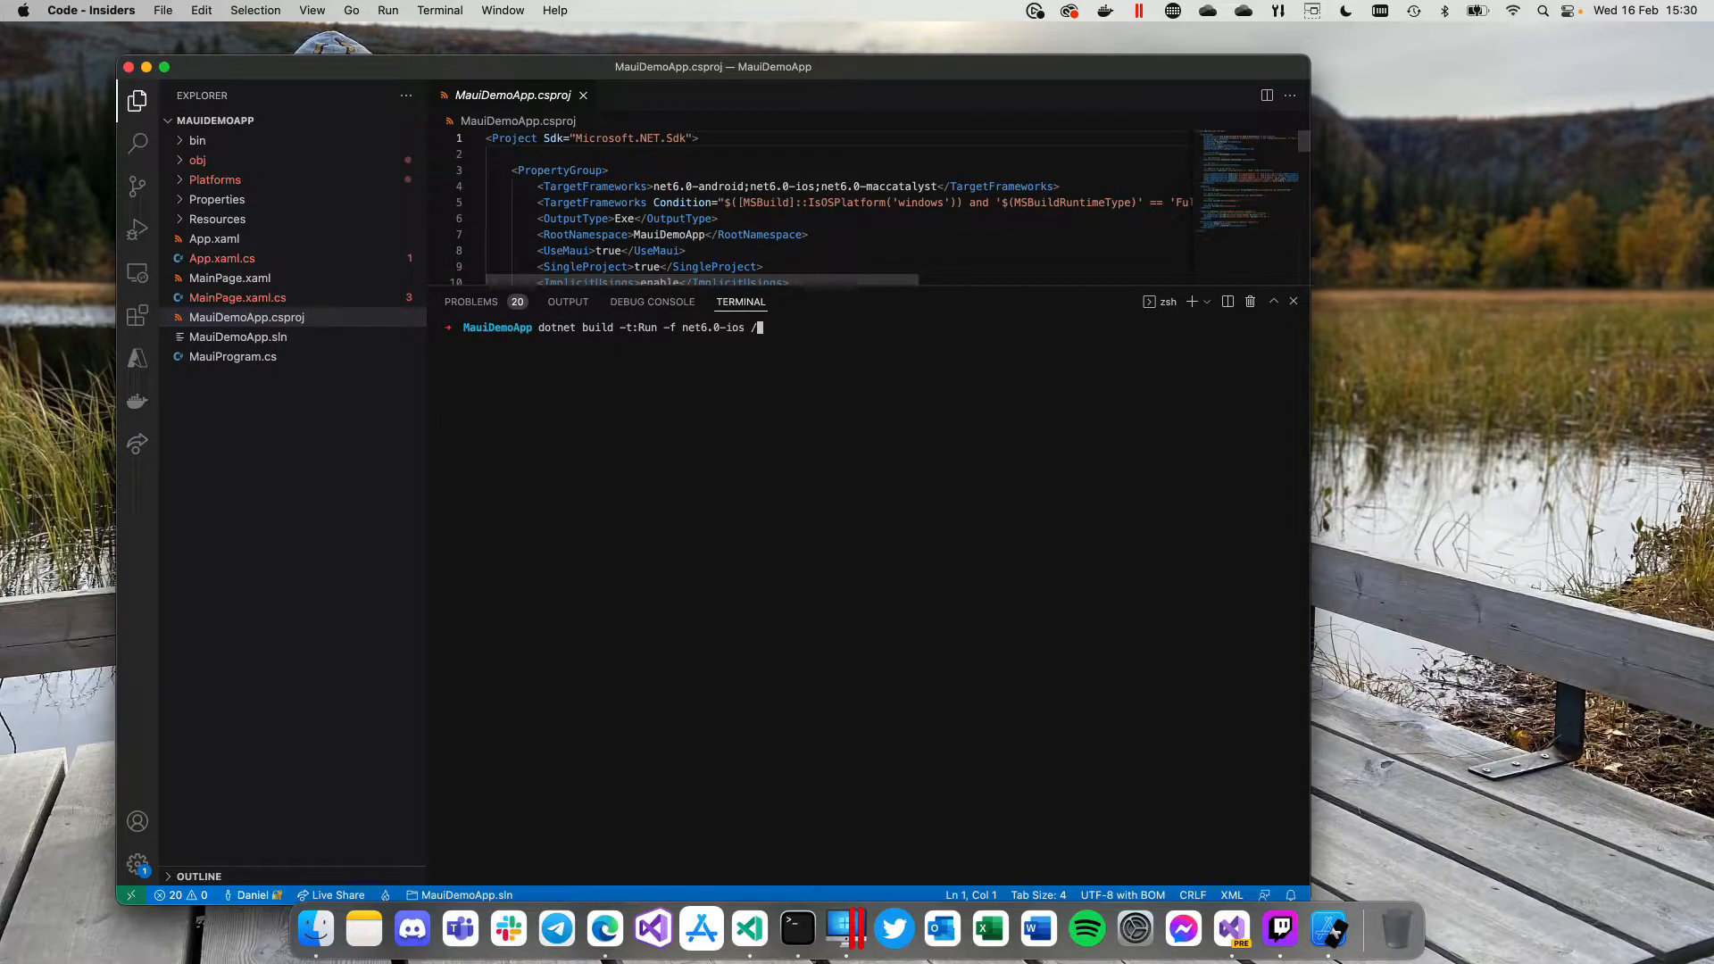
{"action": "type", "text": "p"}
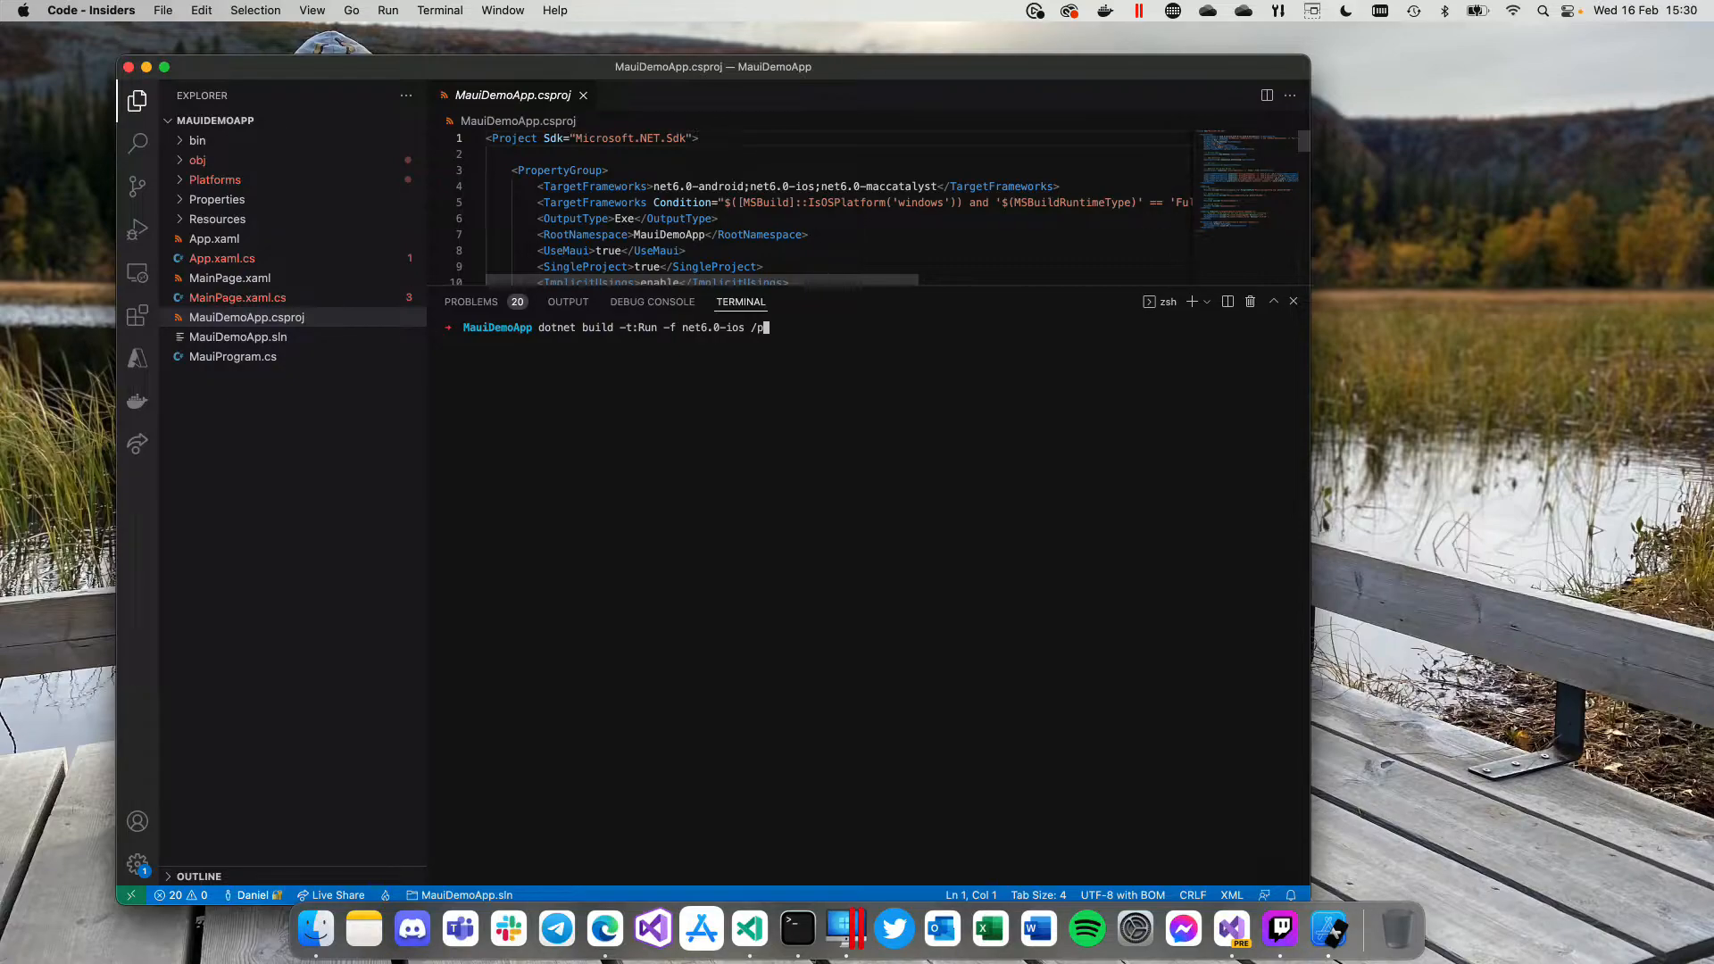
{"action": "type", "text": ":_DevciceN"}
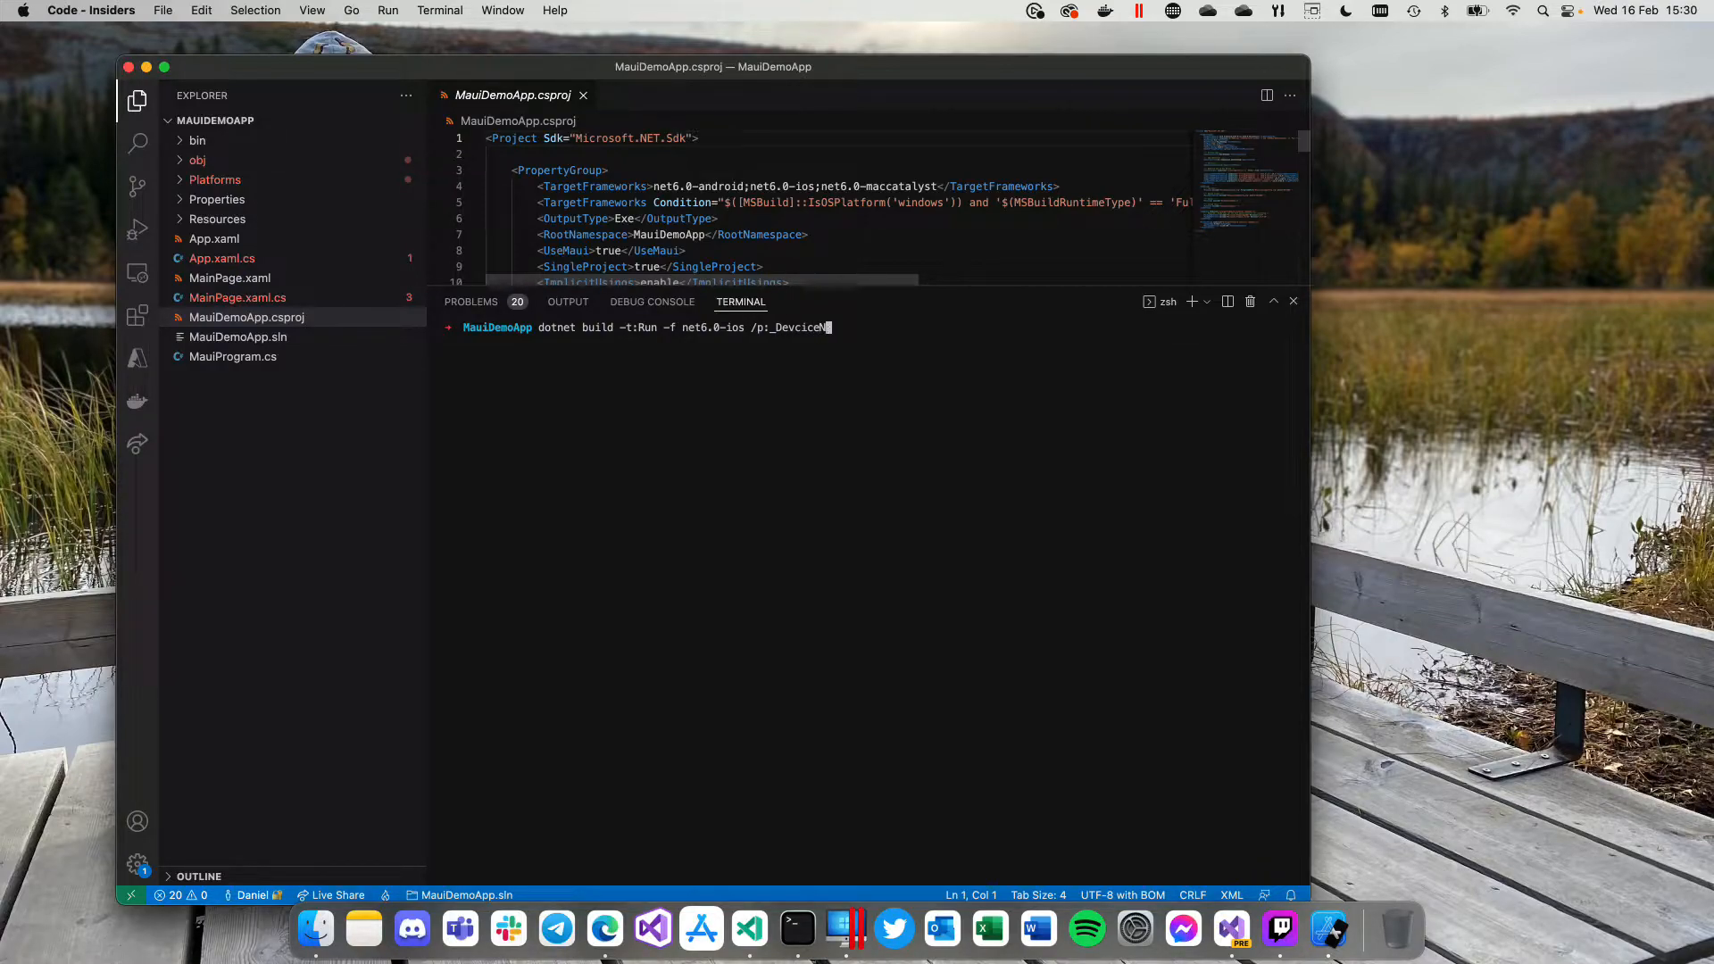
{"action": "key", "text": "Backspace"}
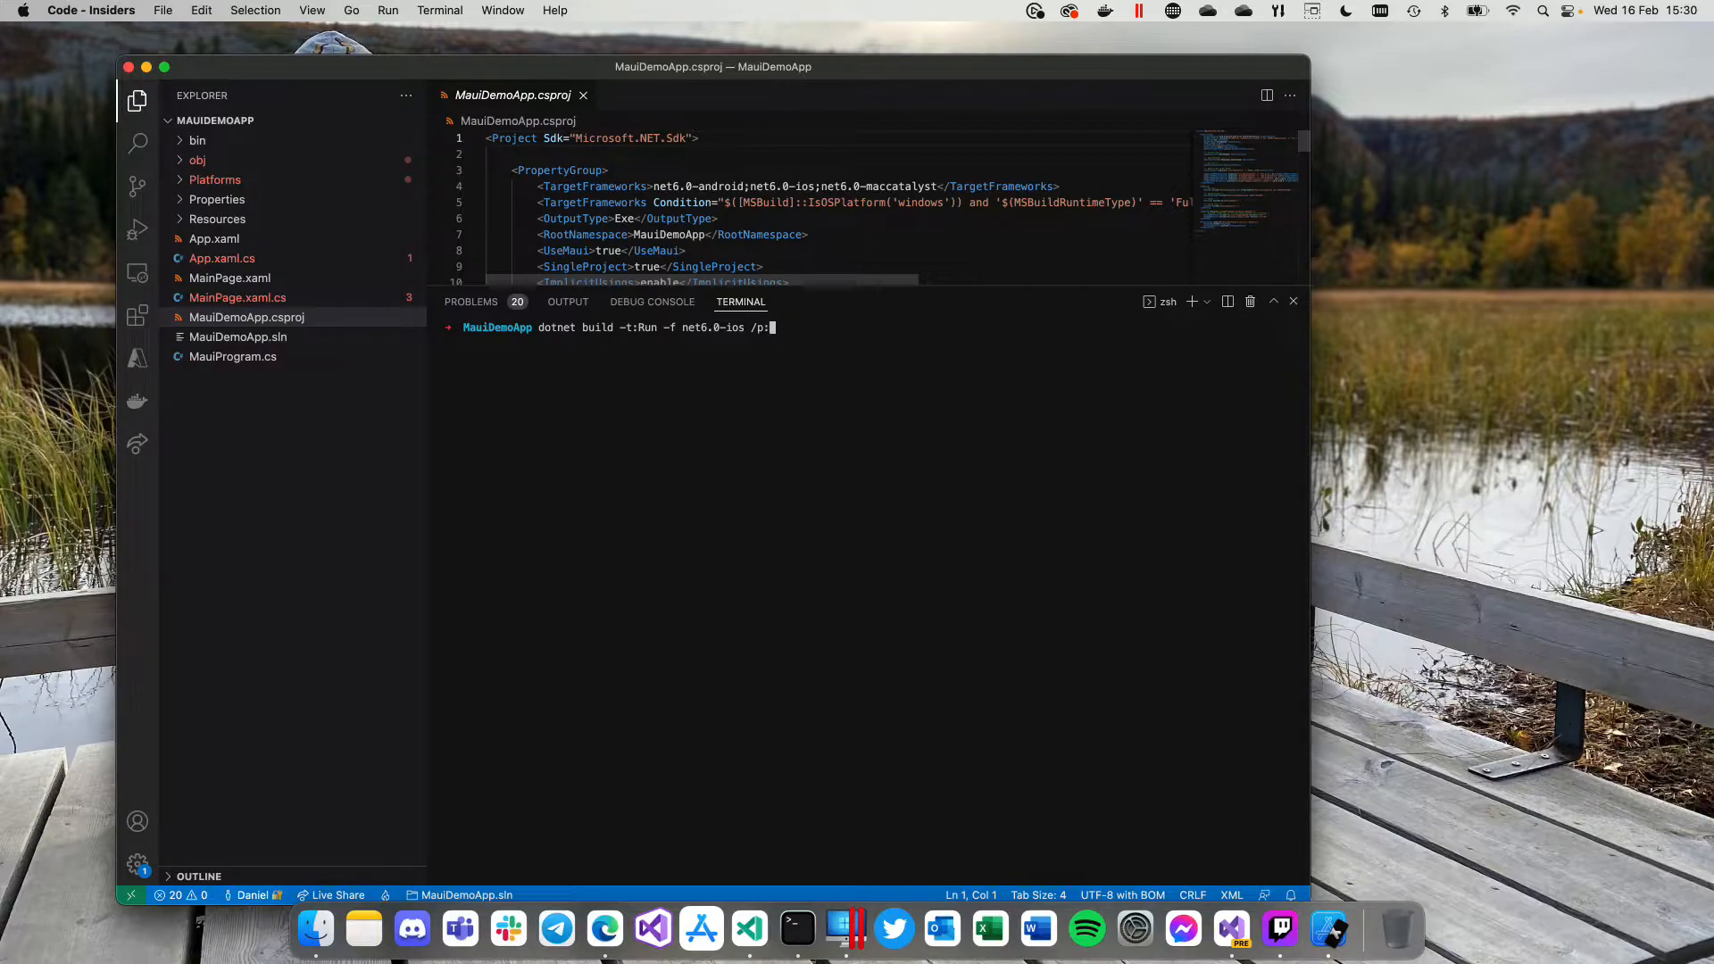
Step: Complete it with _DeviceName=:v2:udid=F7989C47-FB39-4A5D-AF51-E24763D88C90 and run it on the iPhone 12 mini simulator
{"action": "type", "text": "_Device"}
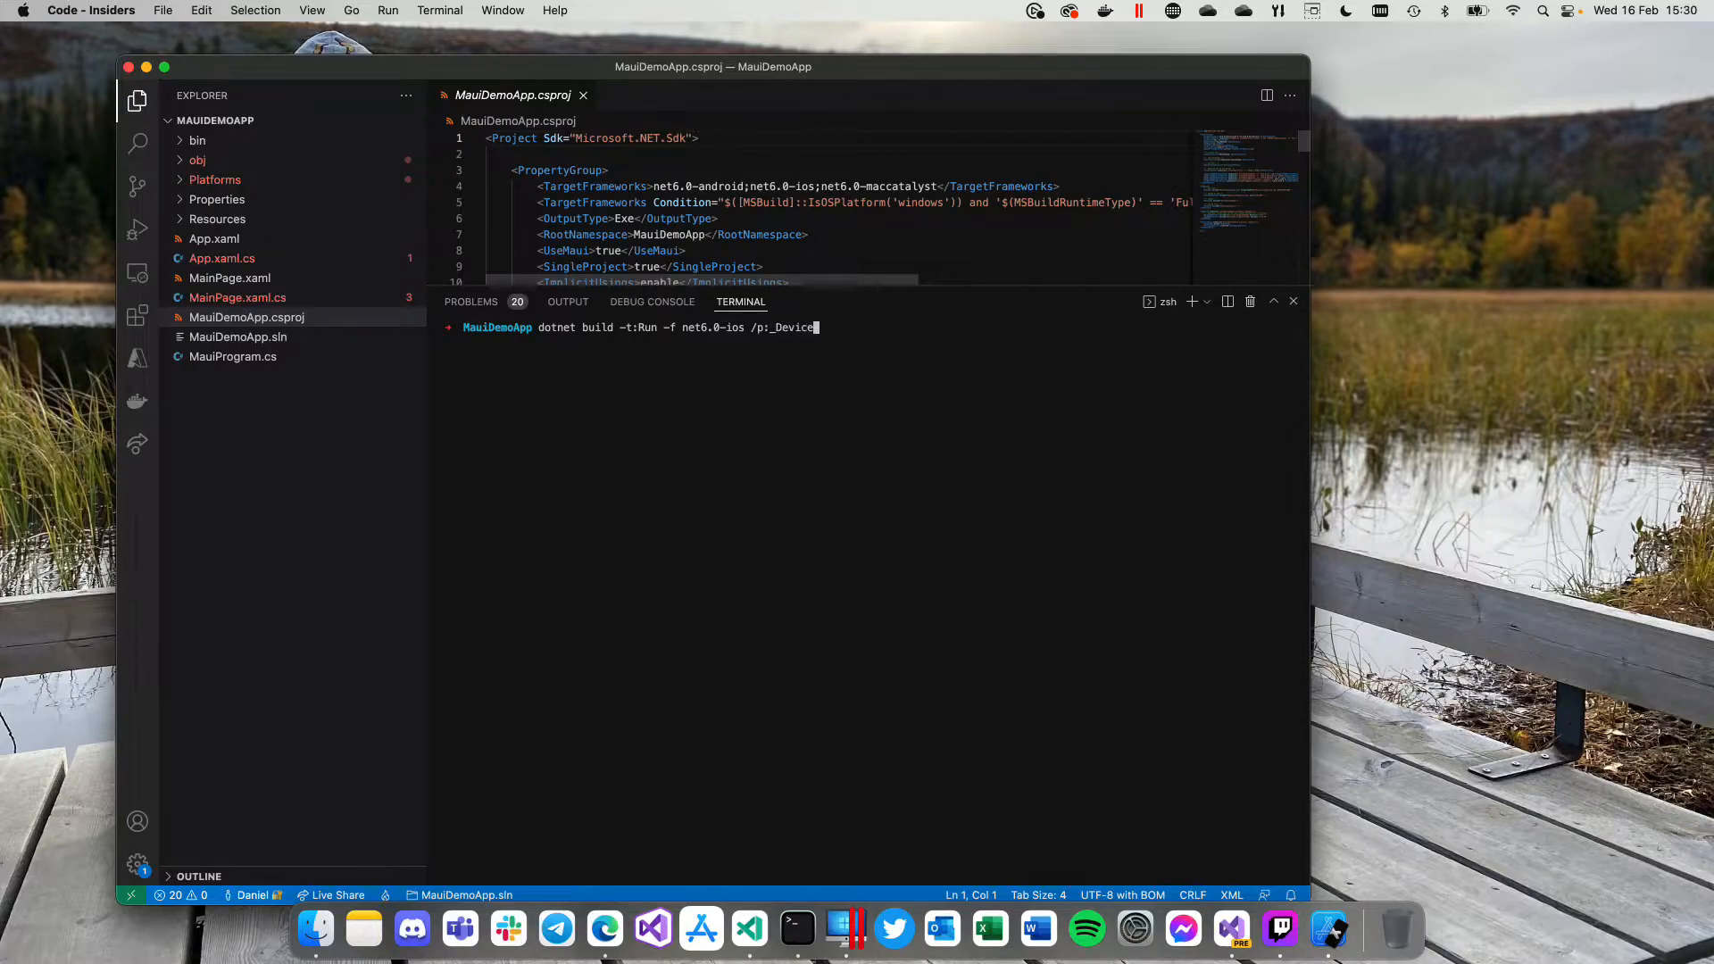
{"action": "type", "text": "Name=:"}
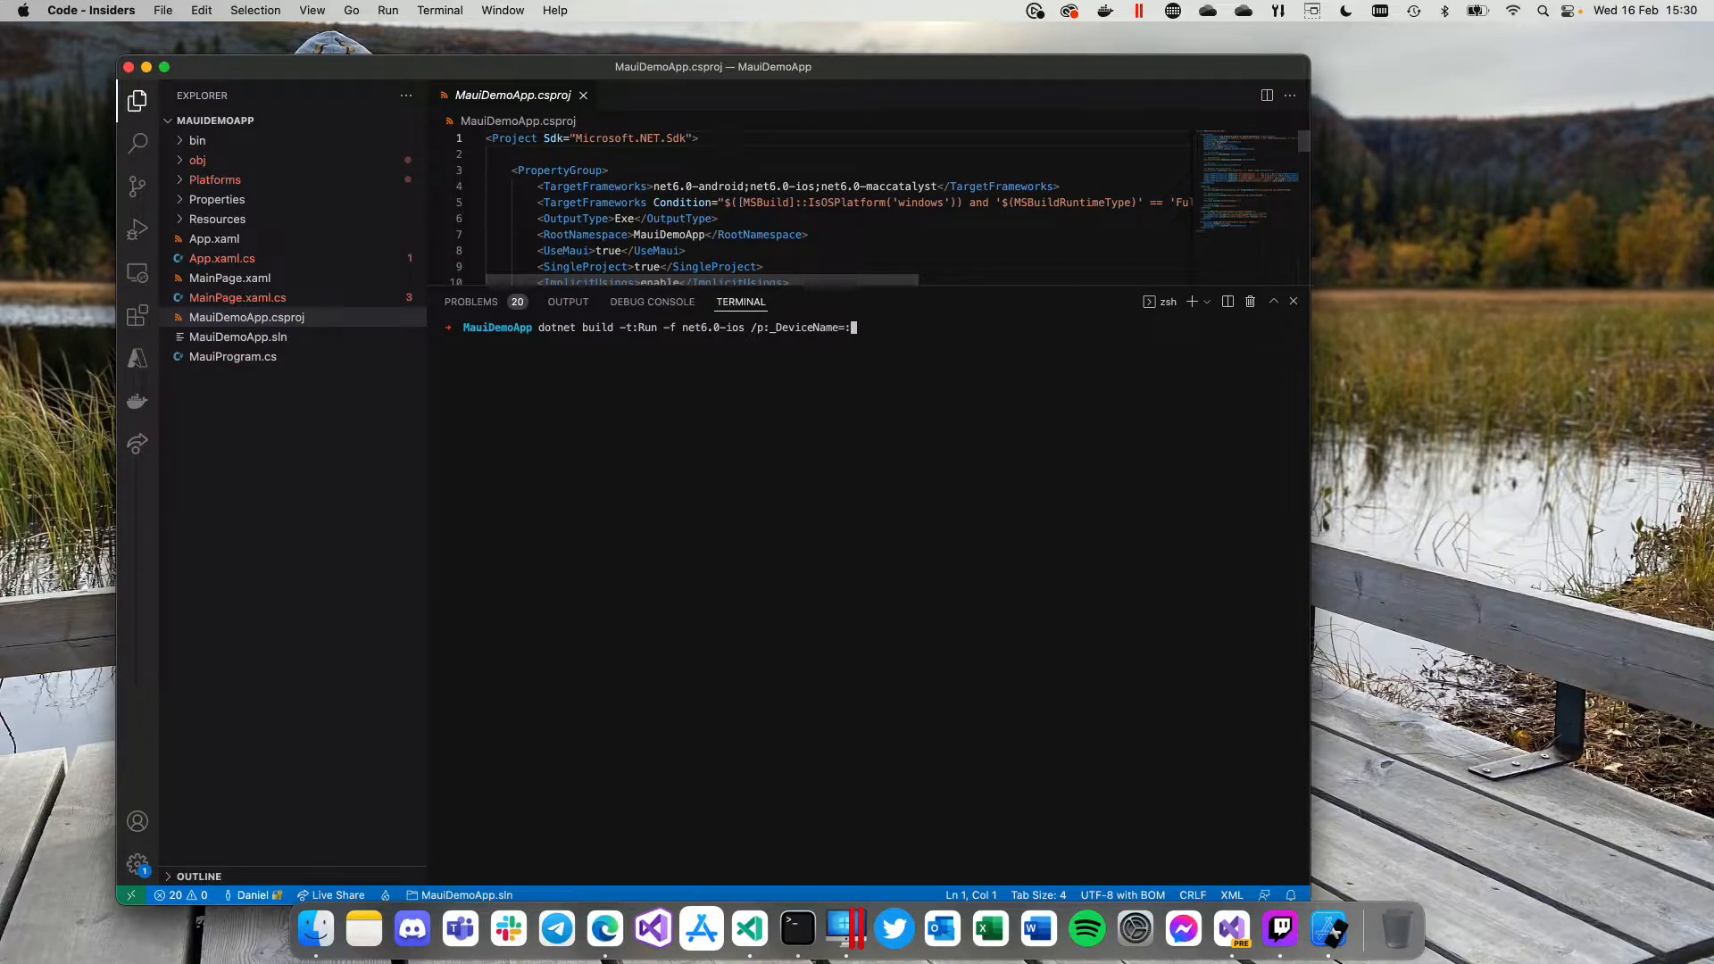
{"action": "type", "text": "v2"}
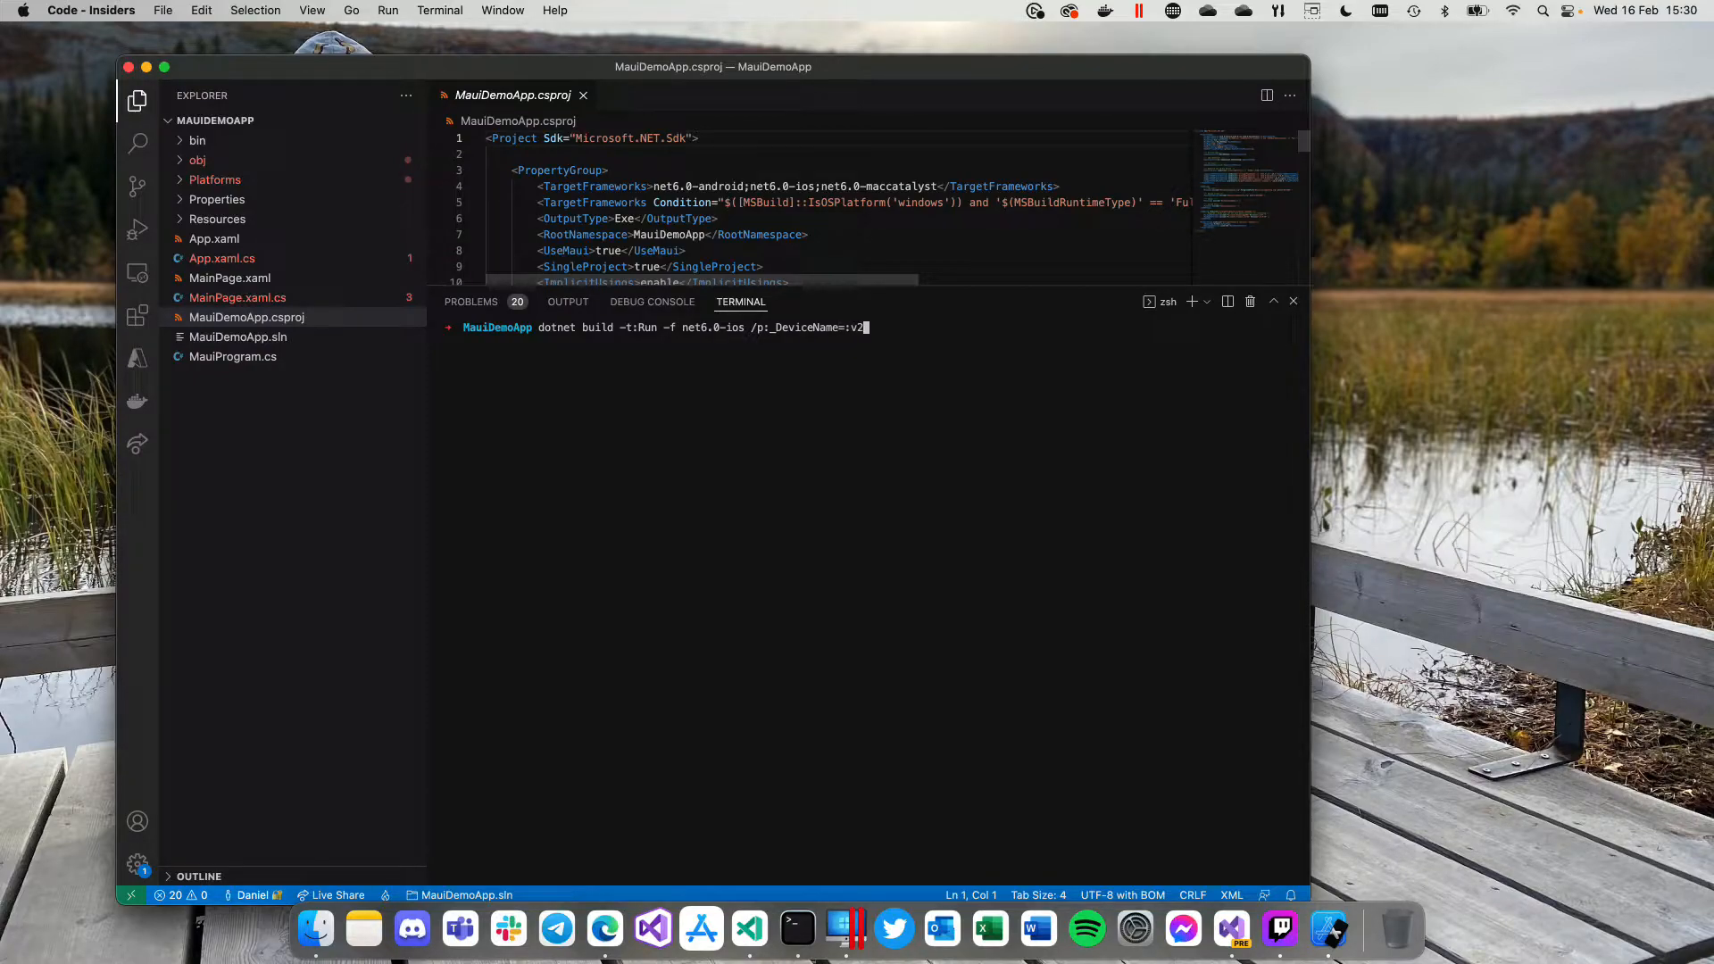
{"action": "type", "text": ":"}
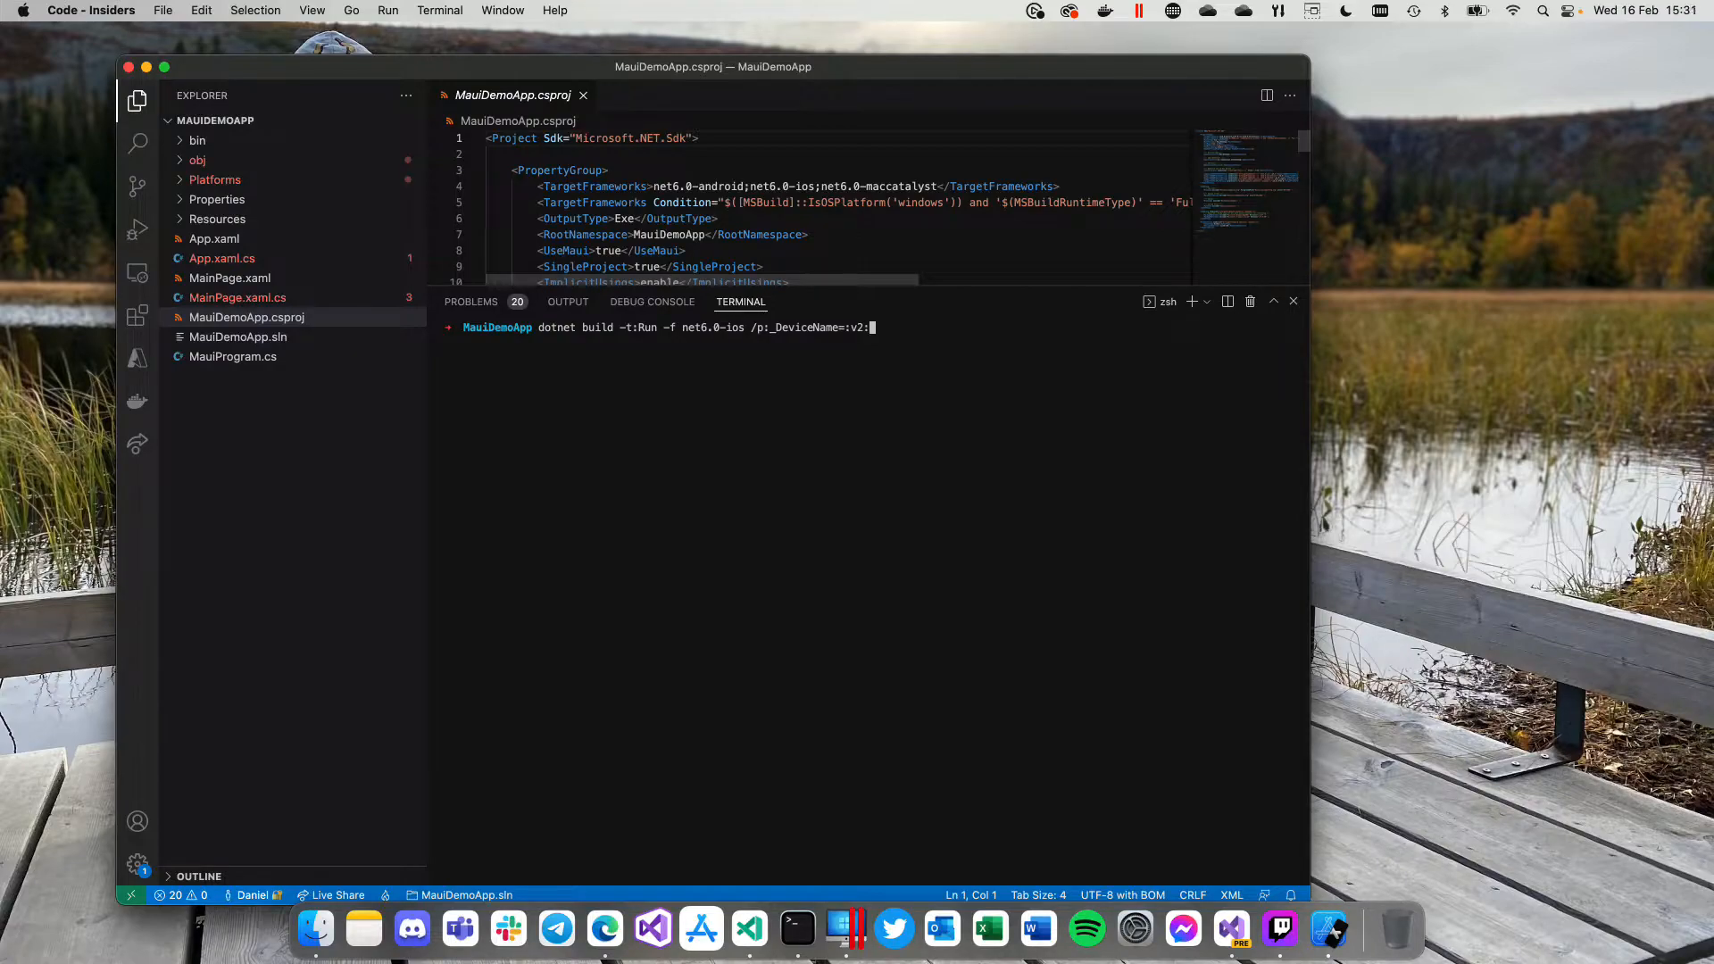
{"action": "type", "text": "udid="}
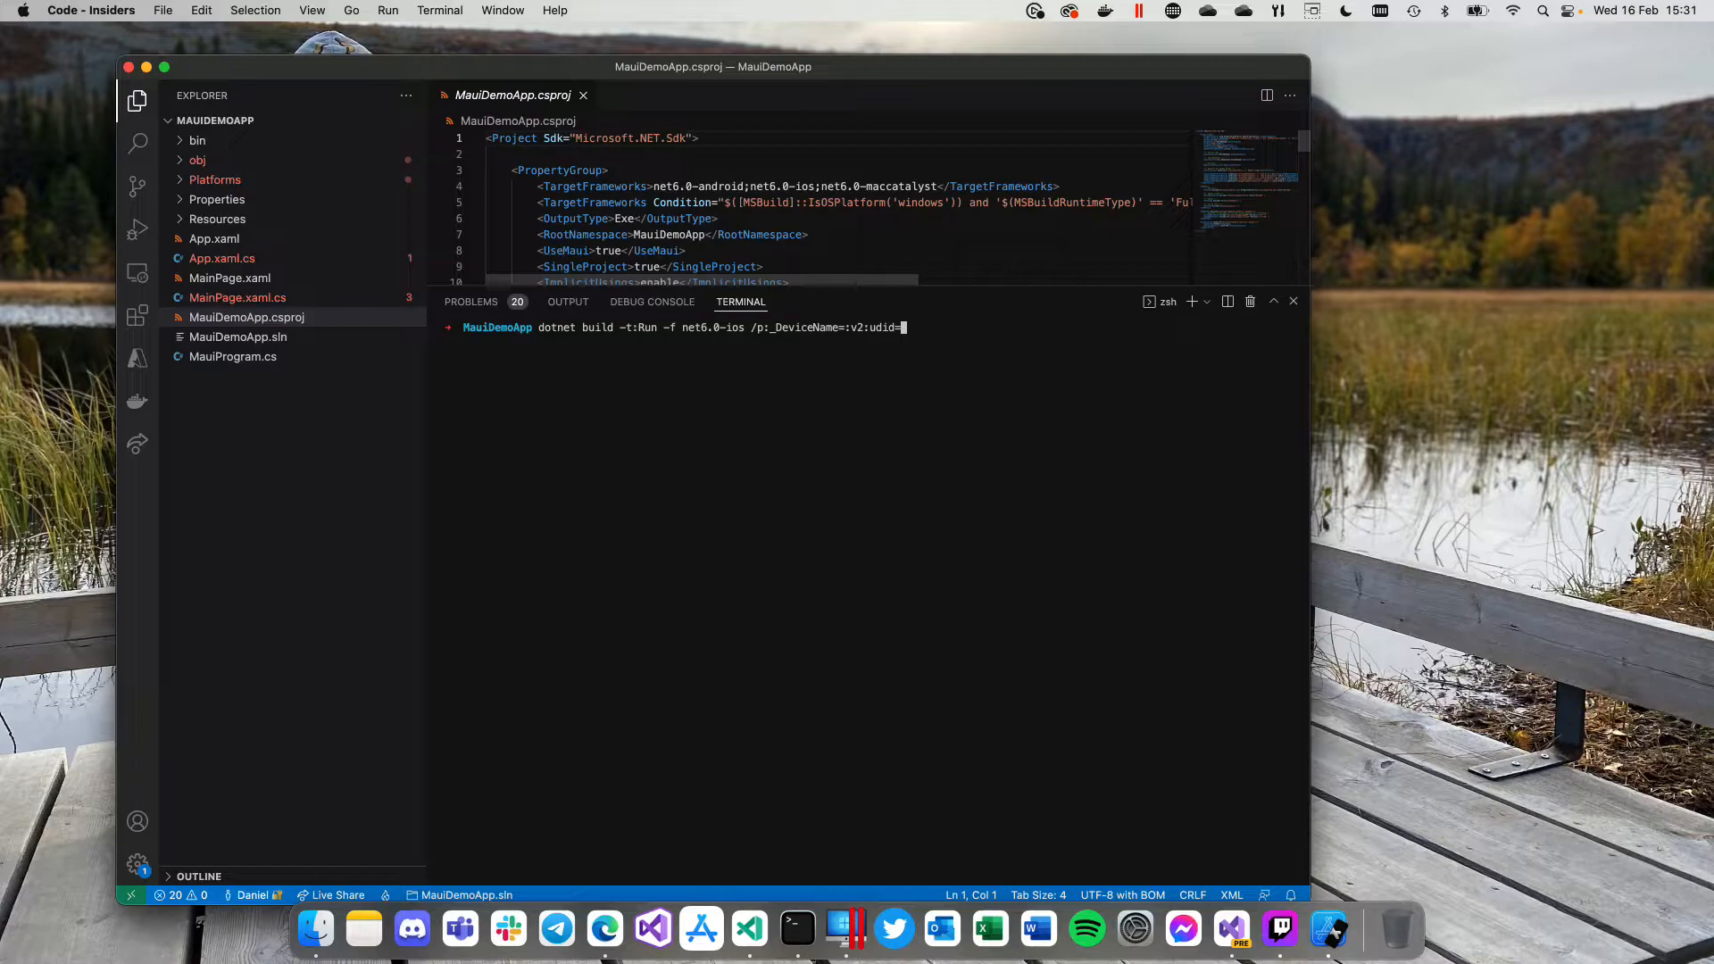
{"action": "type", "text": "F7989C47-FB39-4A5D-AF51-E24763D88C90"}
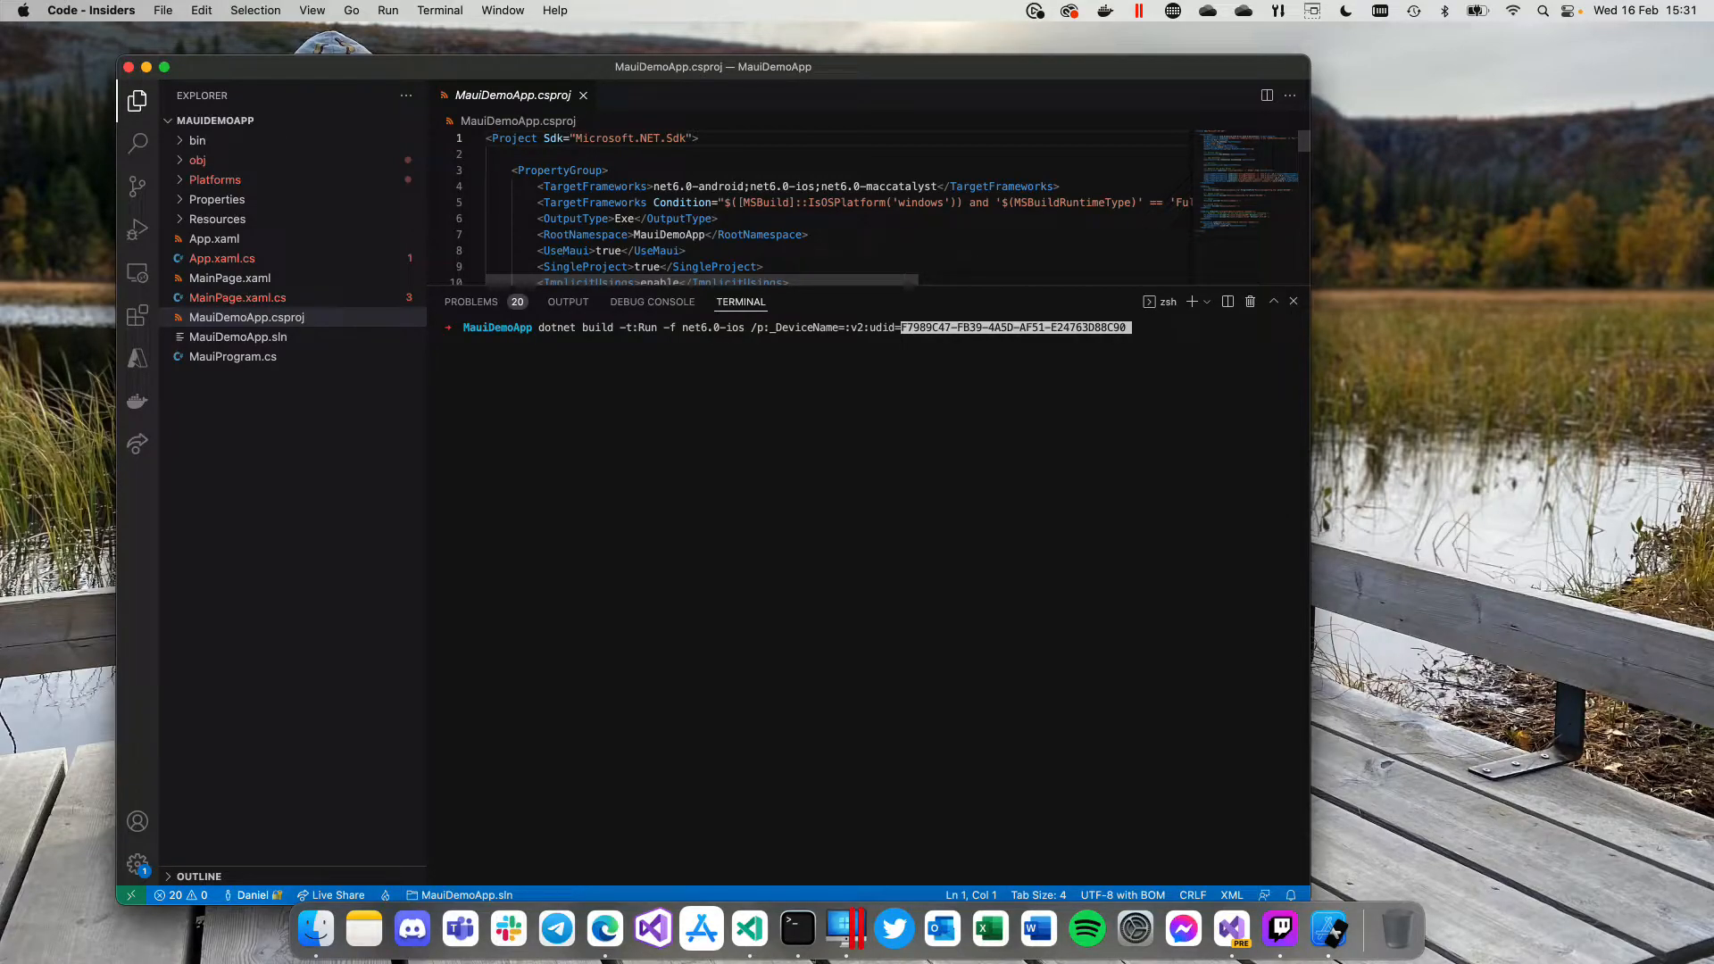
{"action": "key", "text": "Return"}
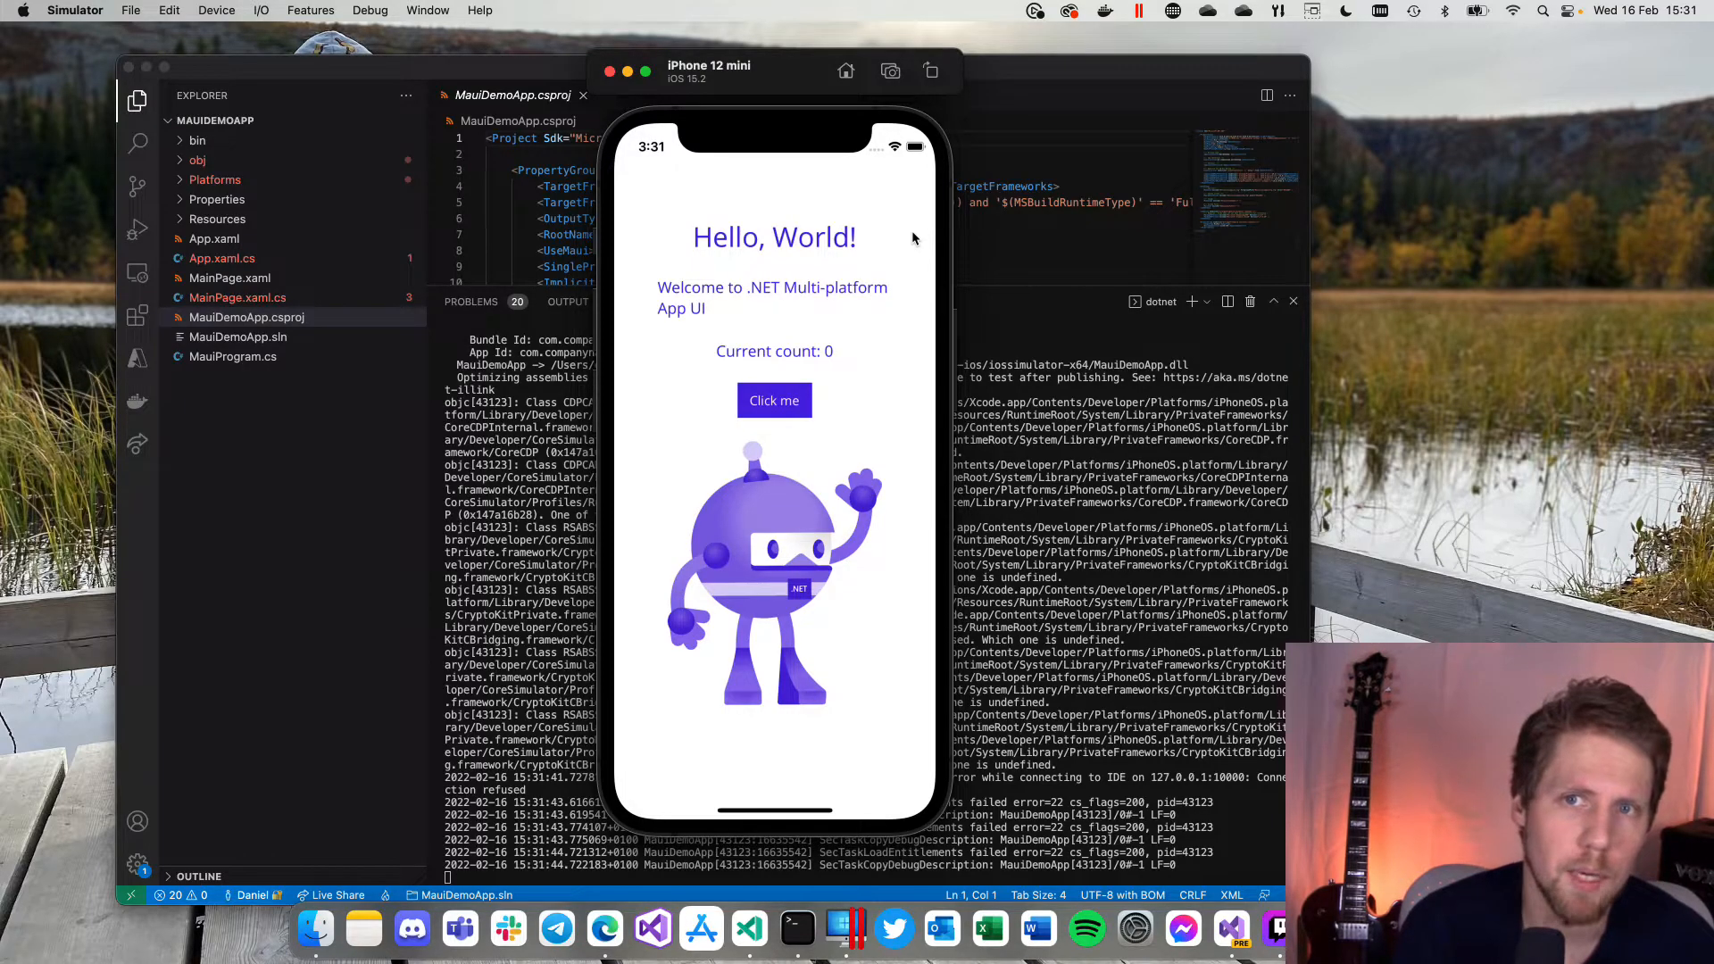
{"action": "mouse_move", "coordinate": [1223, 657]}
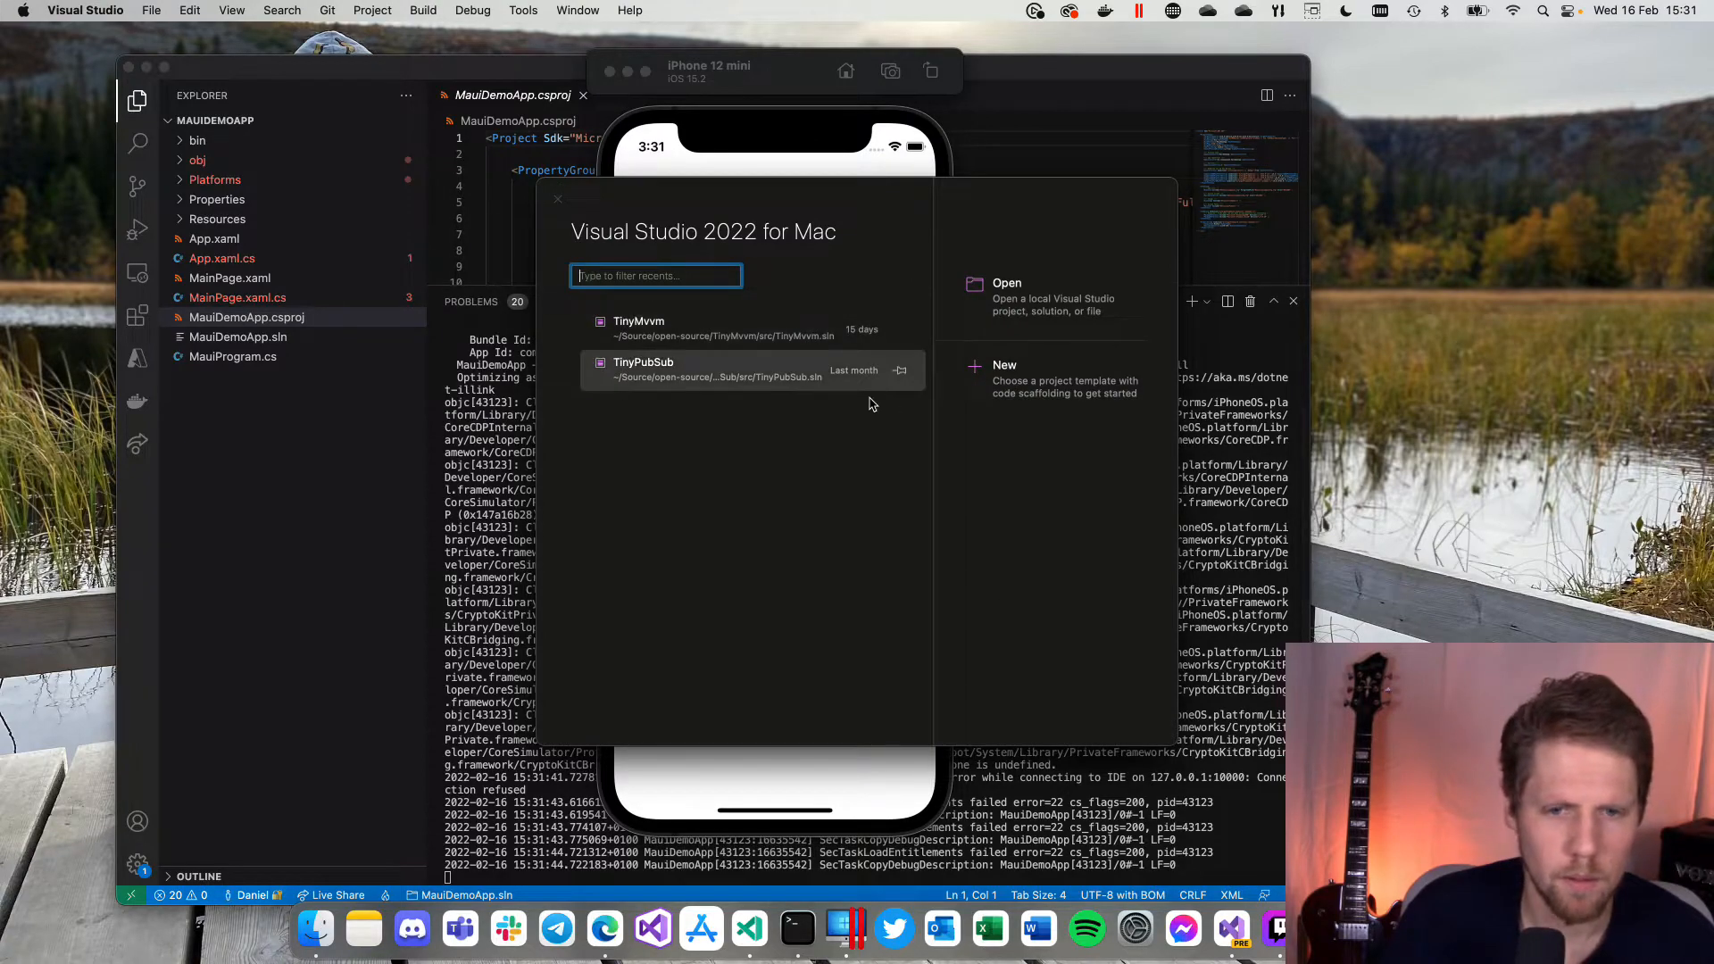
Step: Browse into the MauiDemoApp folder and open MauiDemoApp.sln
{"action": "left_click", "coordinate": [1005, 283]}
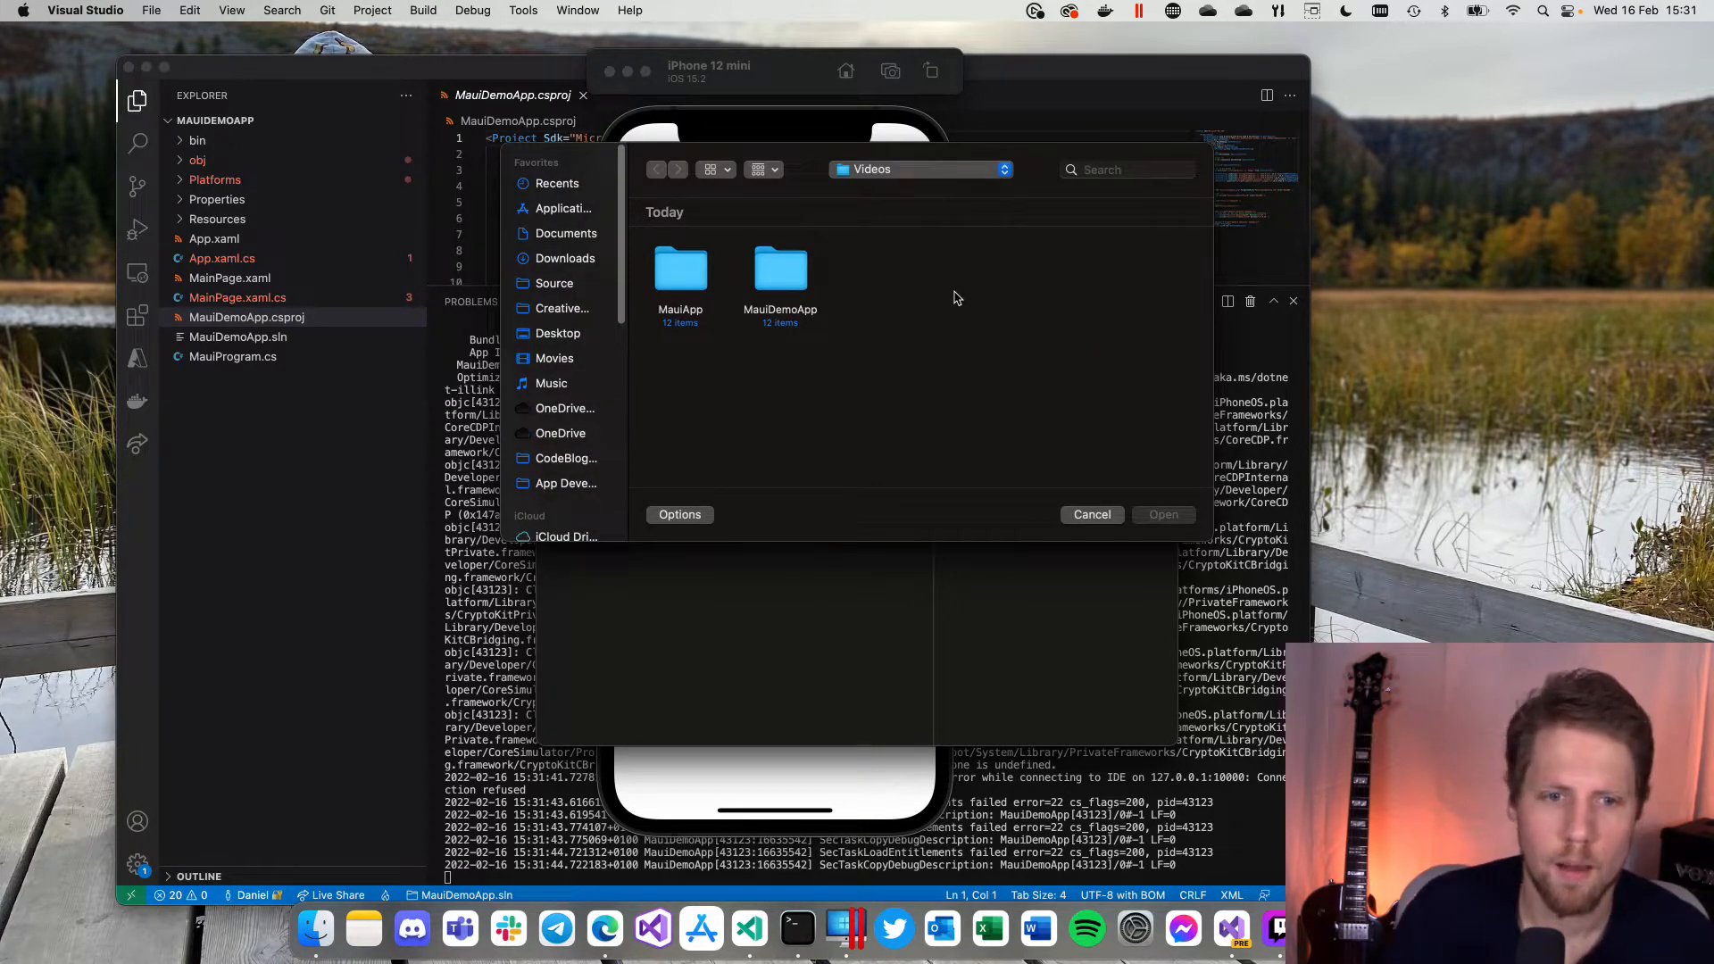
{"action": "double_click", "coordinate": [780, 269]}
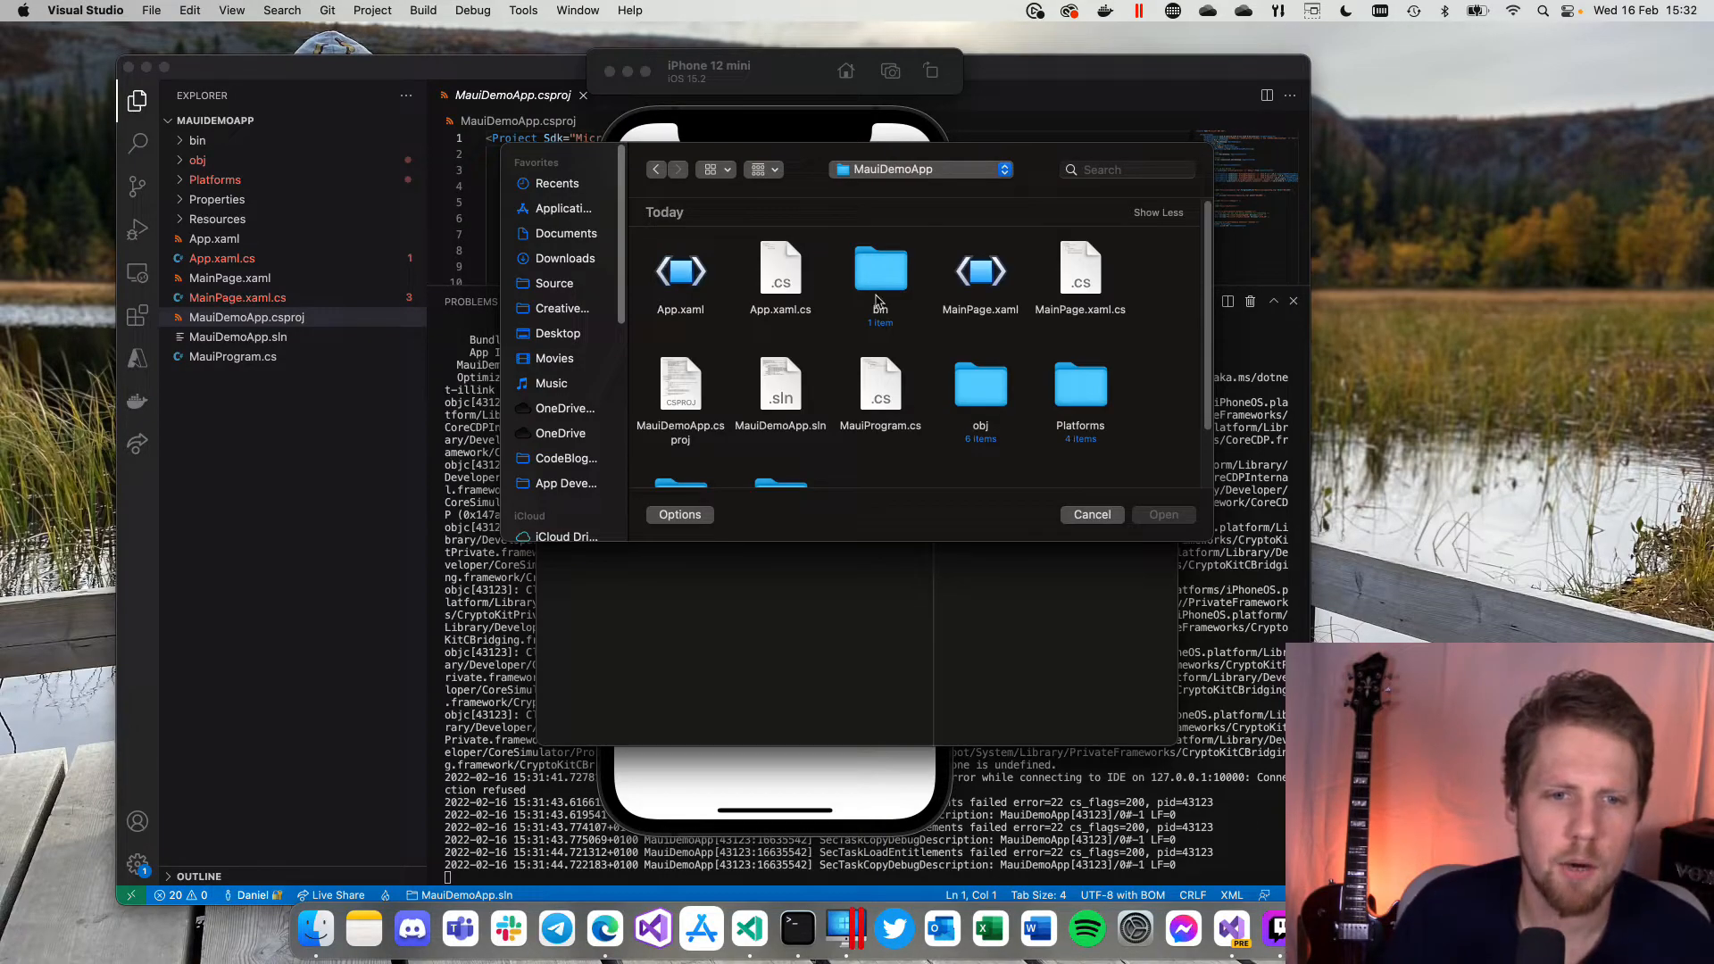
{"action": "scroll", "scroll_direction": "down", "scroll_amount": 3}
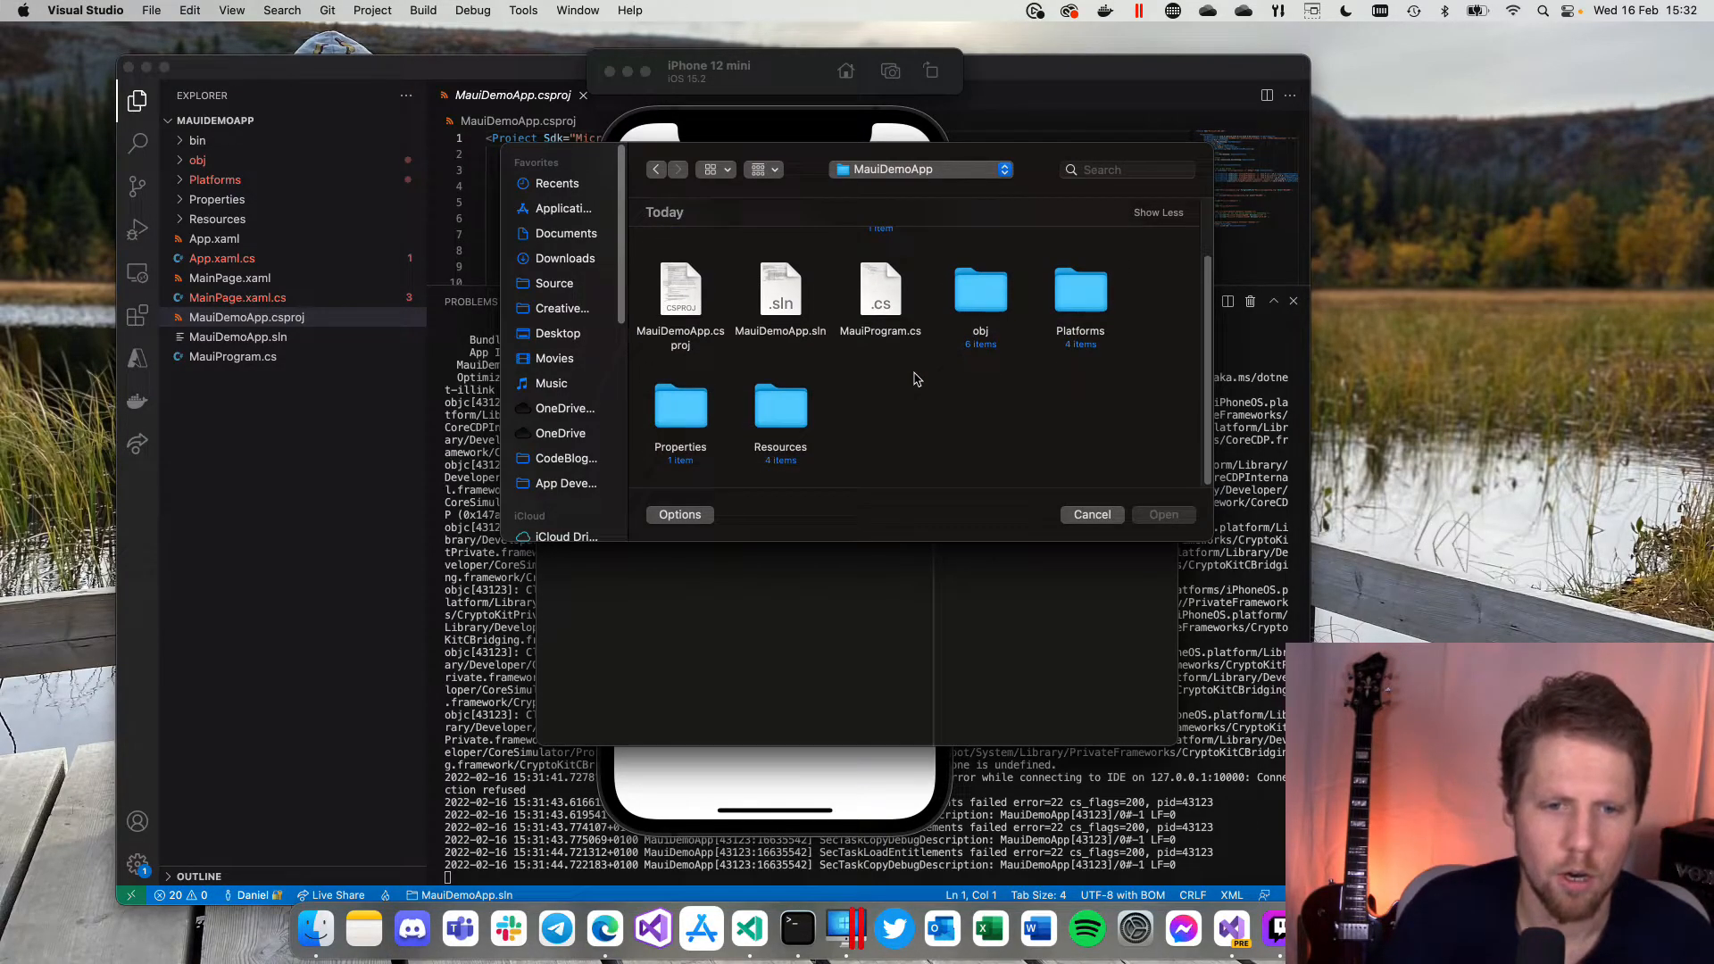
{"action": "left_click", "coordinate": [781, 377]}
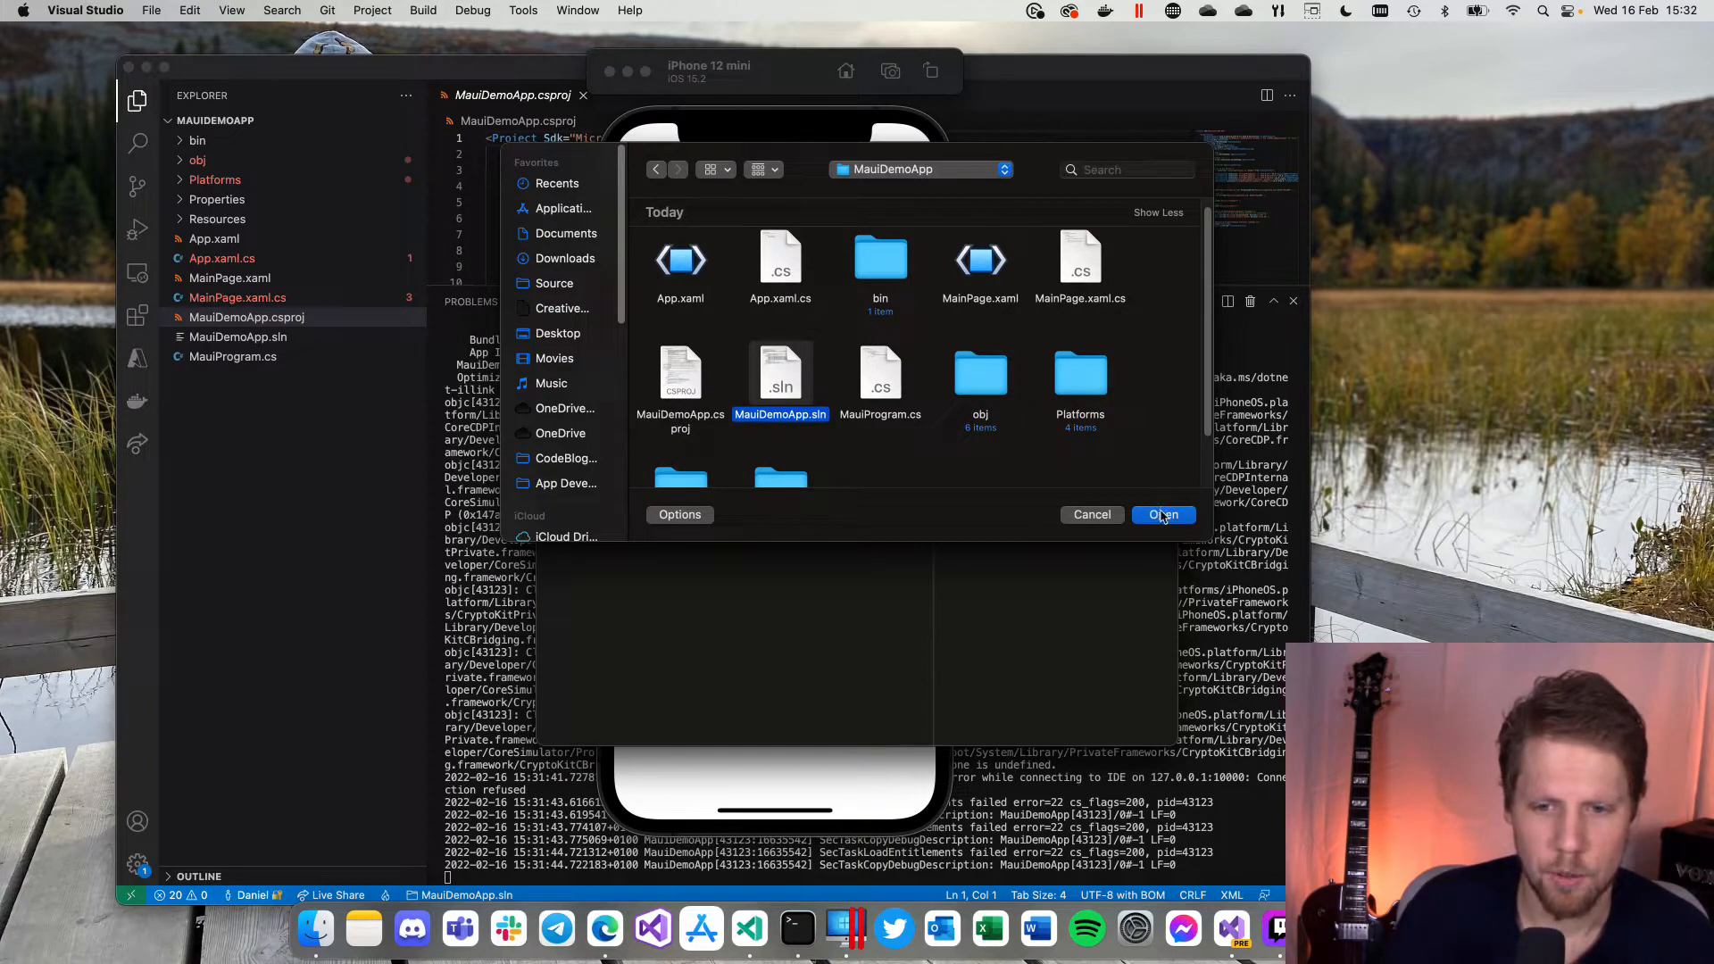
{"action": "left_click", "coordinate": [1160, 515]}
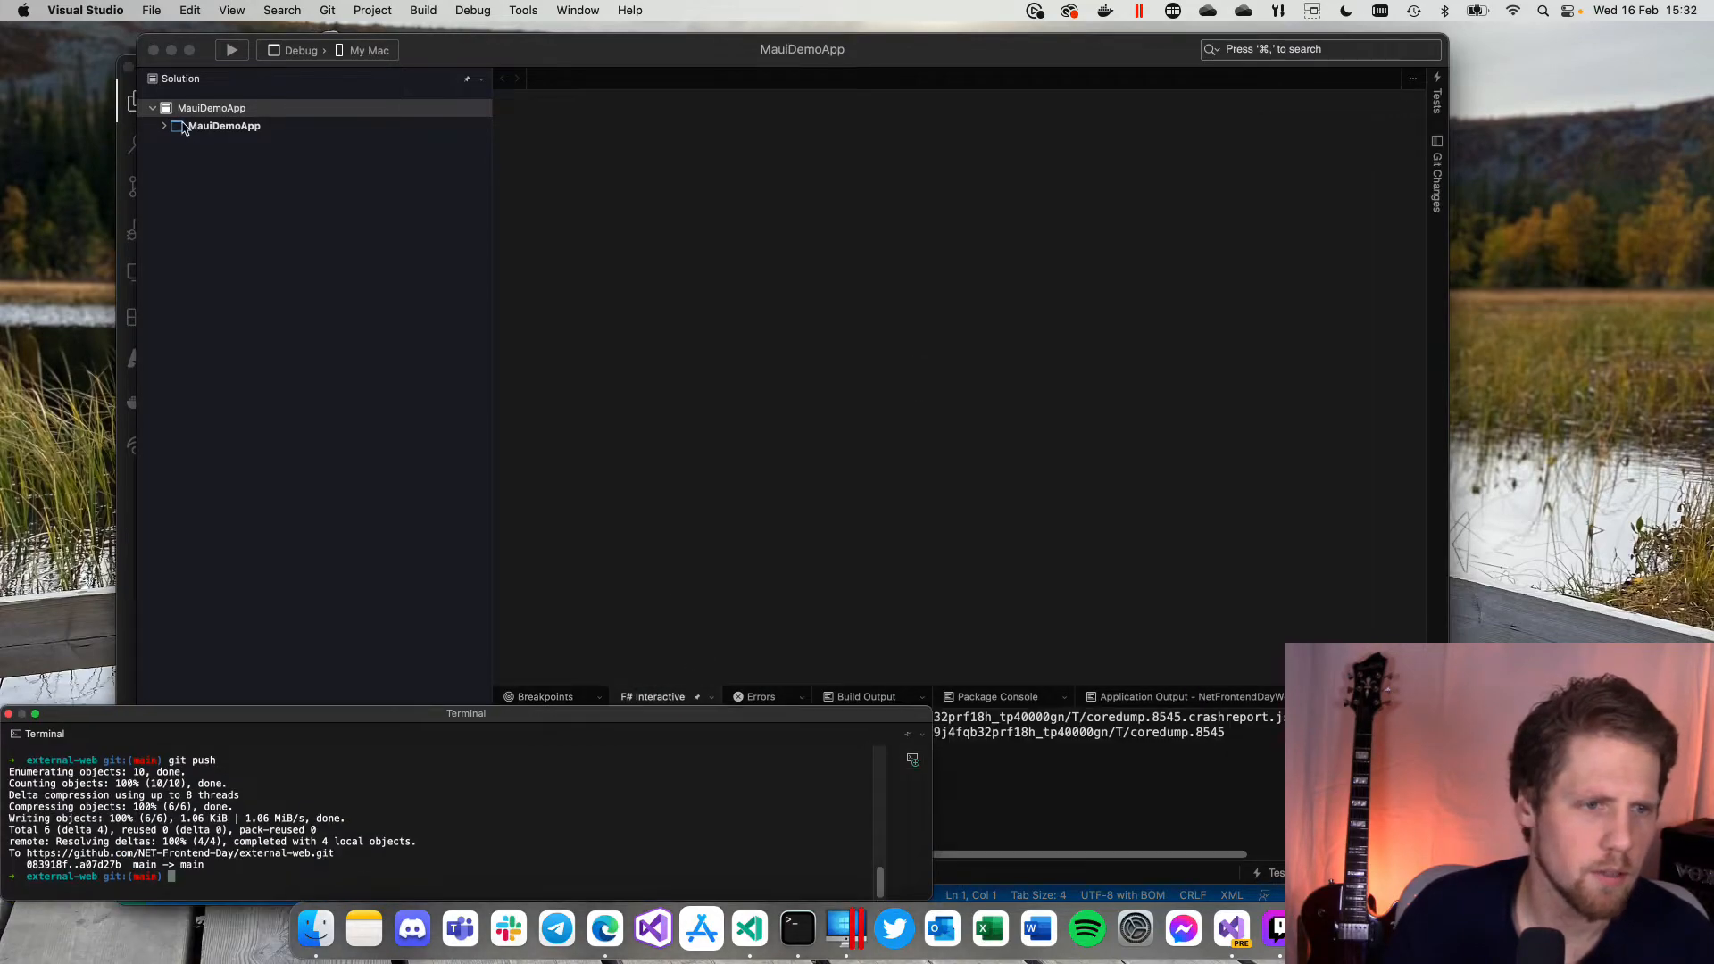
Step: Expand the MauiDemoApp project and open its project file via Edit Project File
{"action": "left_click", "coordinate": [162, 126]}
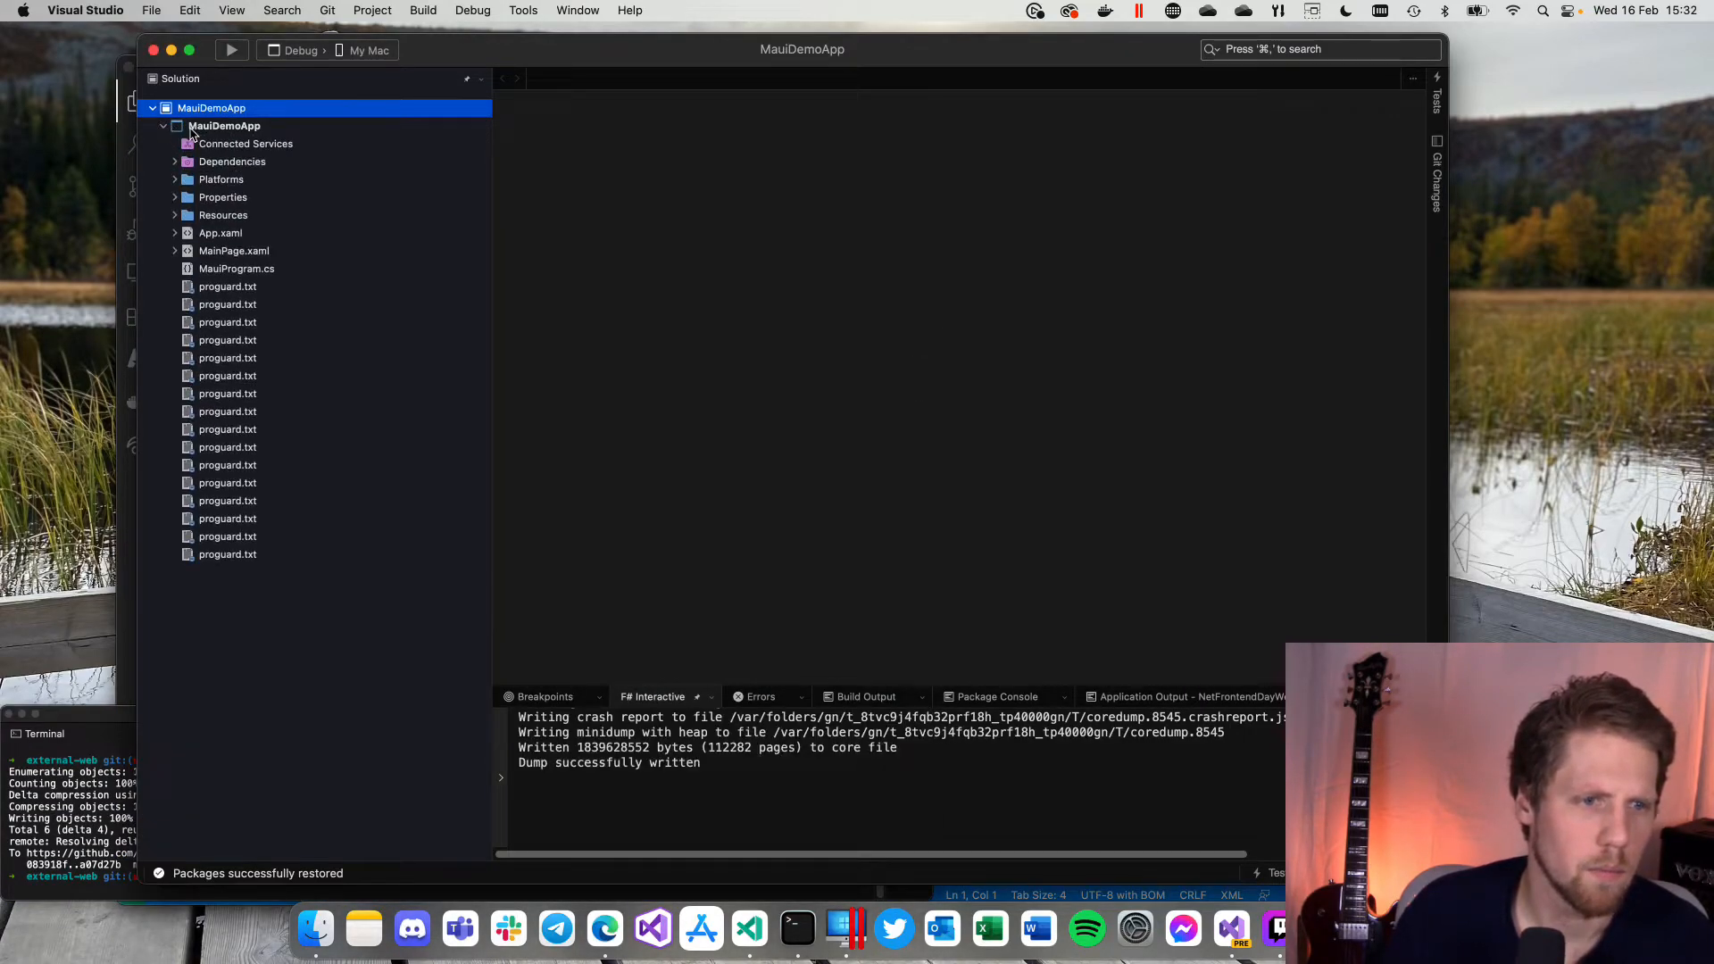
{"action": "right_click", "coordinate": [211, 125]}
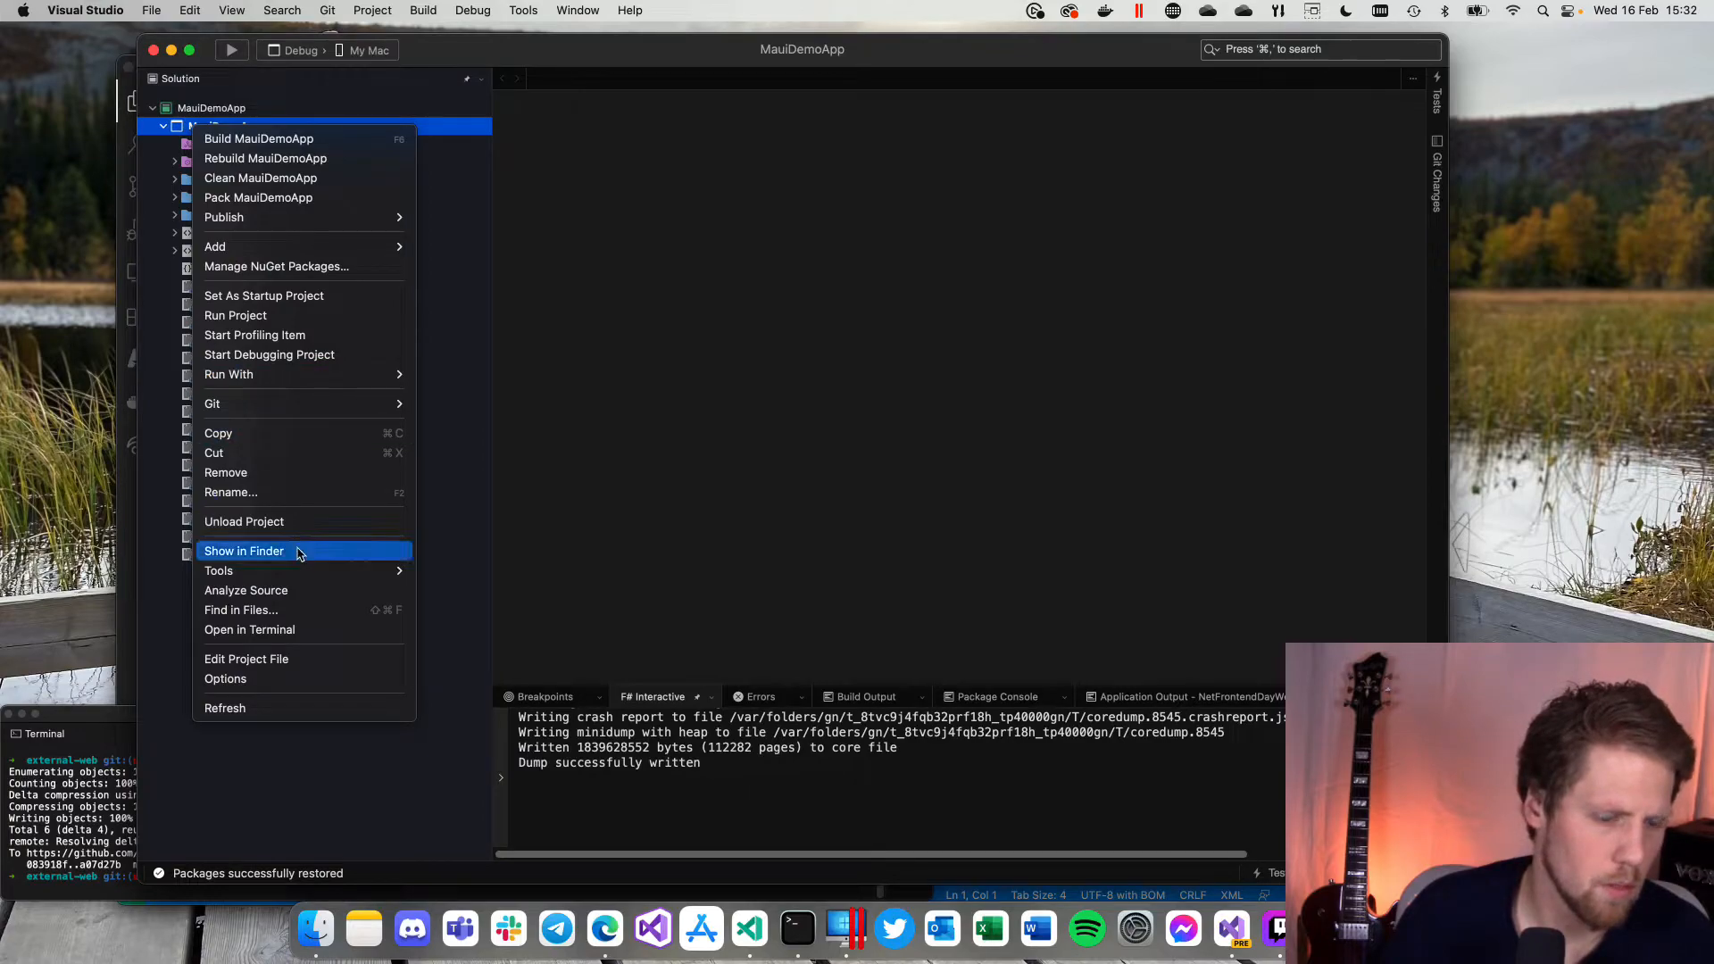
{"action": "left_click", "coordinate": [246, 657]}
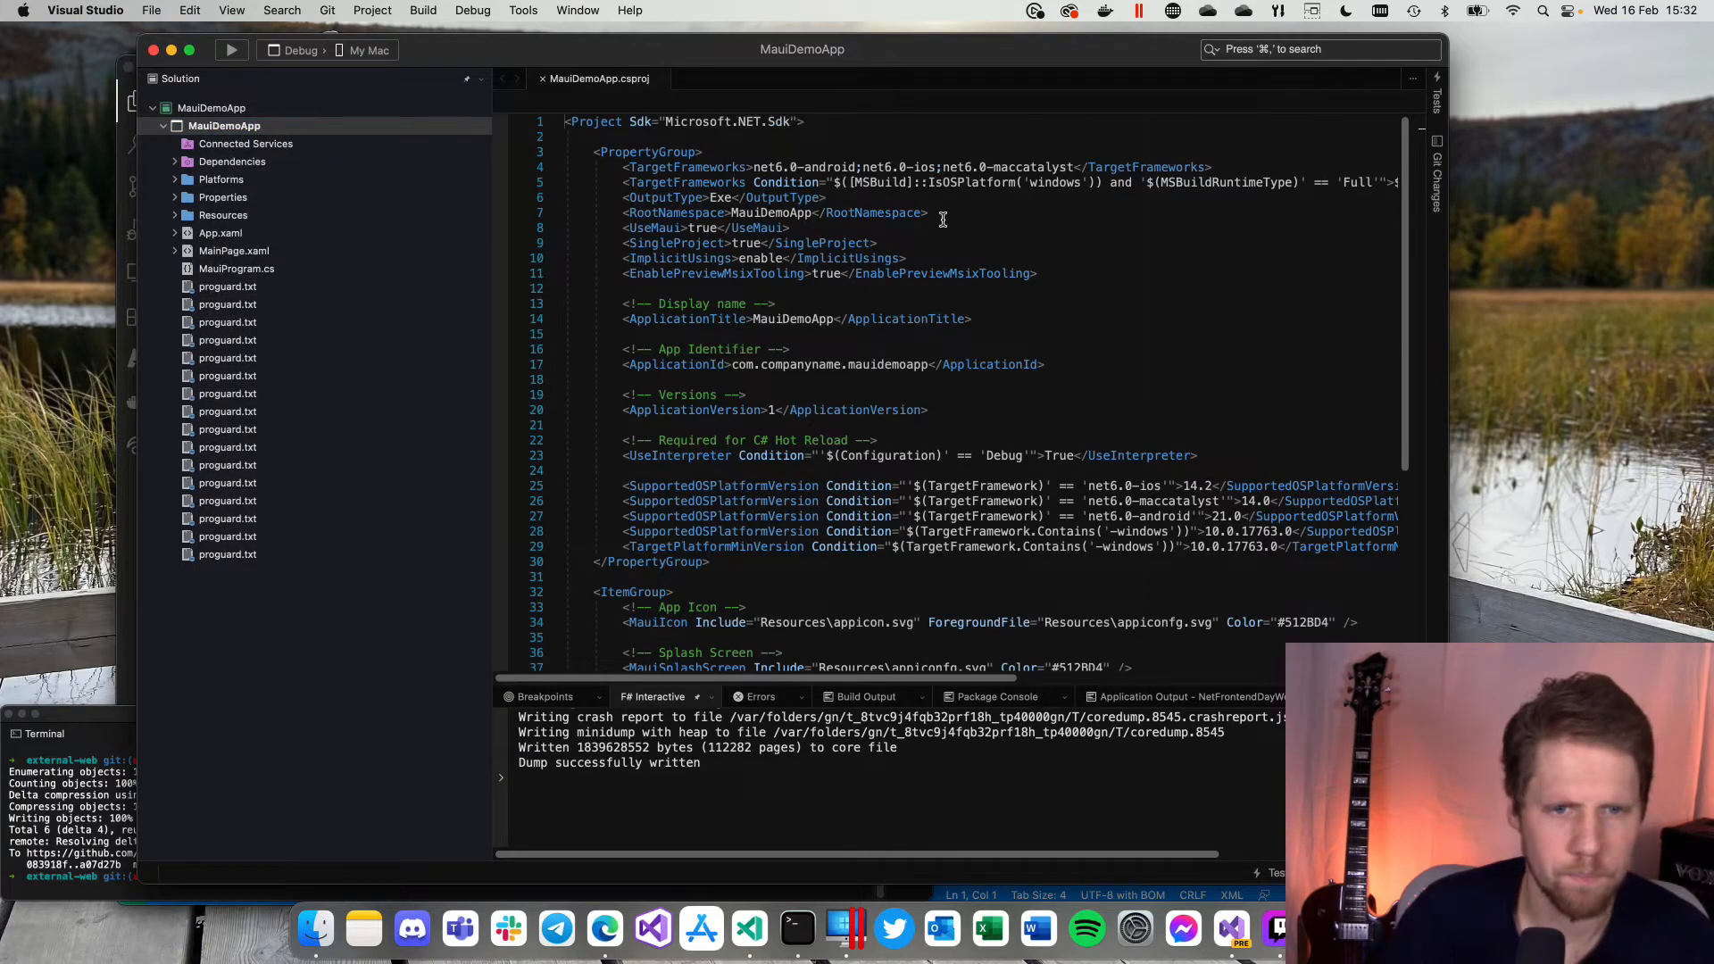
{"action": "left_click", "coordinate": [759, 696]}
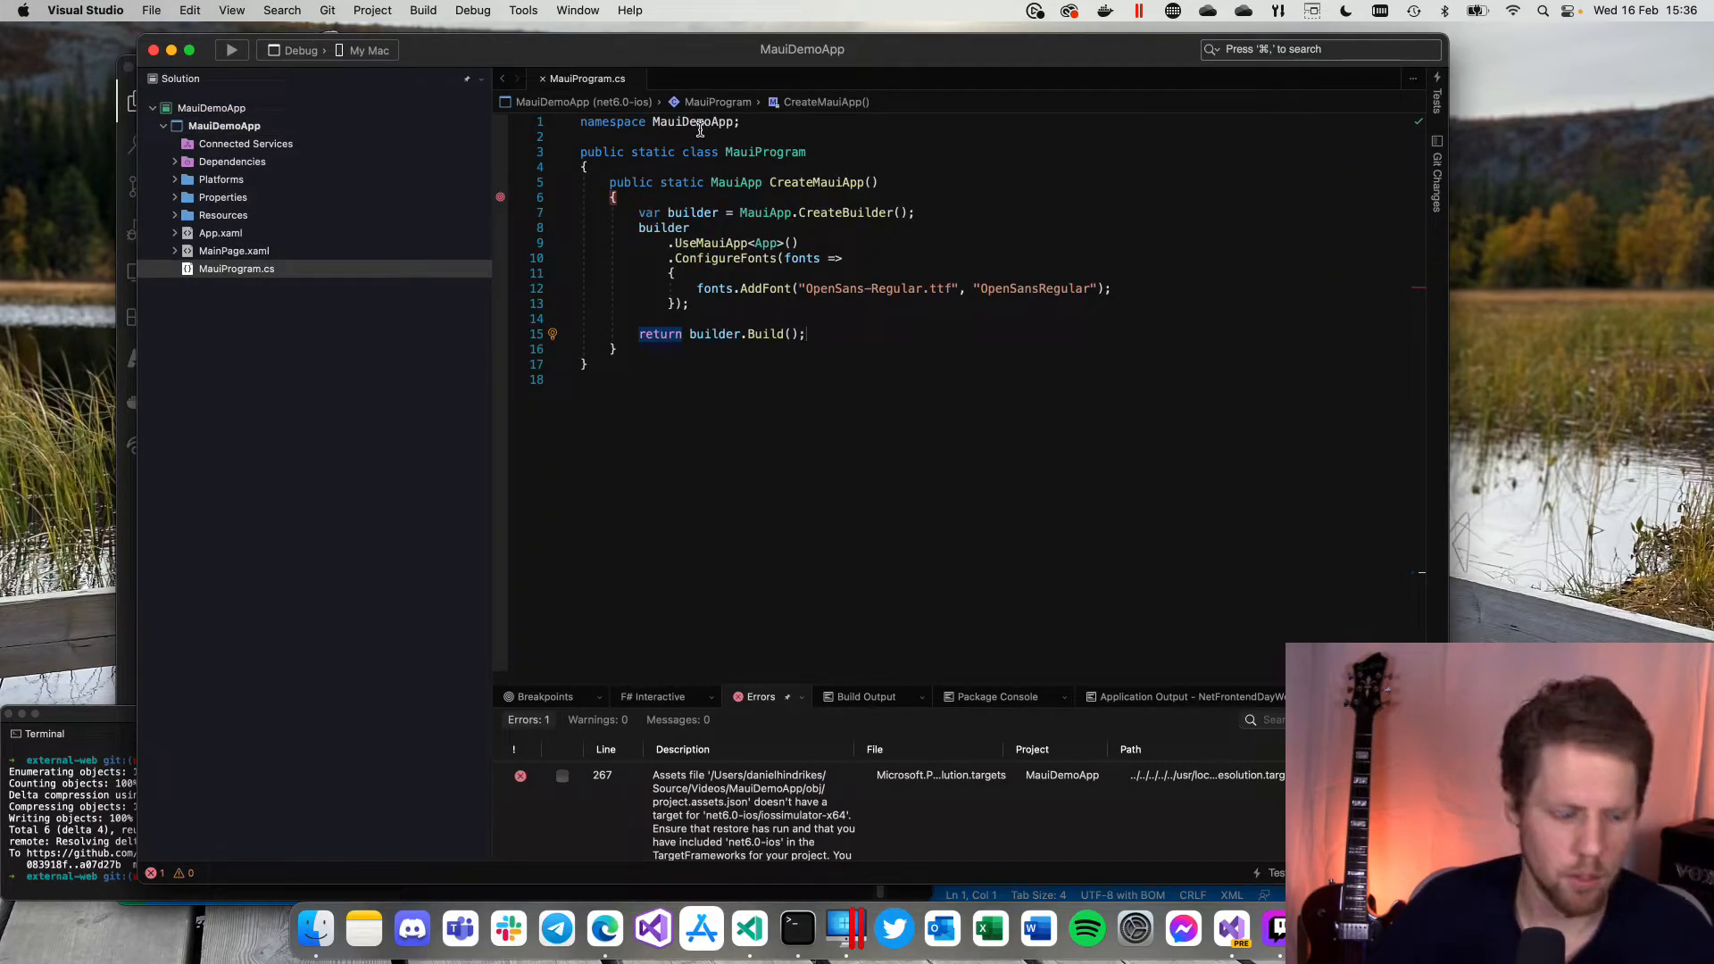
{"action": "mouse_move", "coordinate": [424, 57]}
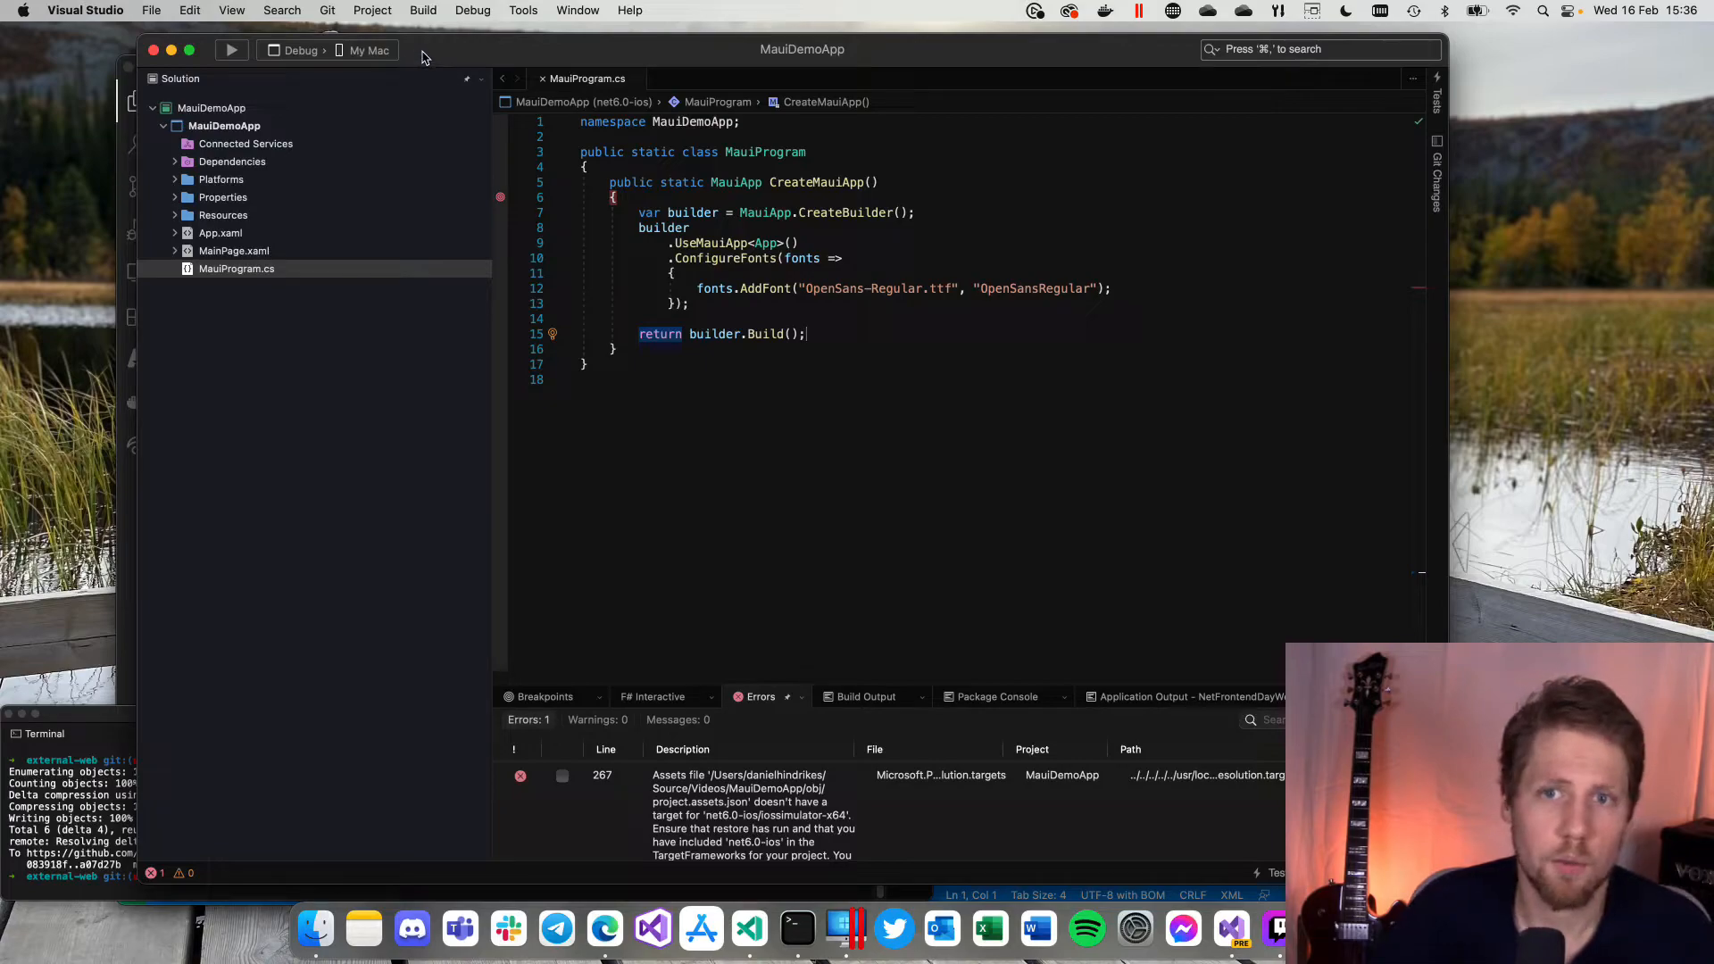
Step: Run MauiDemoApp on My Mac, hit the CreateMauiApp breakpoint, and continue execution
{"action": "left_click", "coordinate": [231, 49]}
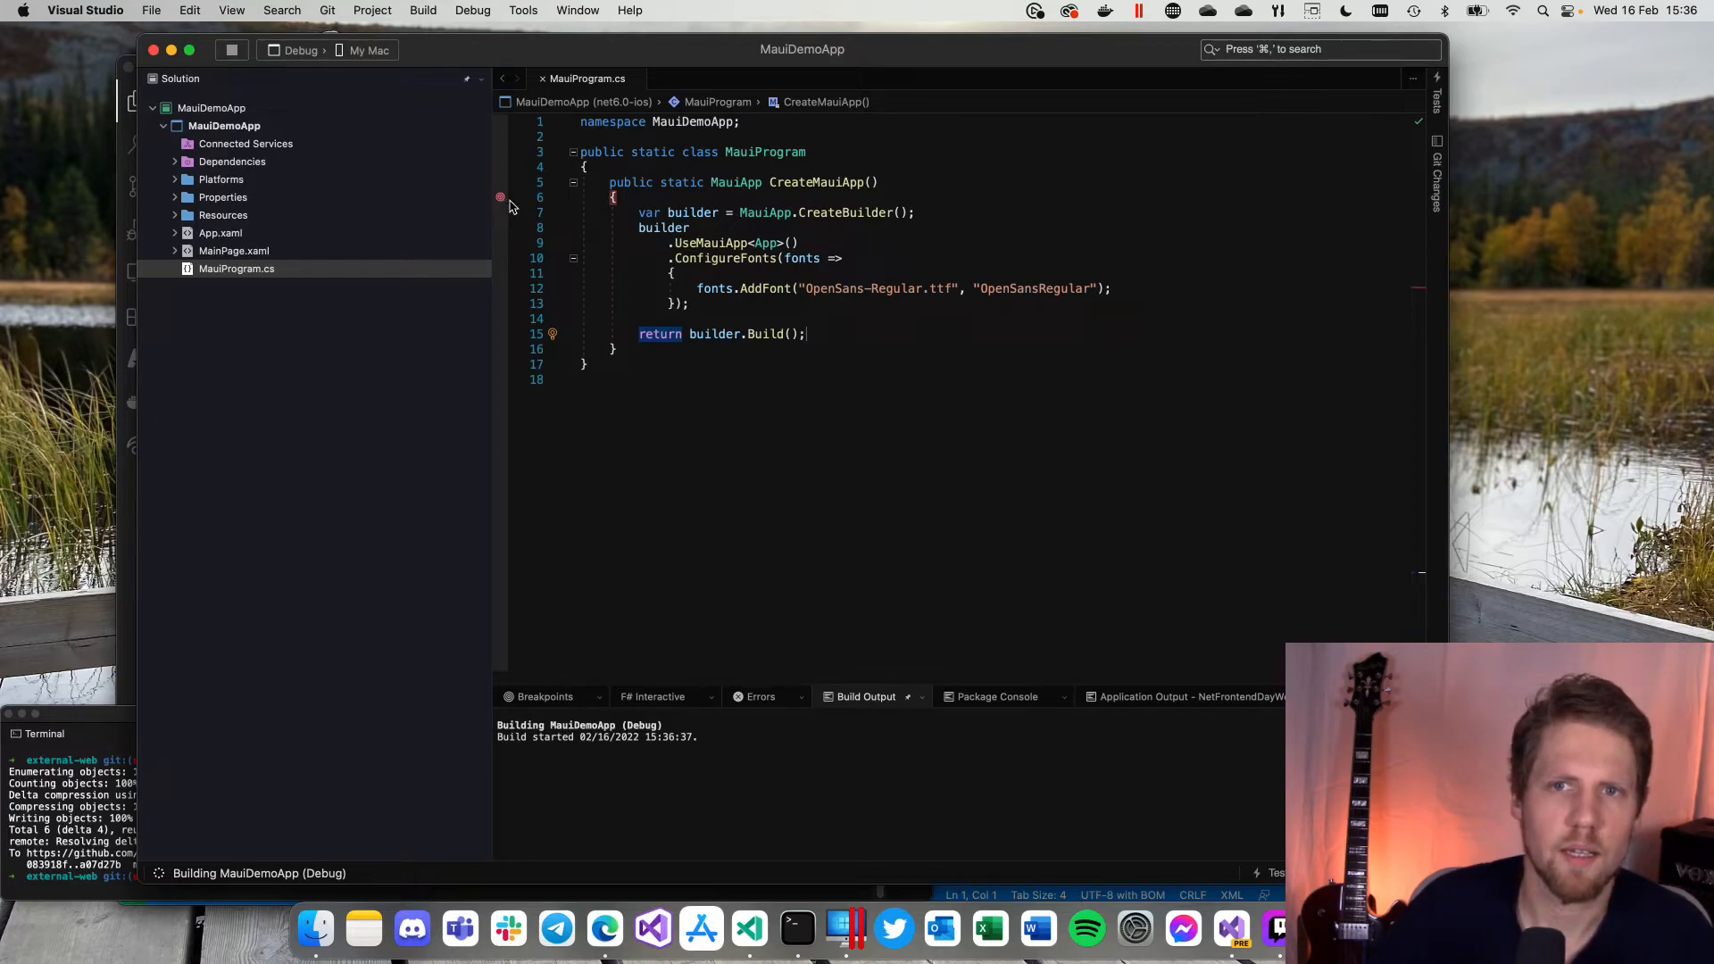
{"action": "mouse_move", "coordinate": [663, 227]}
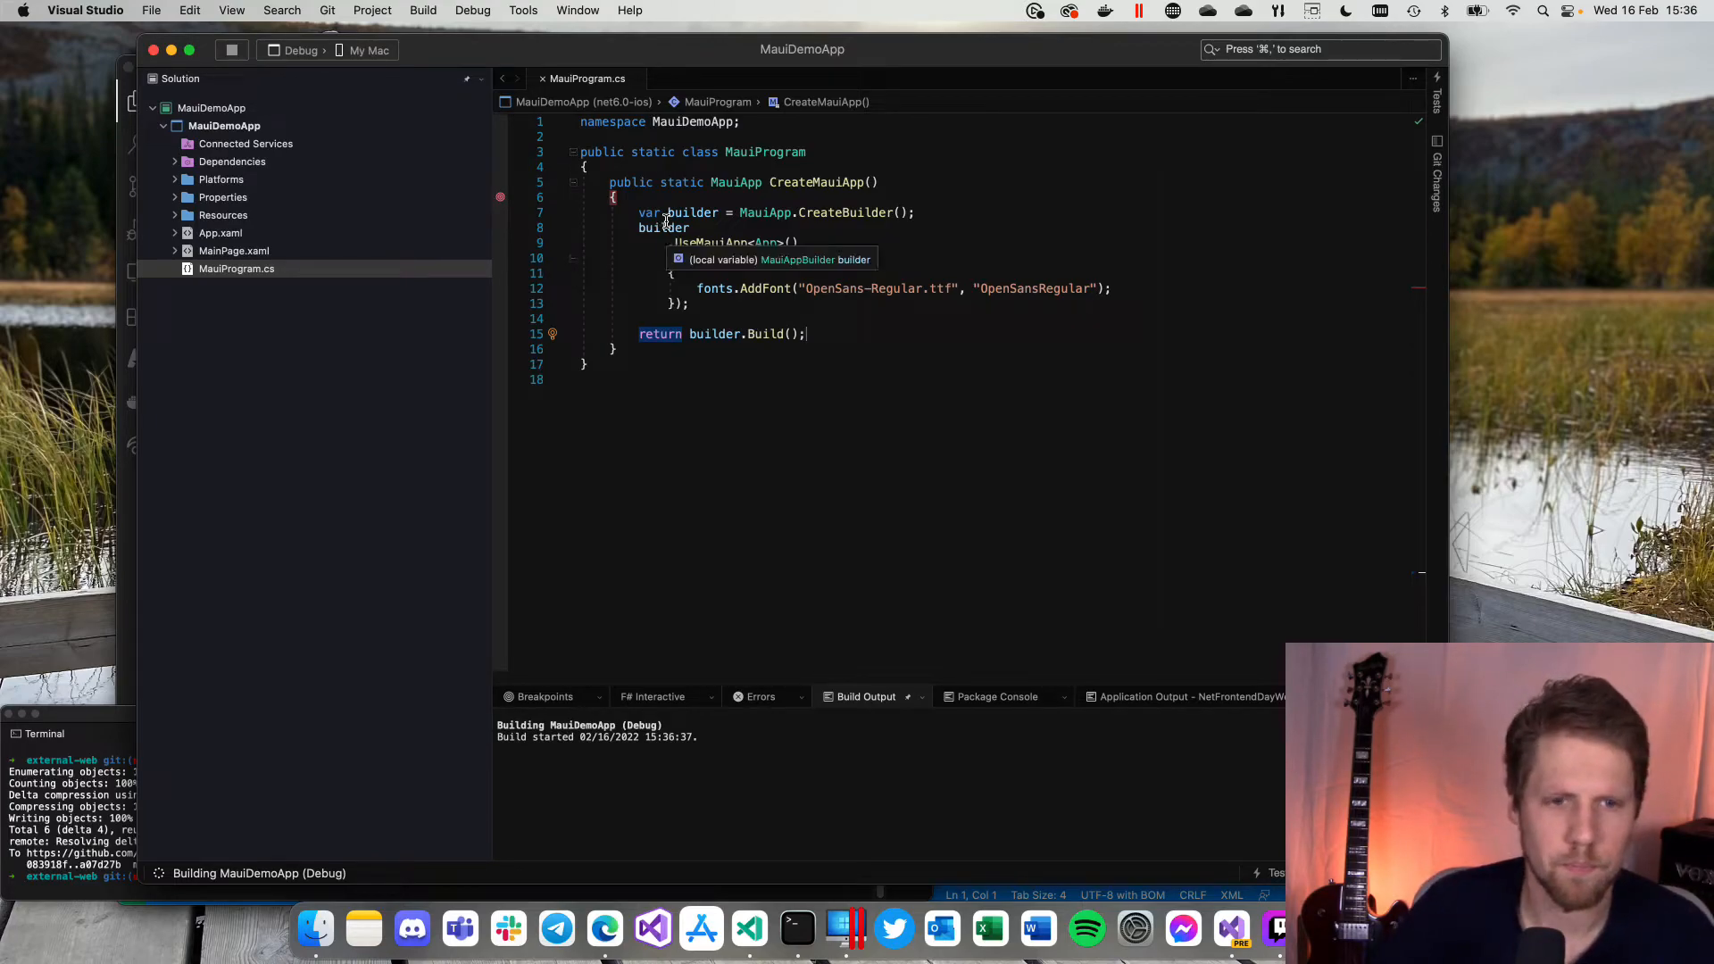
{"action": "left_click", "coordinate": [421, 49]}
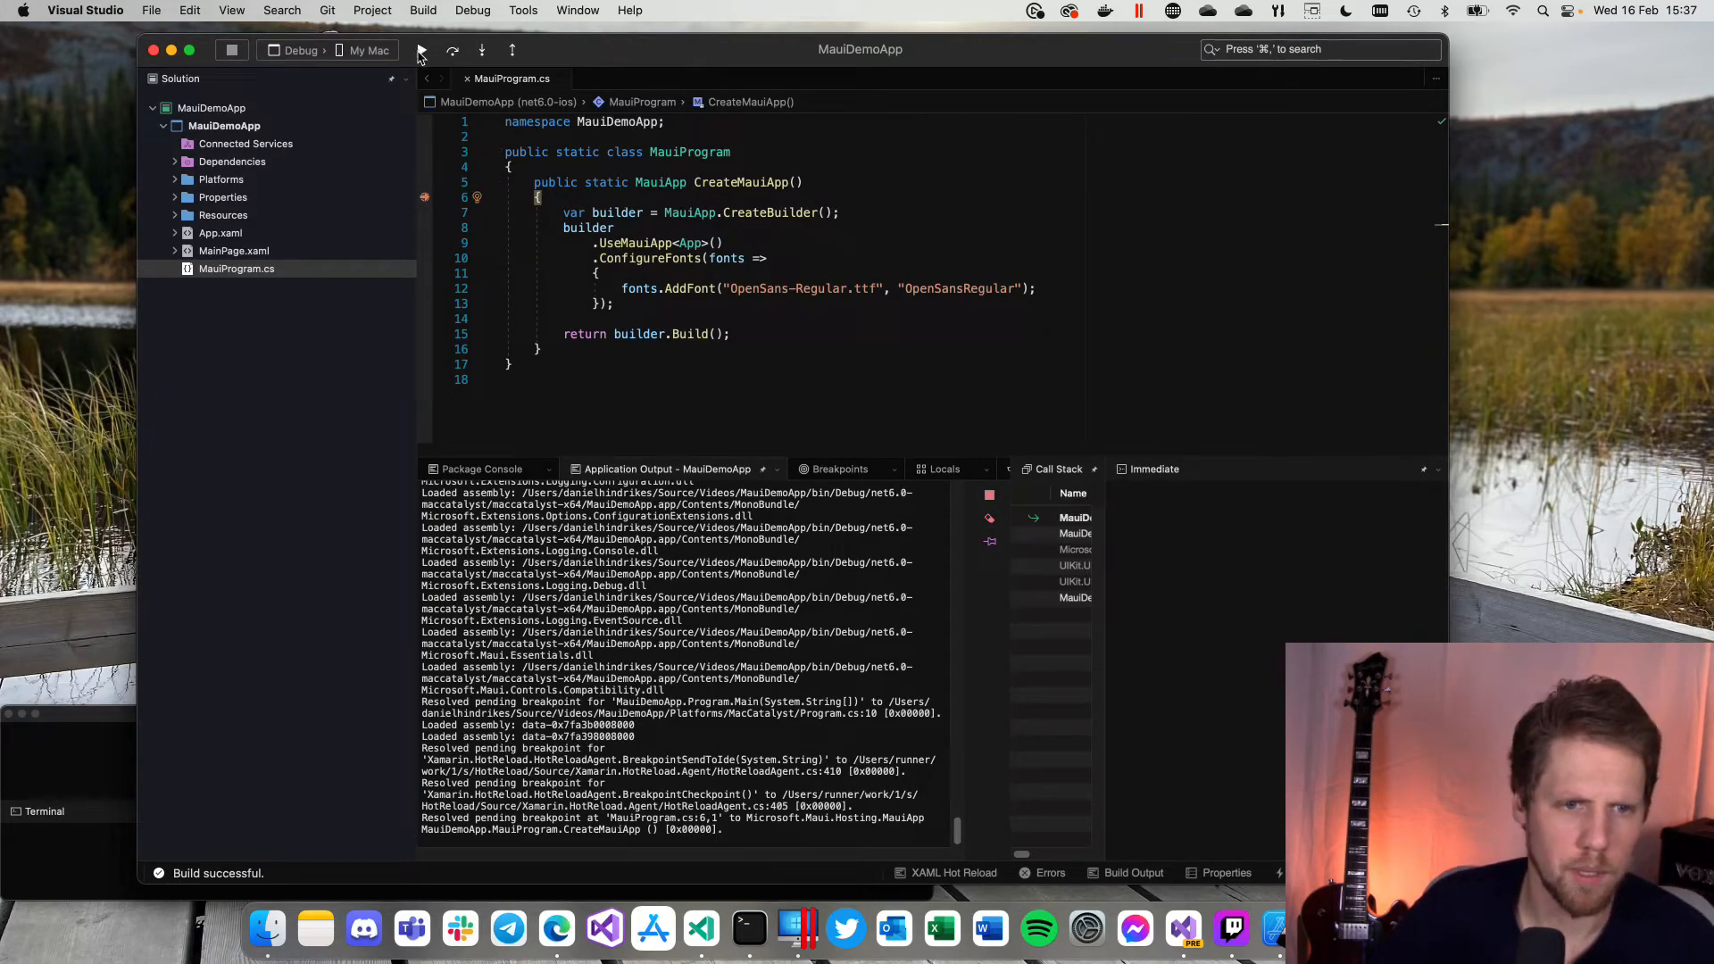
{"action": "left_click", "coordinate": [422, 49]}
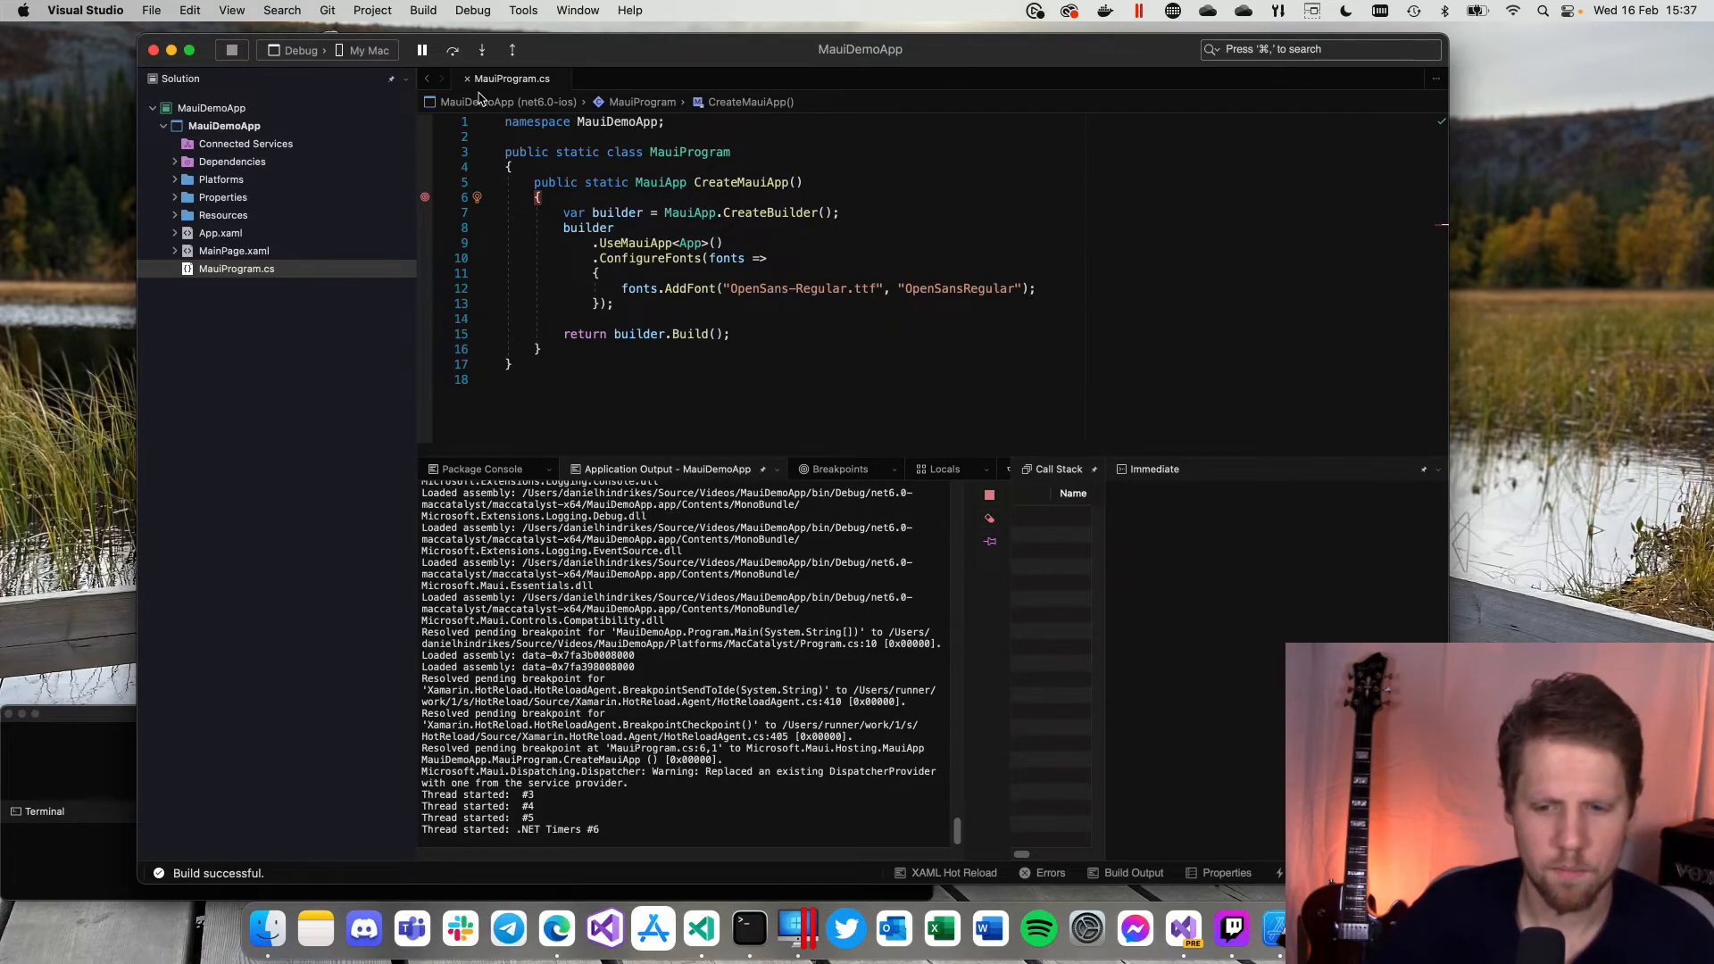
{"action": "mouse_move", "coordinate": [969, 357]}
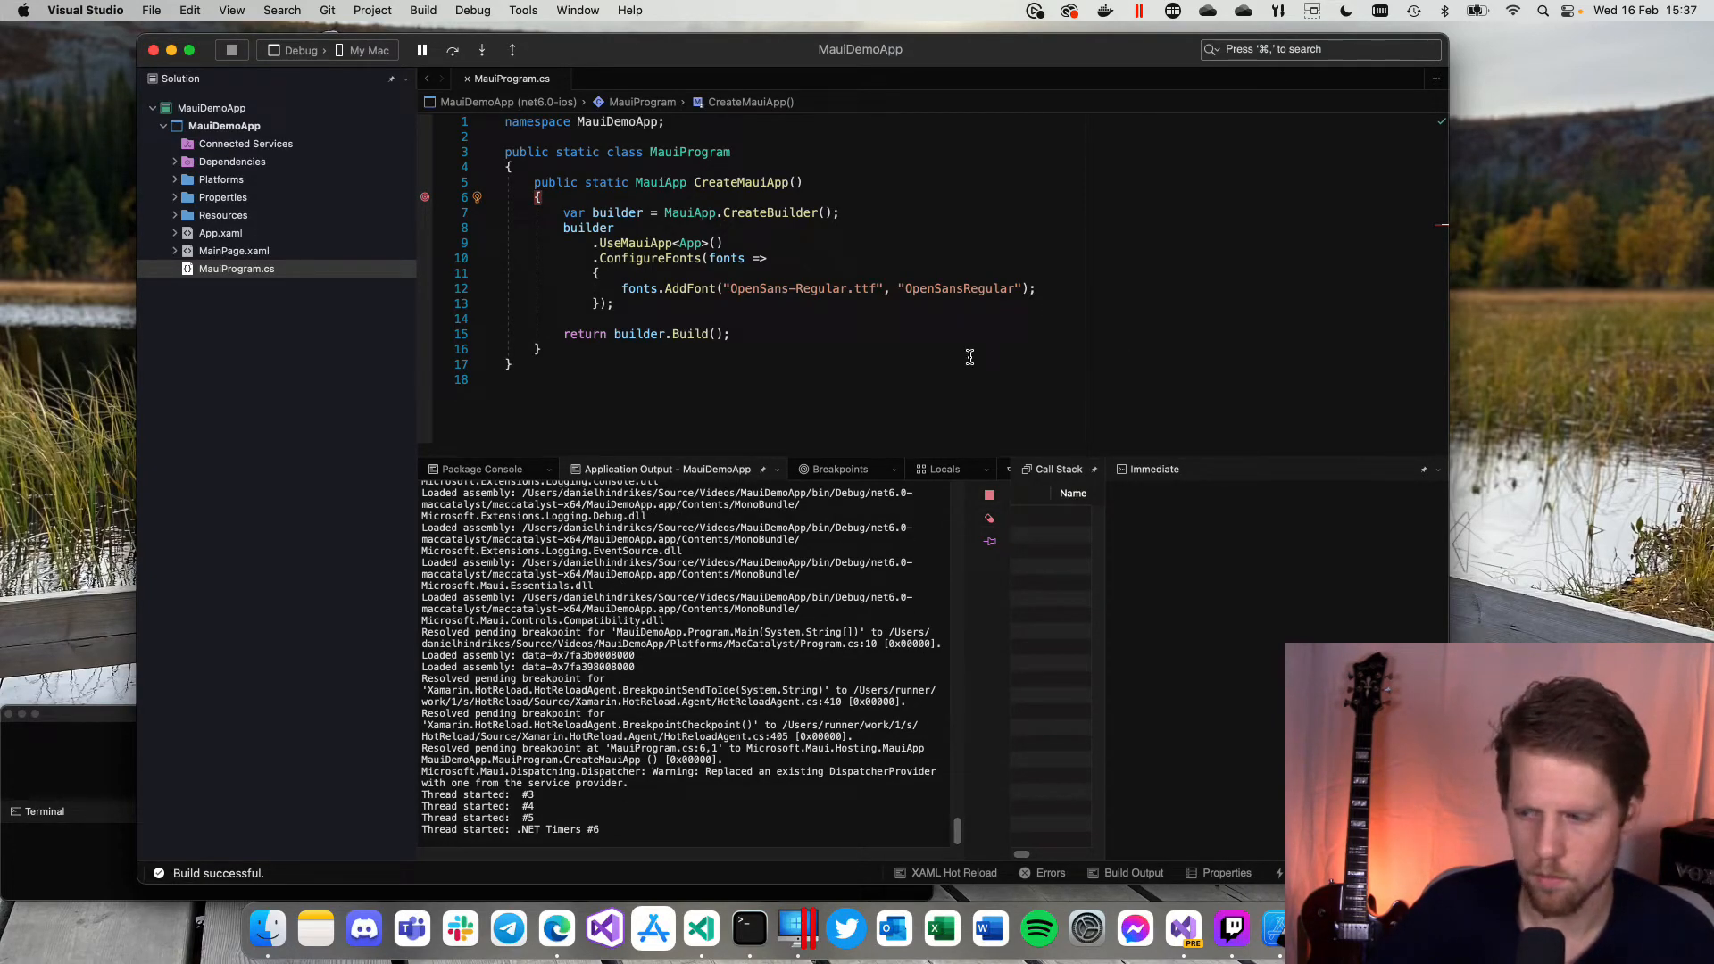